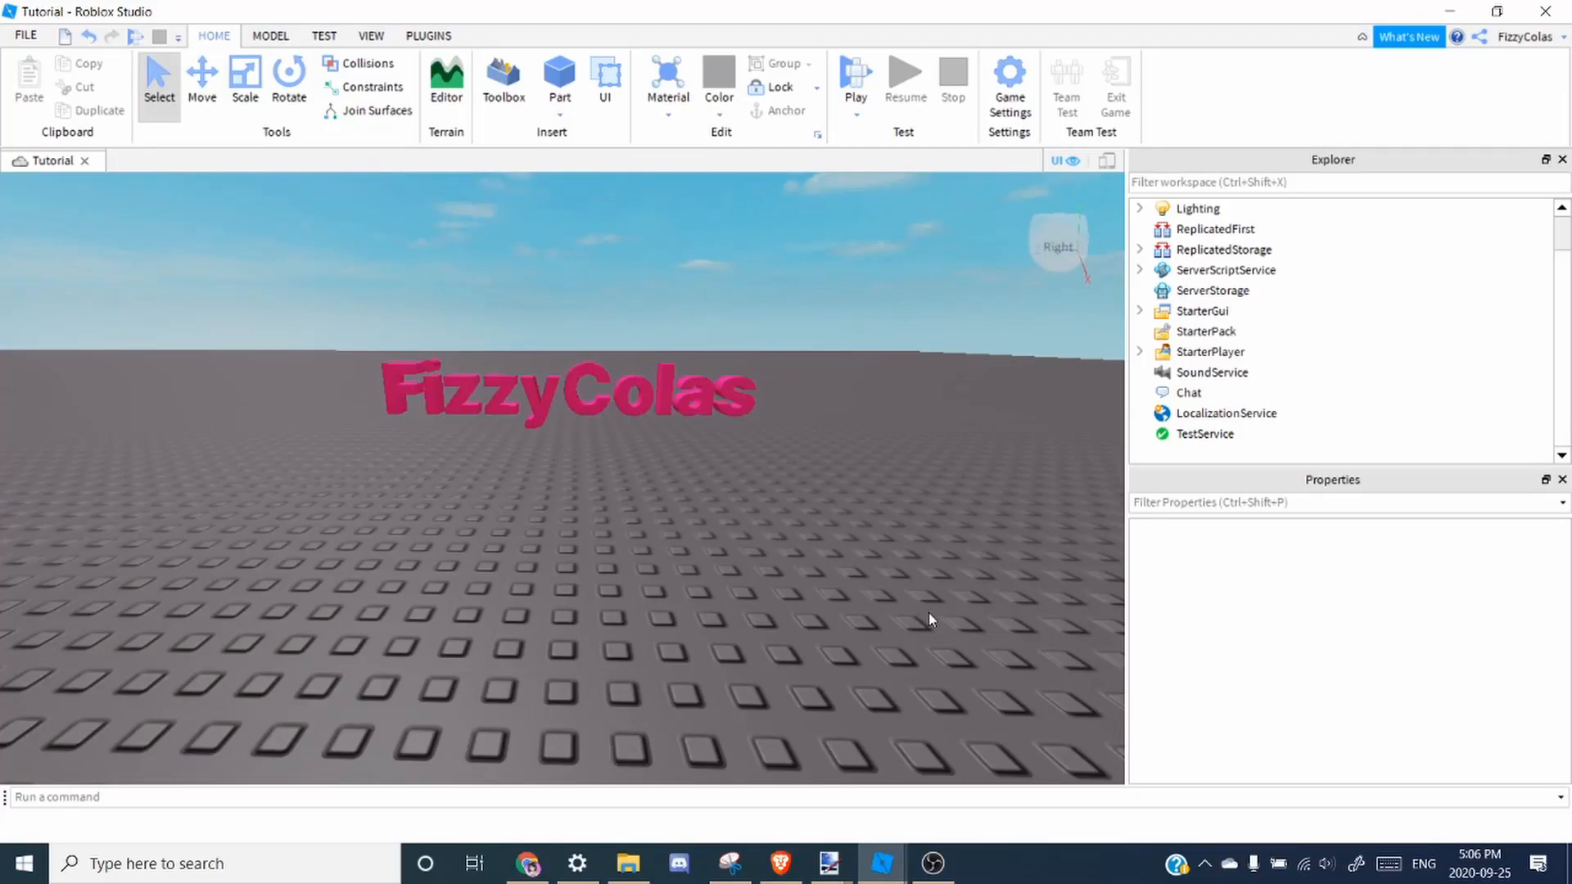
pyautogui.moveTo(1010, 463)
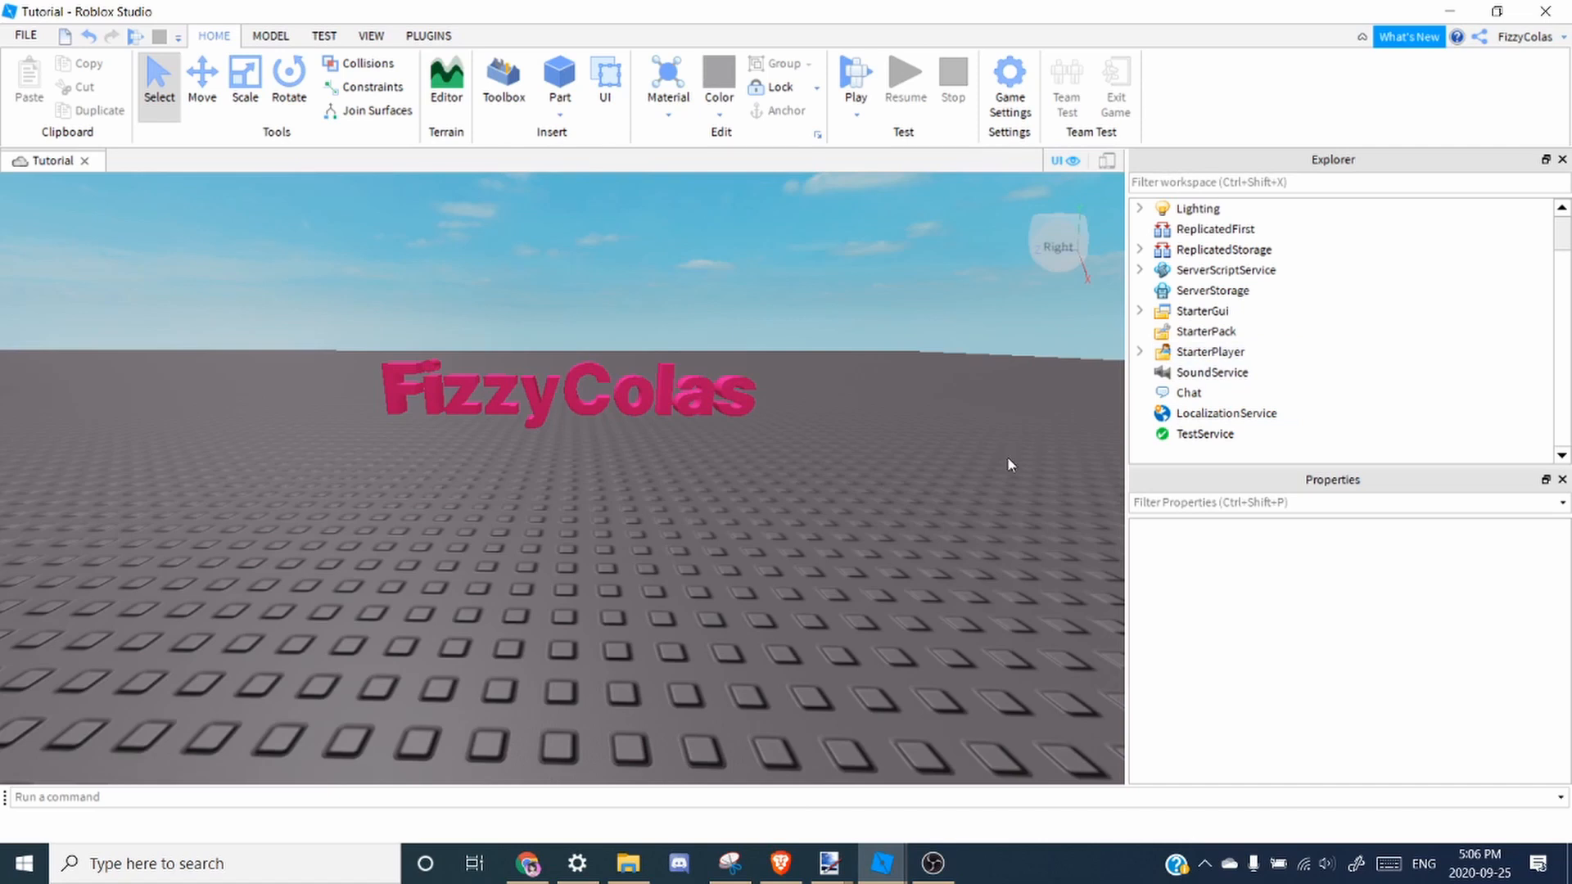
# Create the Music server script with the full music-player code and select songs[i] on its return line.
pyautogui.click(1223, 270)
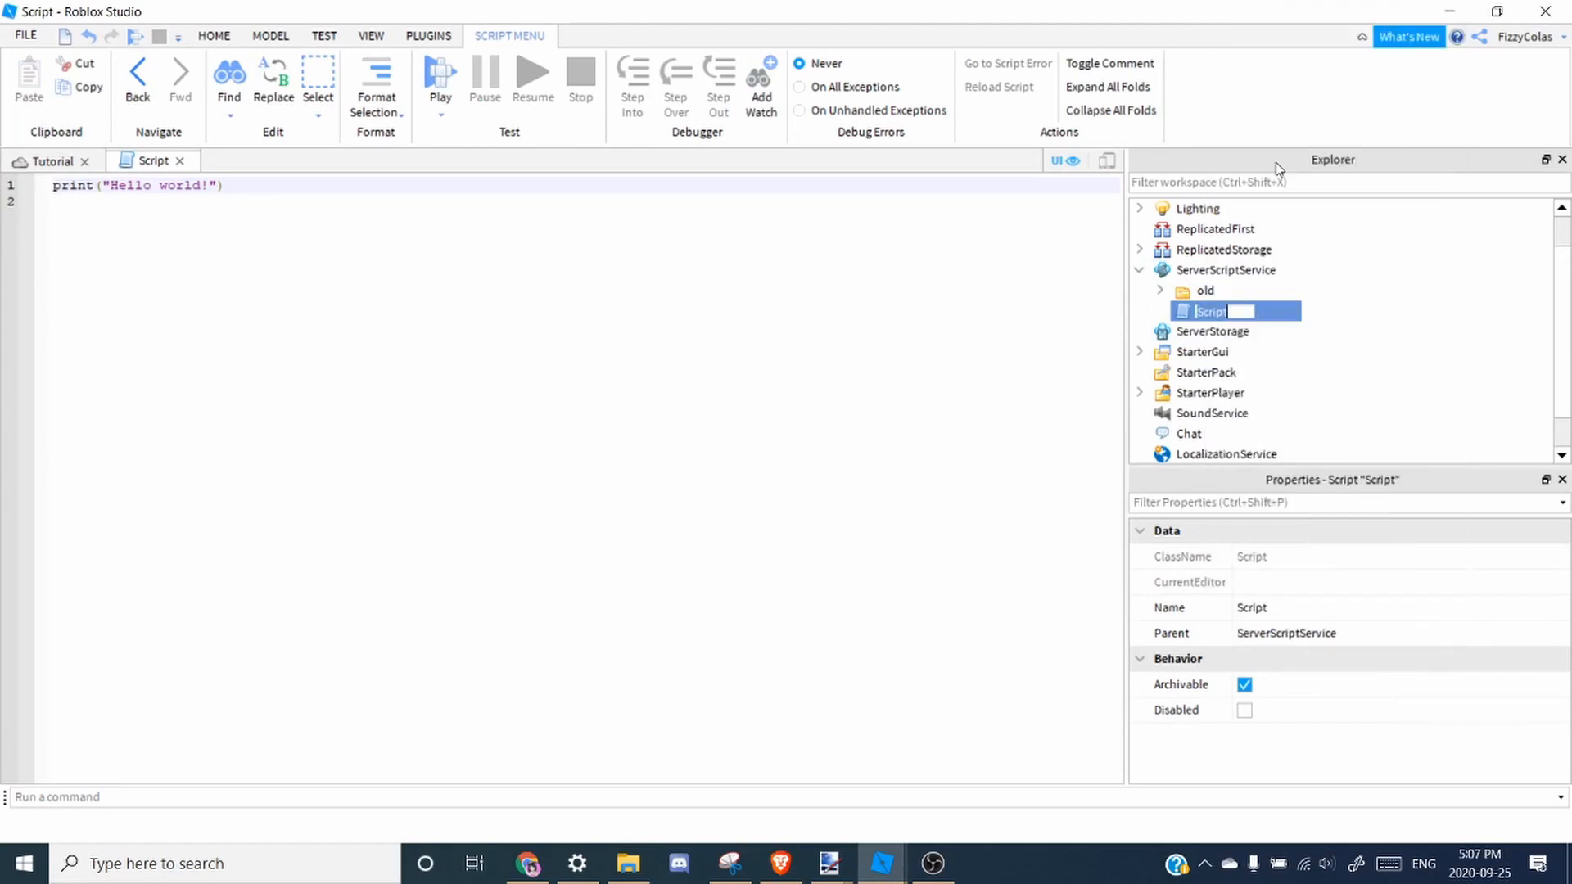
pyautogui.write('Music')
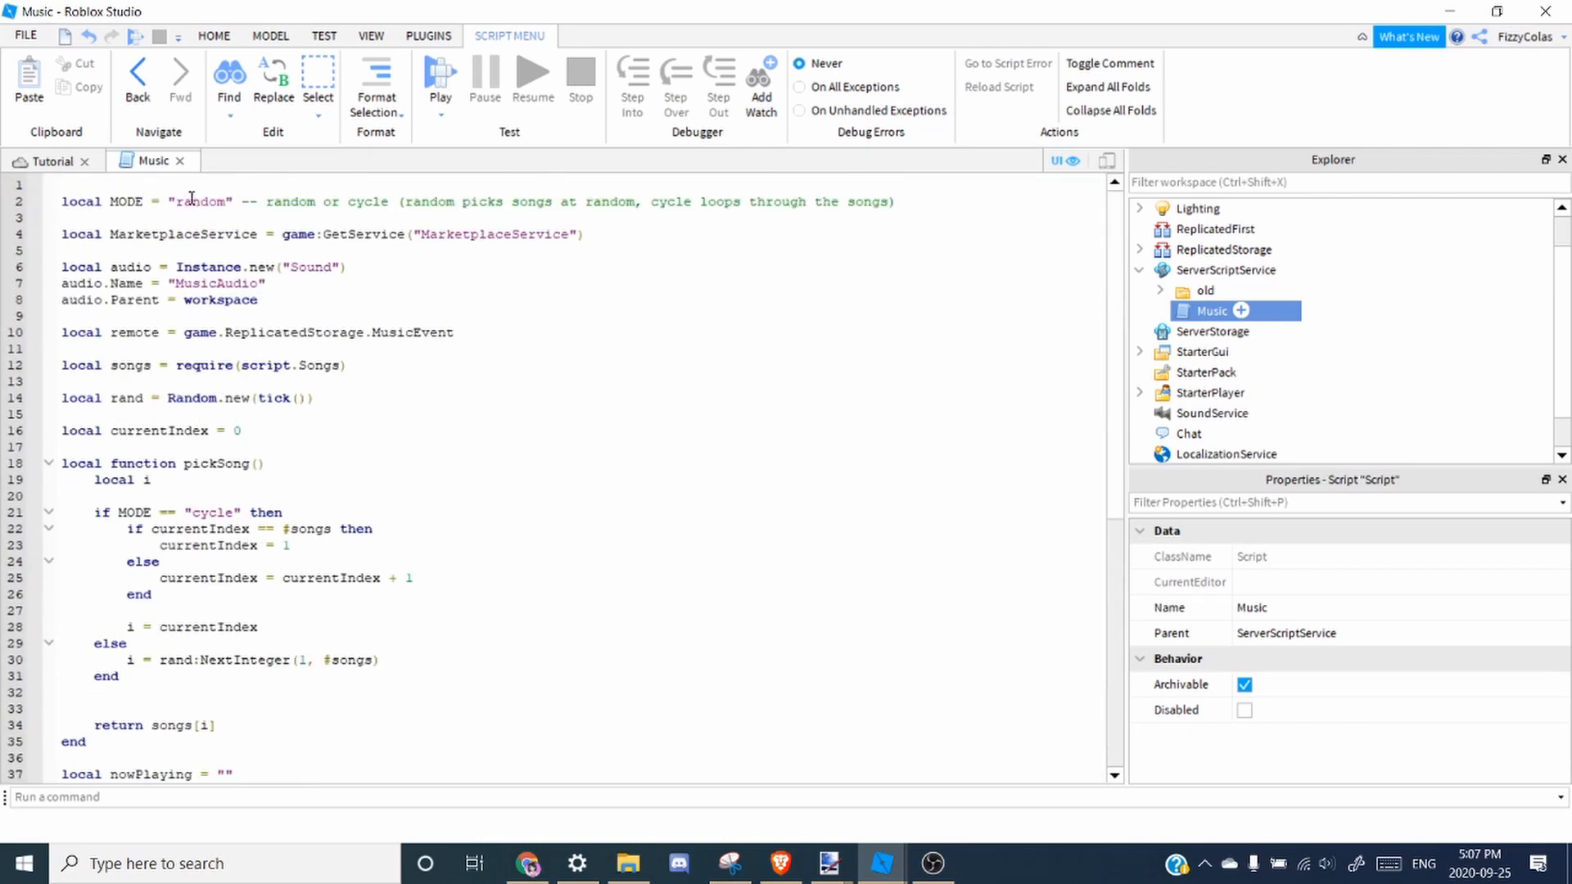
pyautogui.scroll(-3)
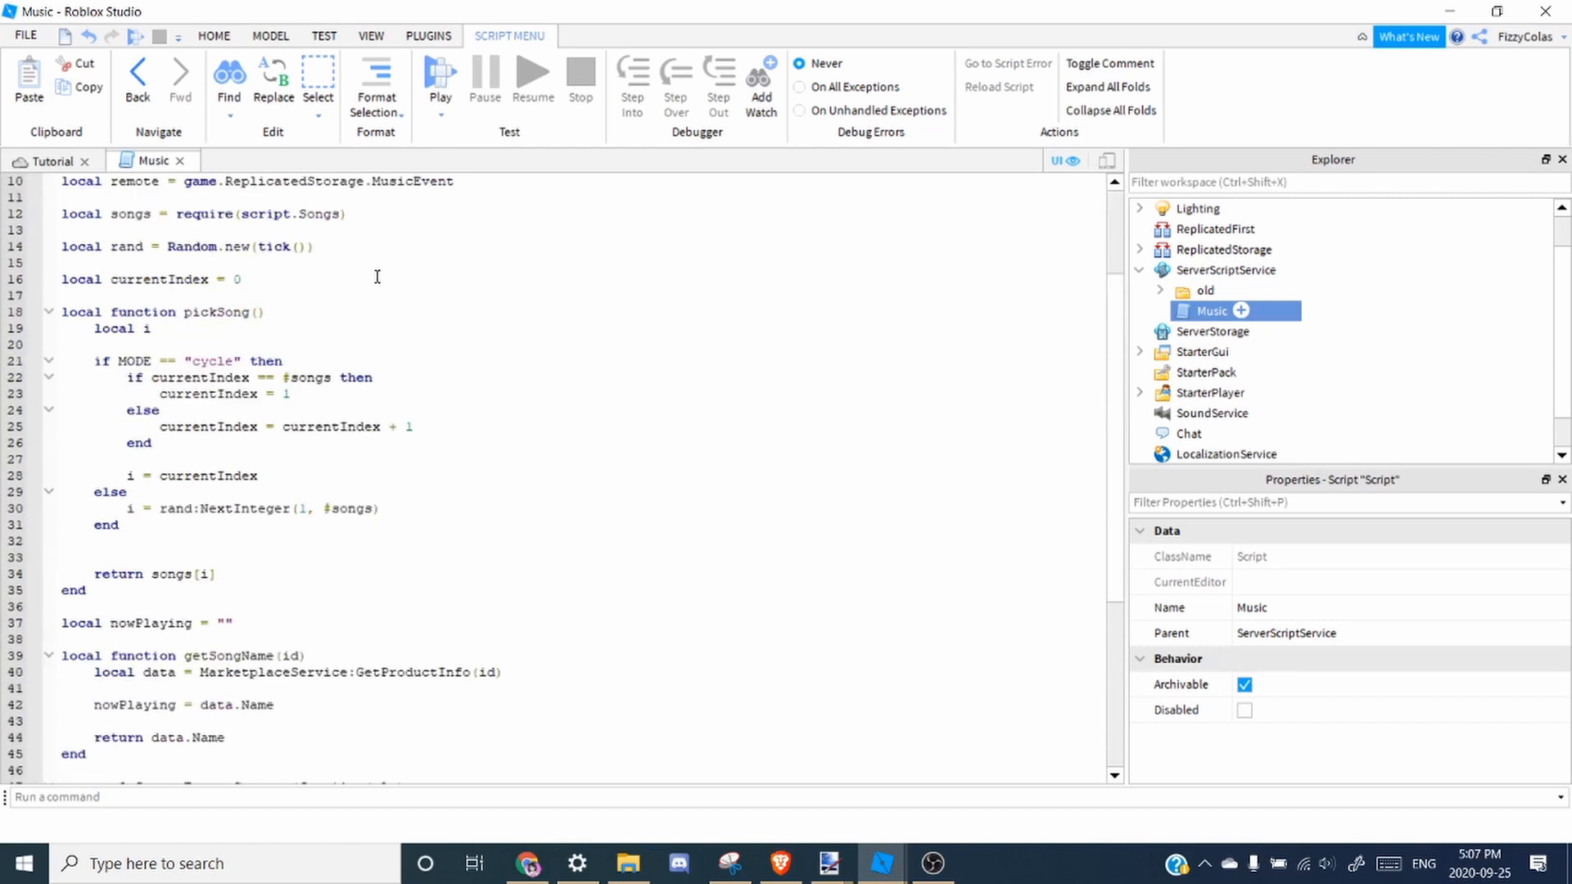
pyautogui.moveTo(253, 408)
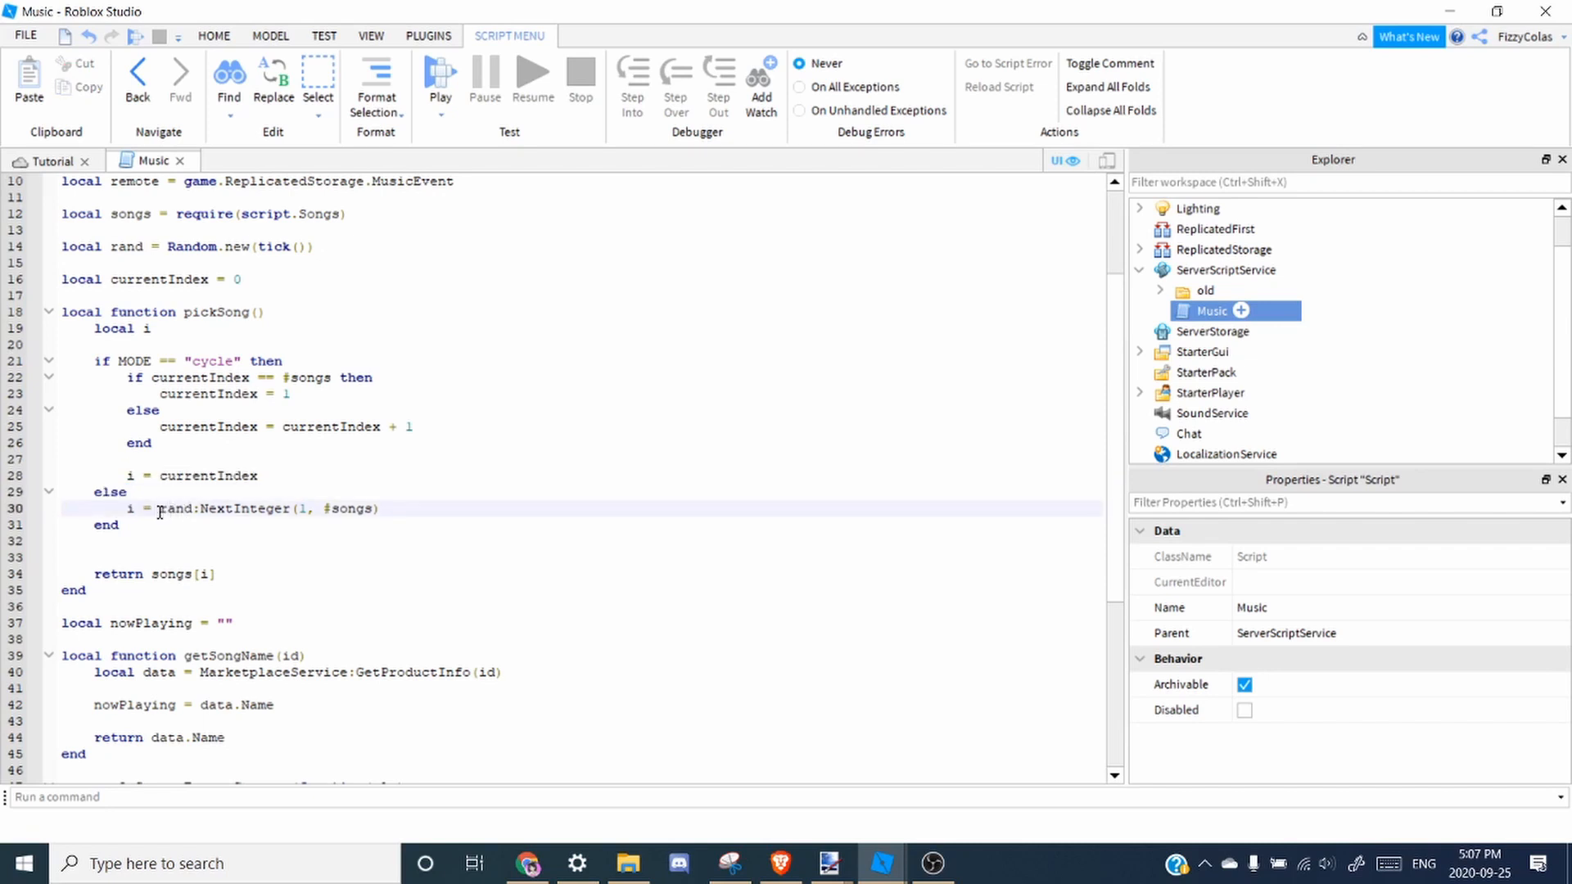
pyautogui.scroll(-3)
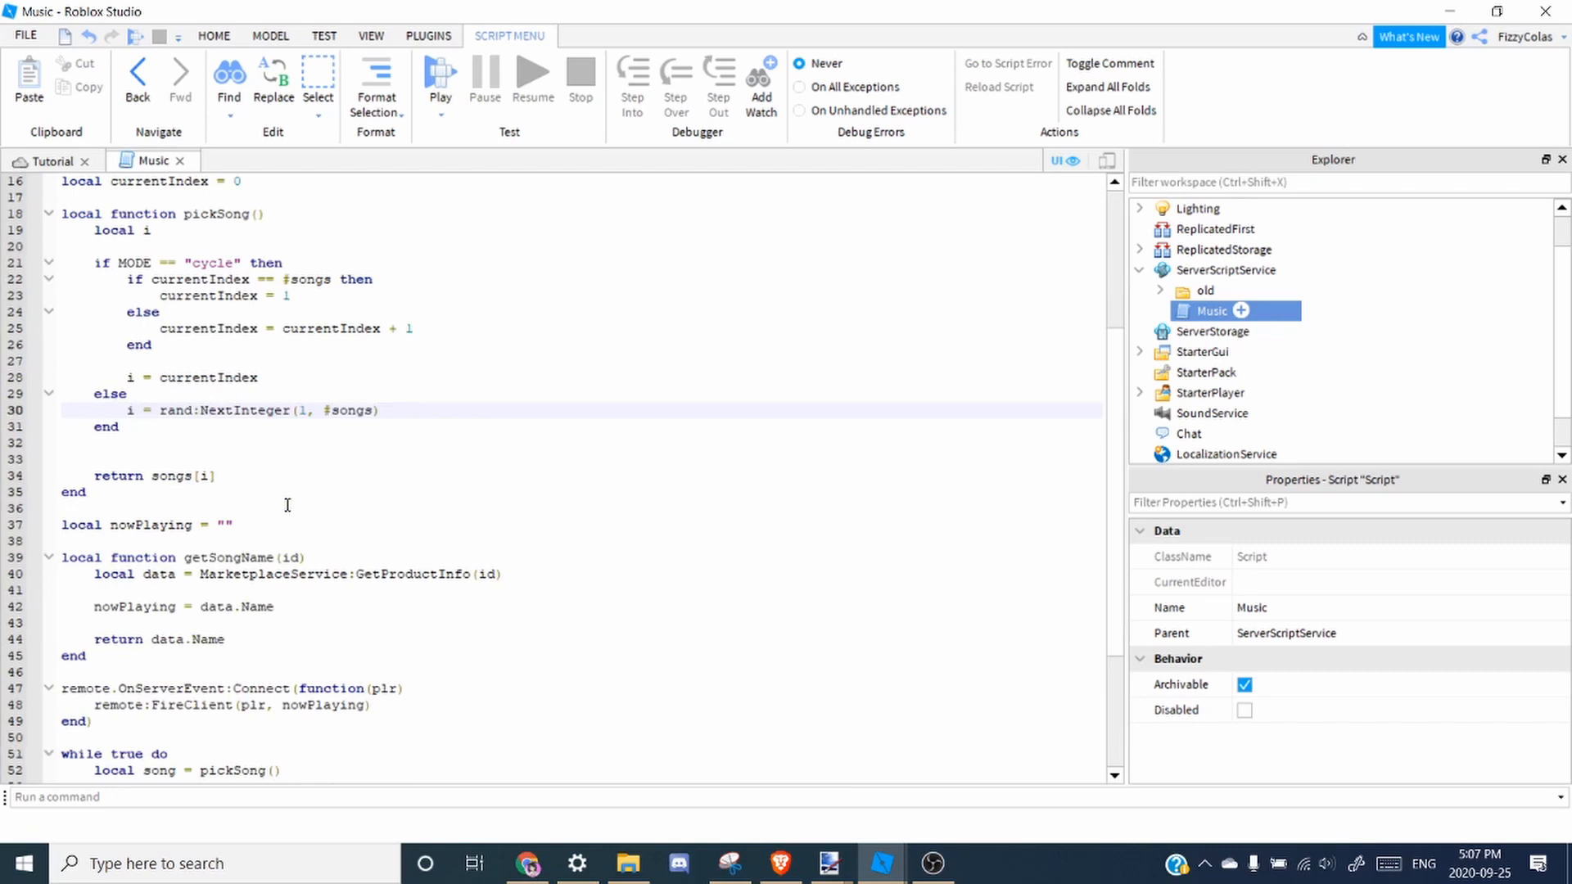
pyautogui.scroll(-3)
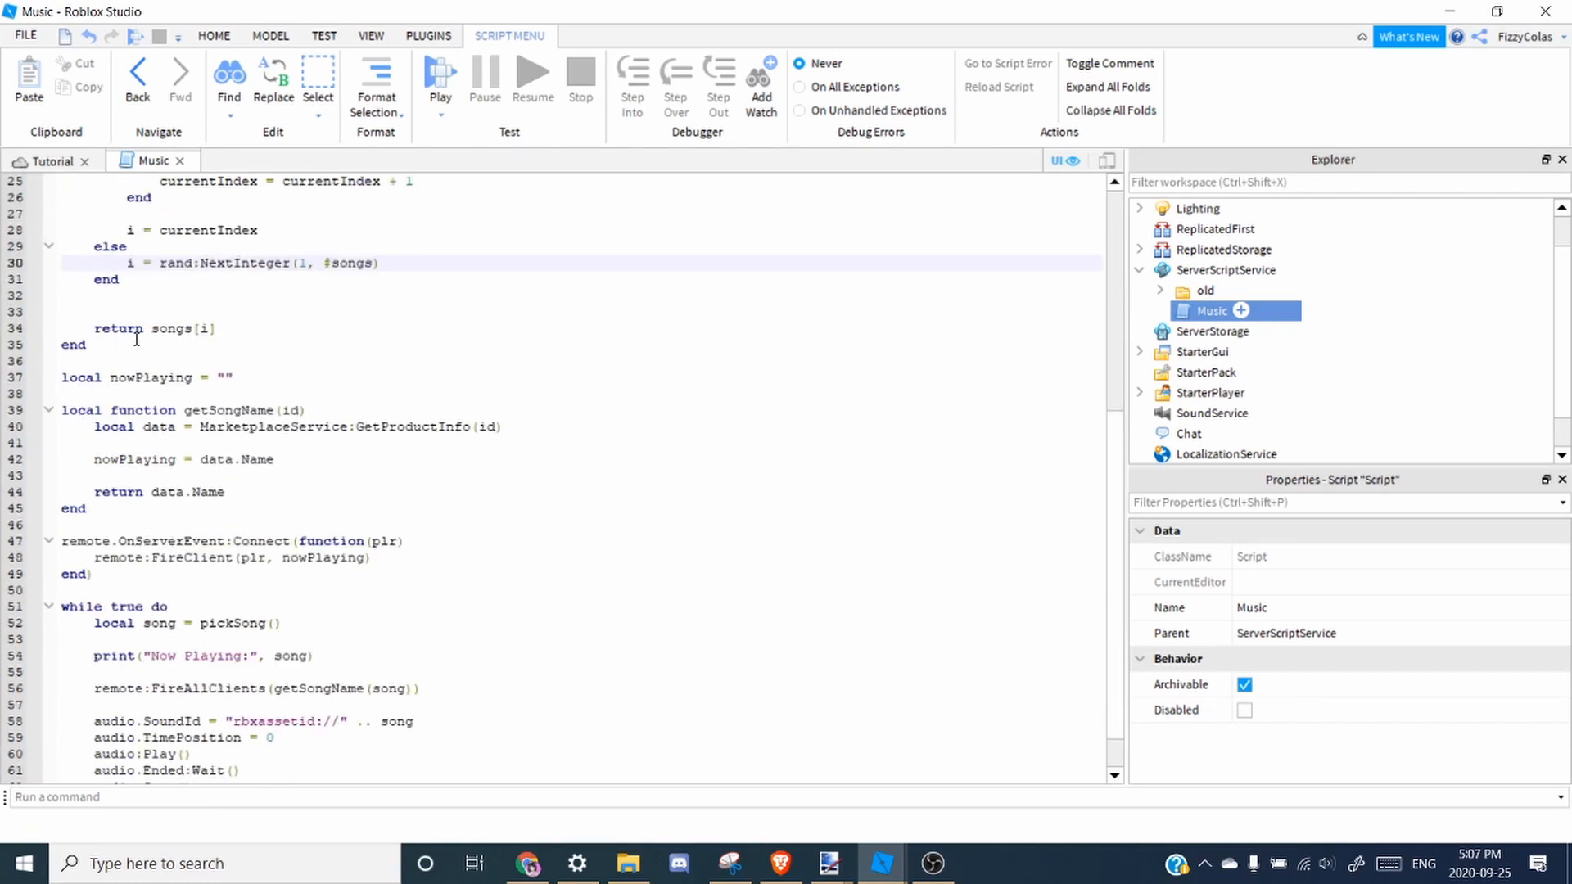
pyautogui.doubleClick(171, 329)
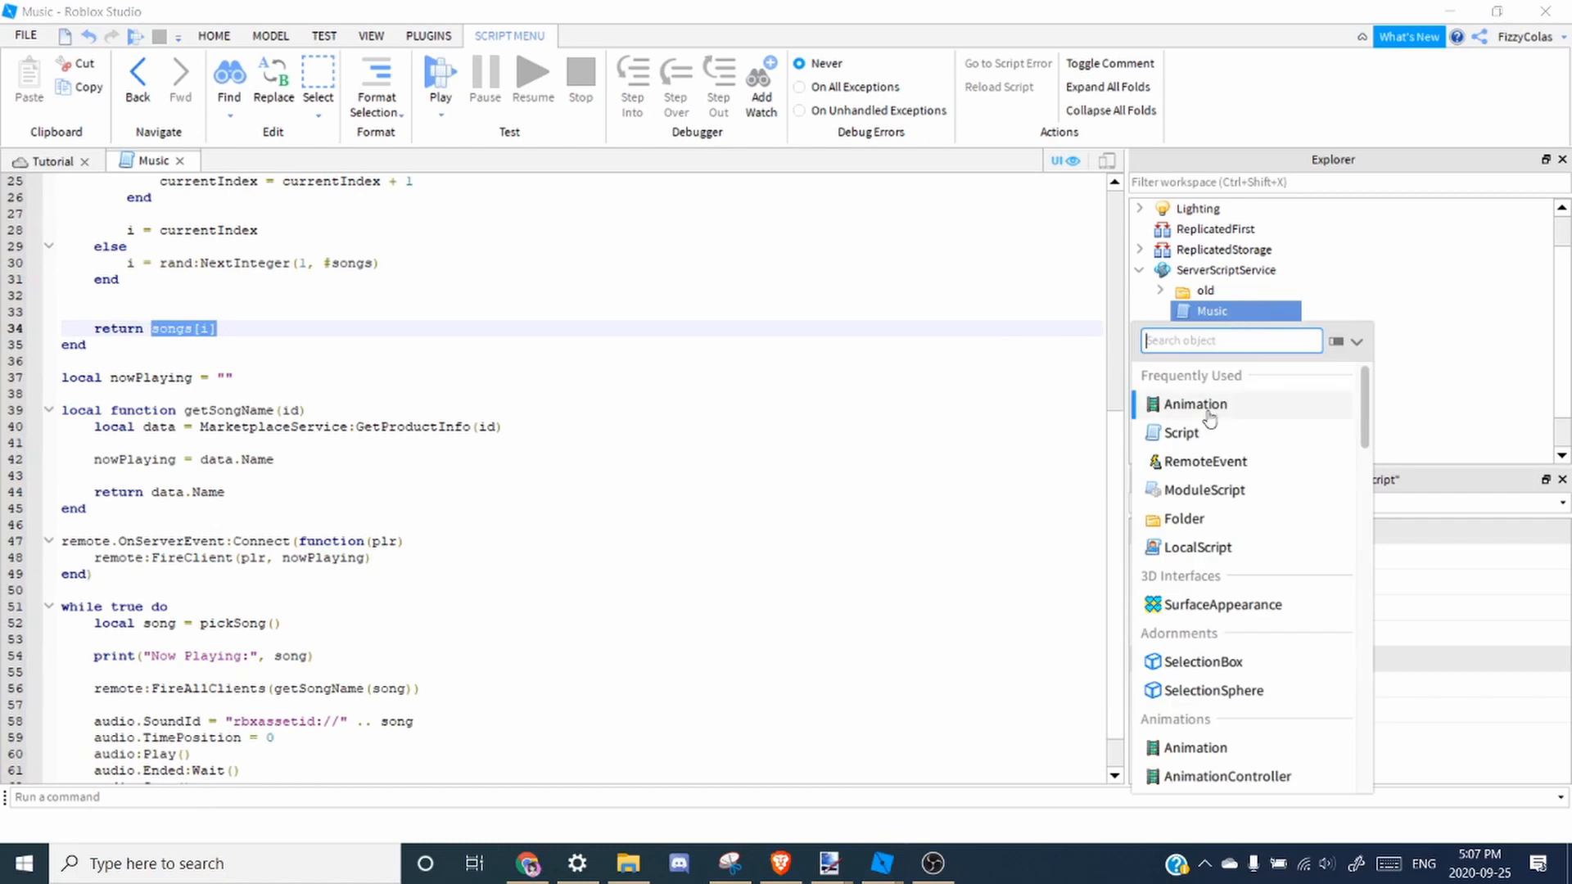
pyautogui.moveTo(1207, 489)
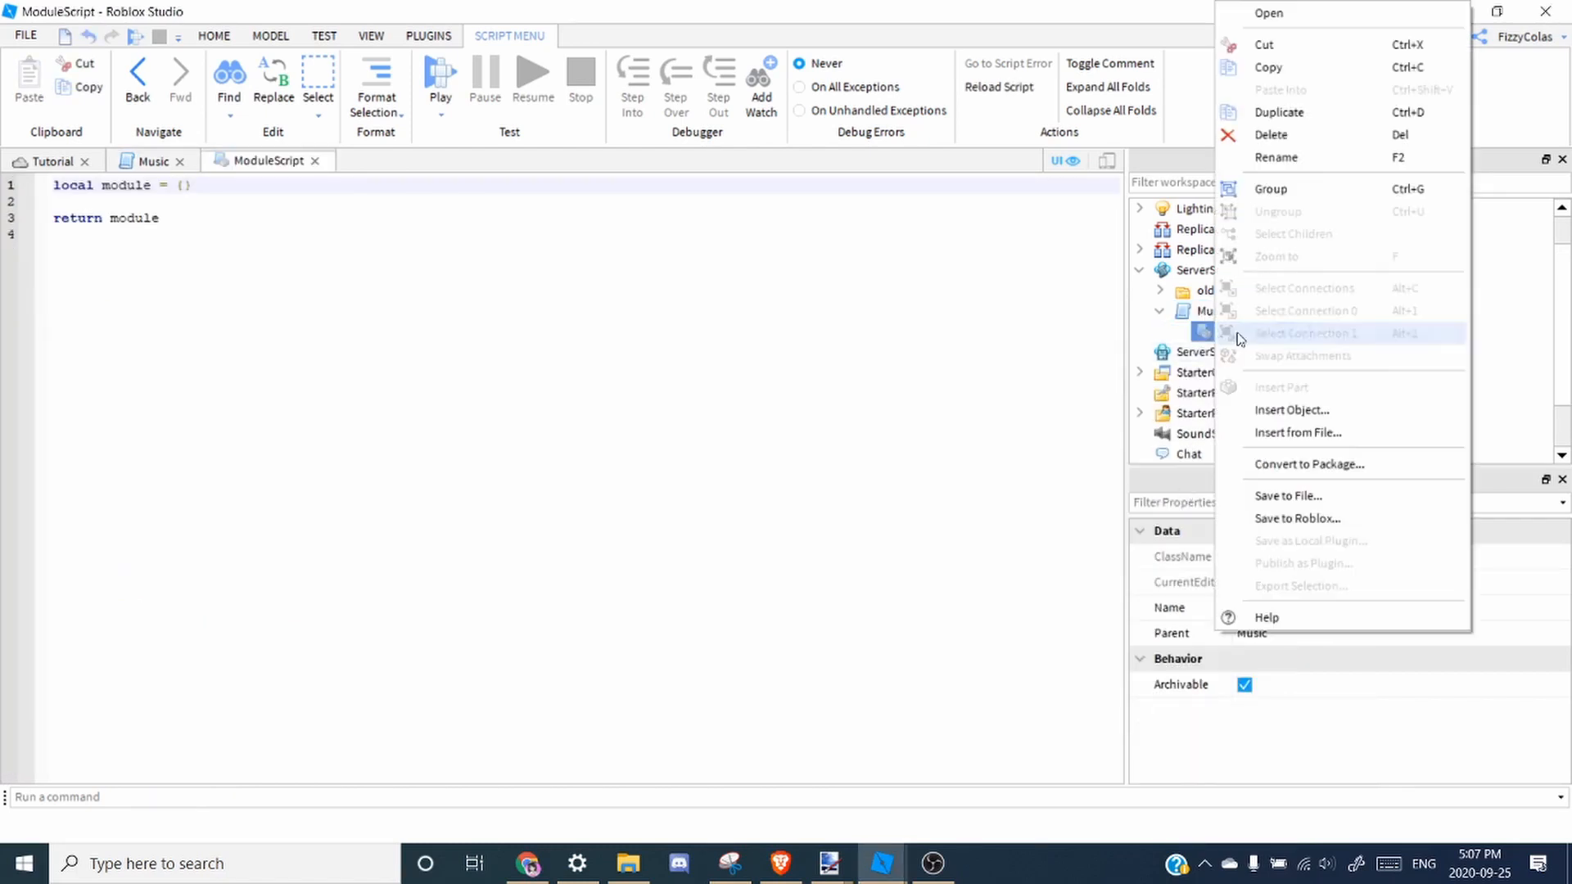
# Rename the new module script Songs and open its table with '{'.
pyautogui.click(1275, 157)
pyautogui.write('Songs')
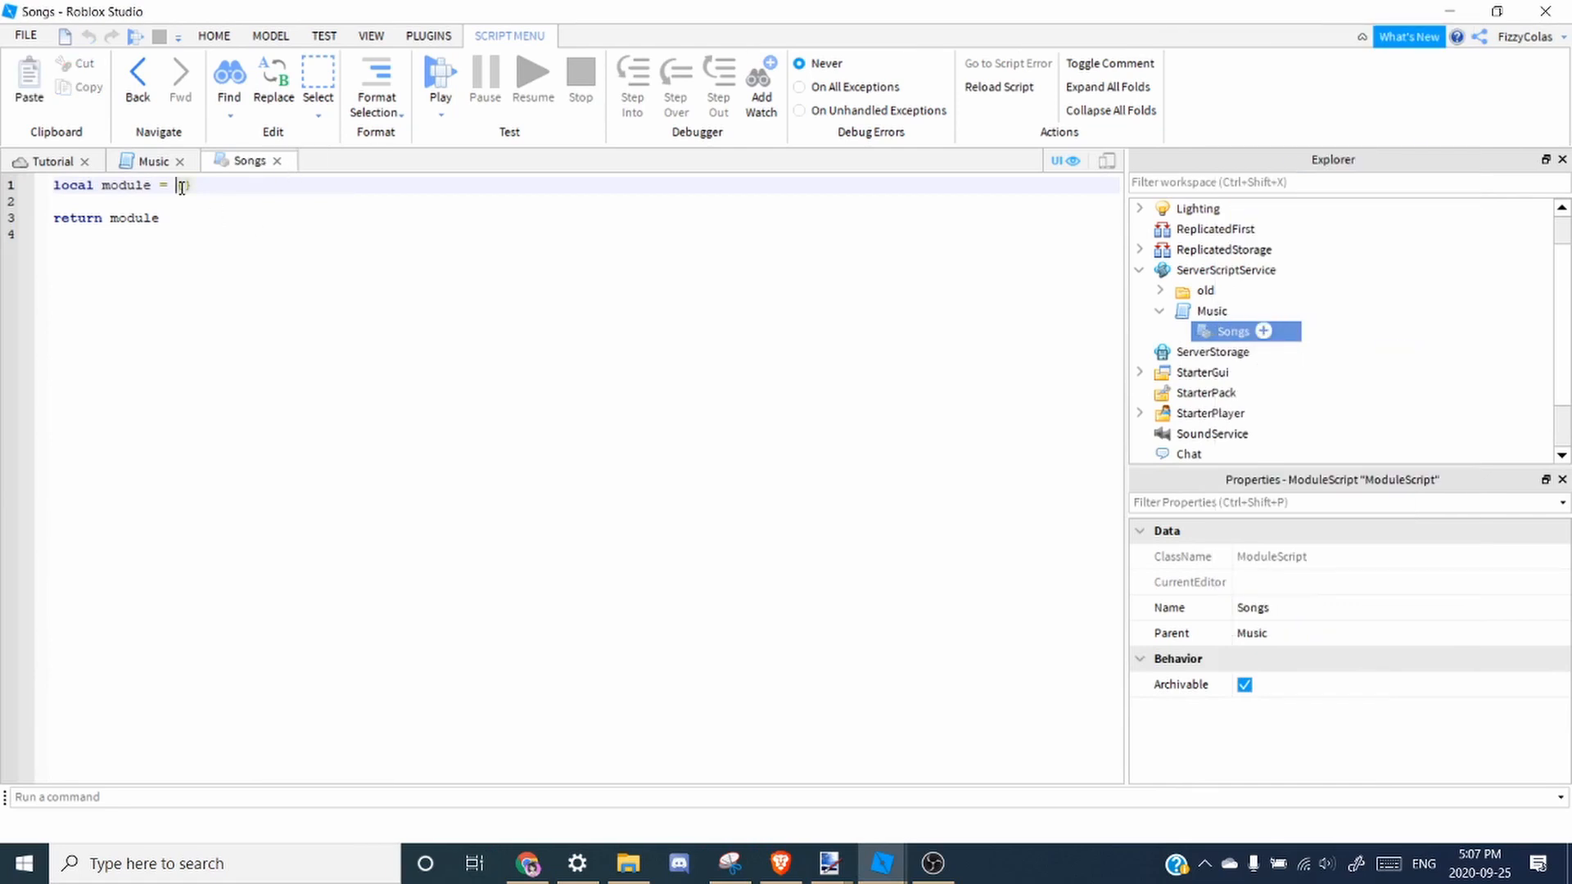
pyautogui.write('{')
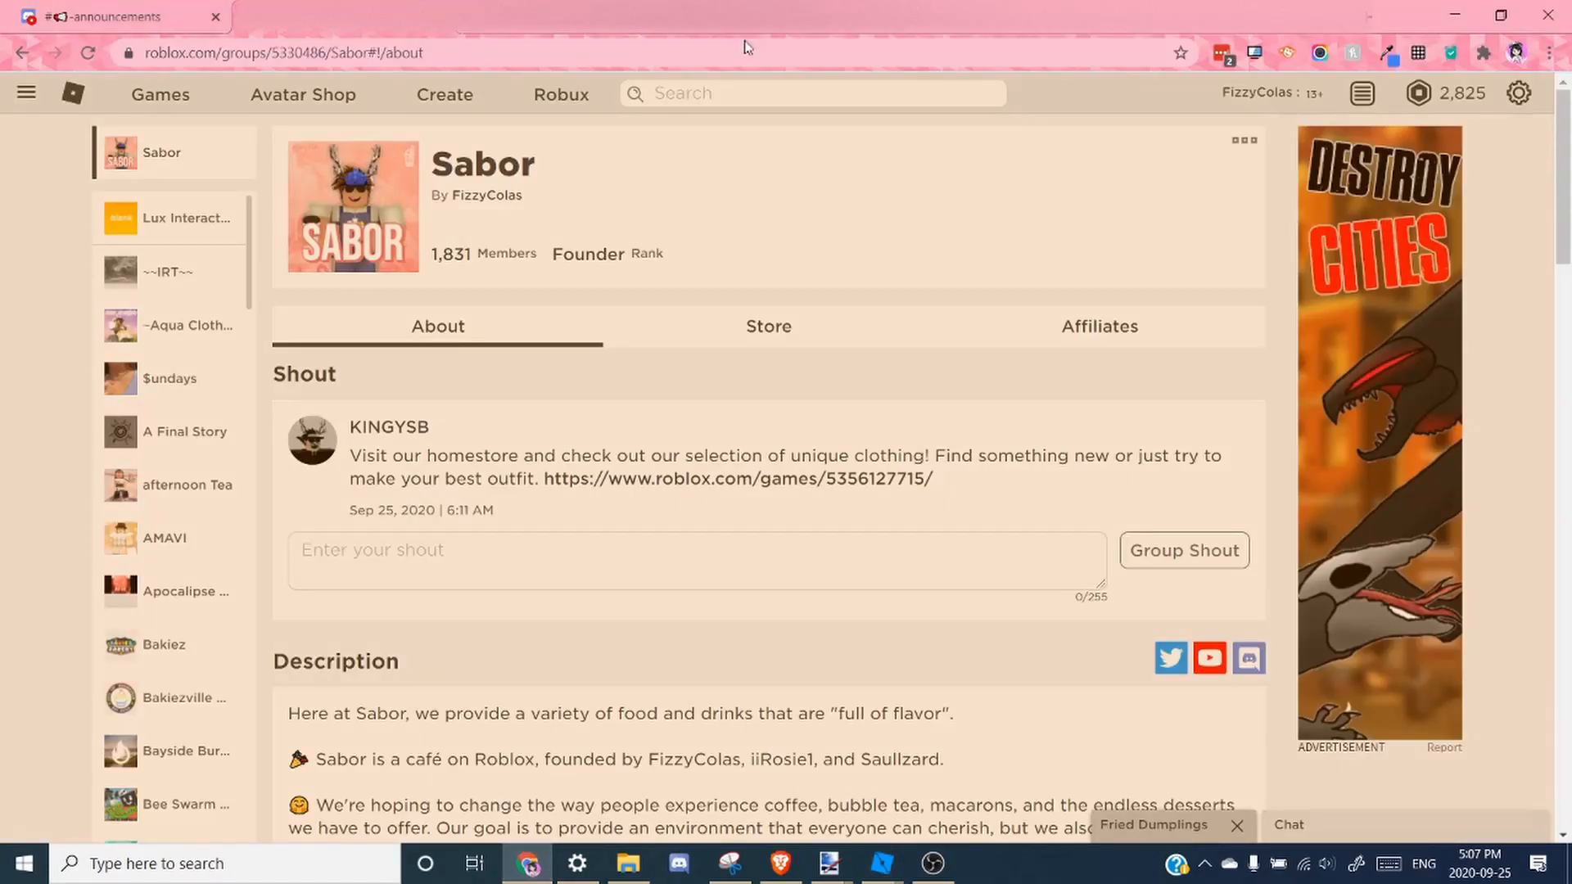
# Search the Roblox library for 'straykids gods menu'.
pyautogui.click(812, 94)
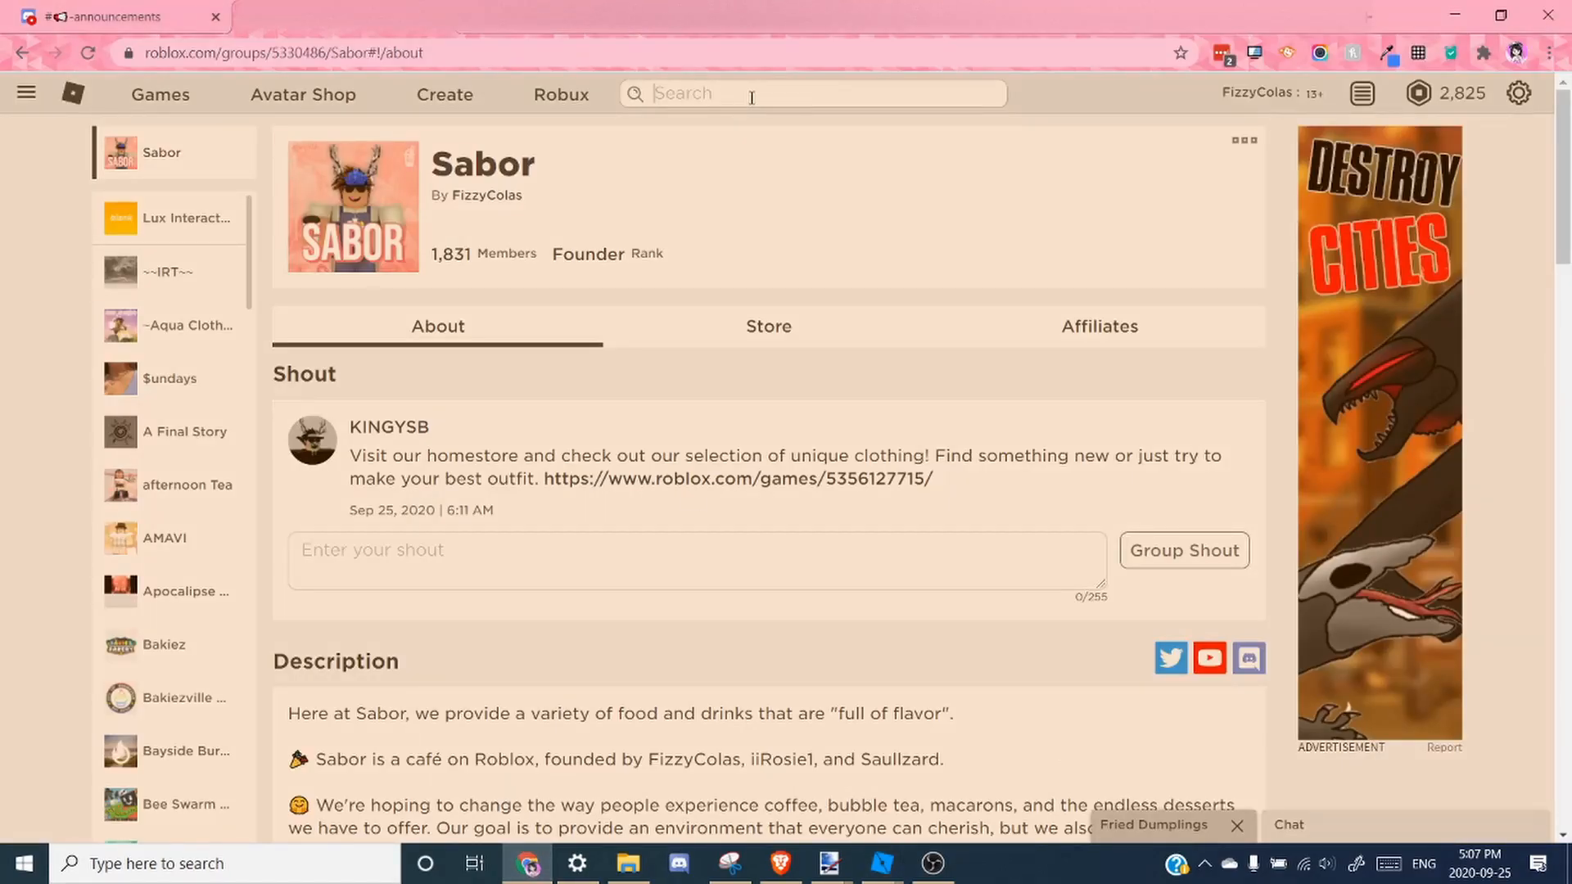
pyautogui.write('str')
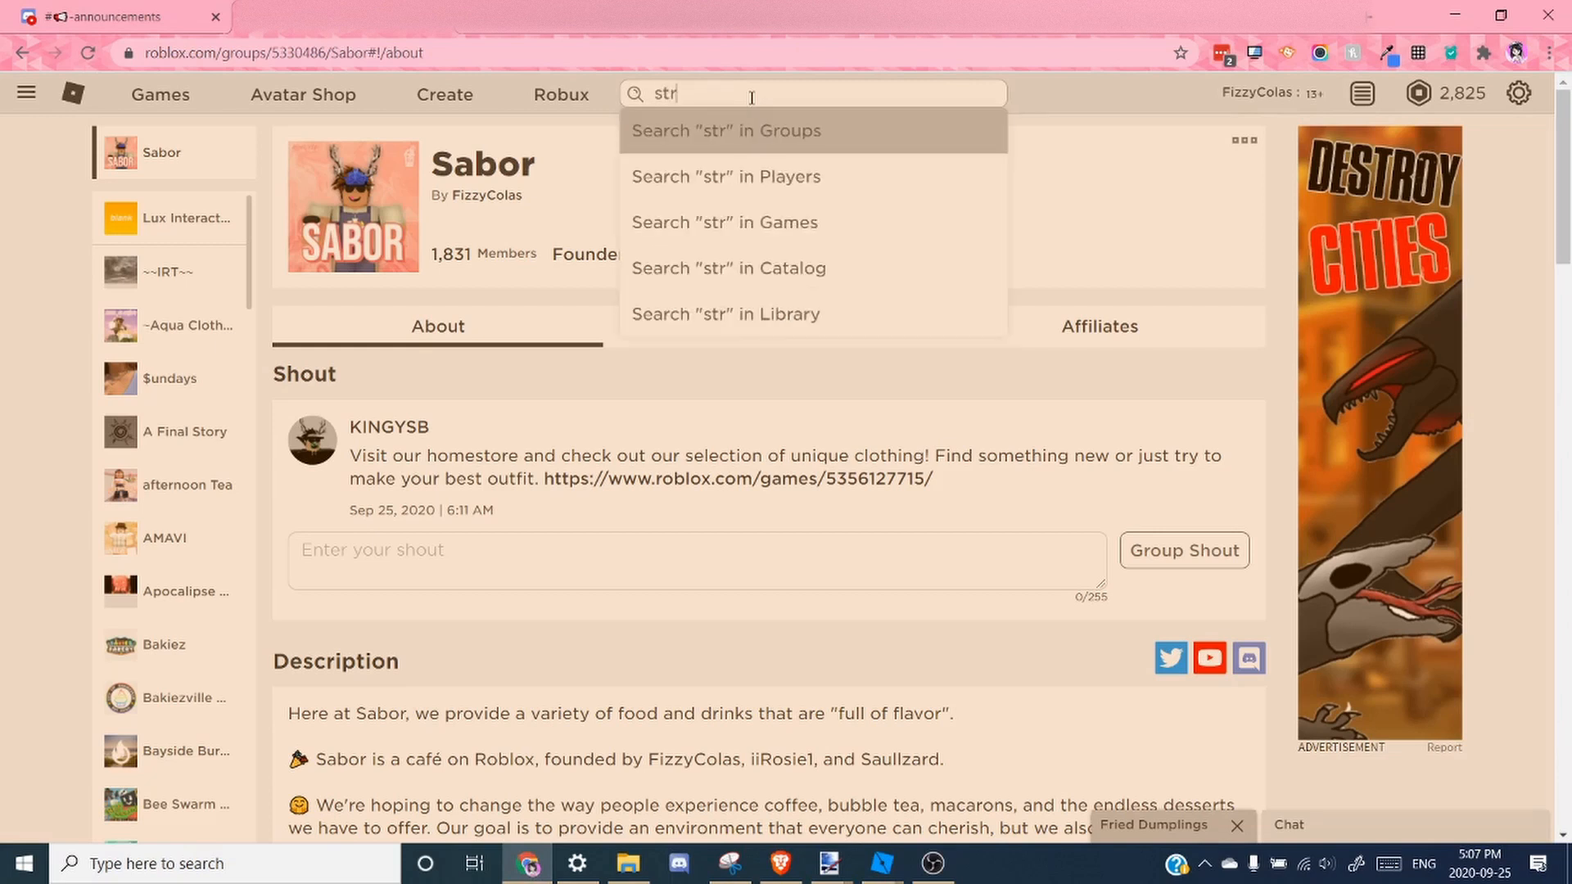
pyautogui.write('ak')
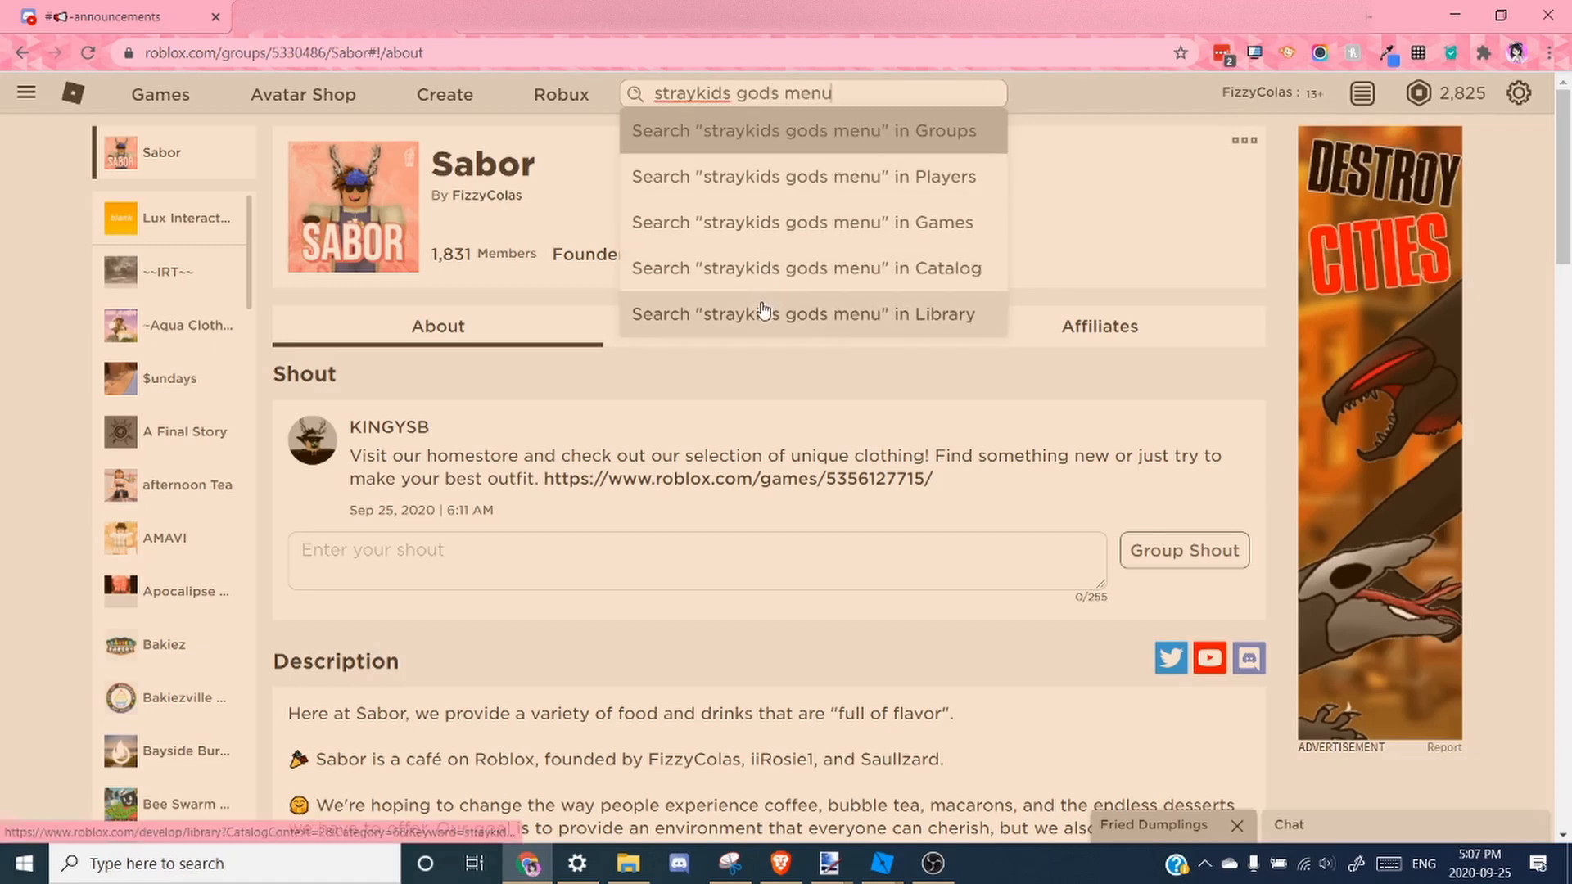
pyautogui.click(803, 315)
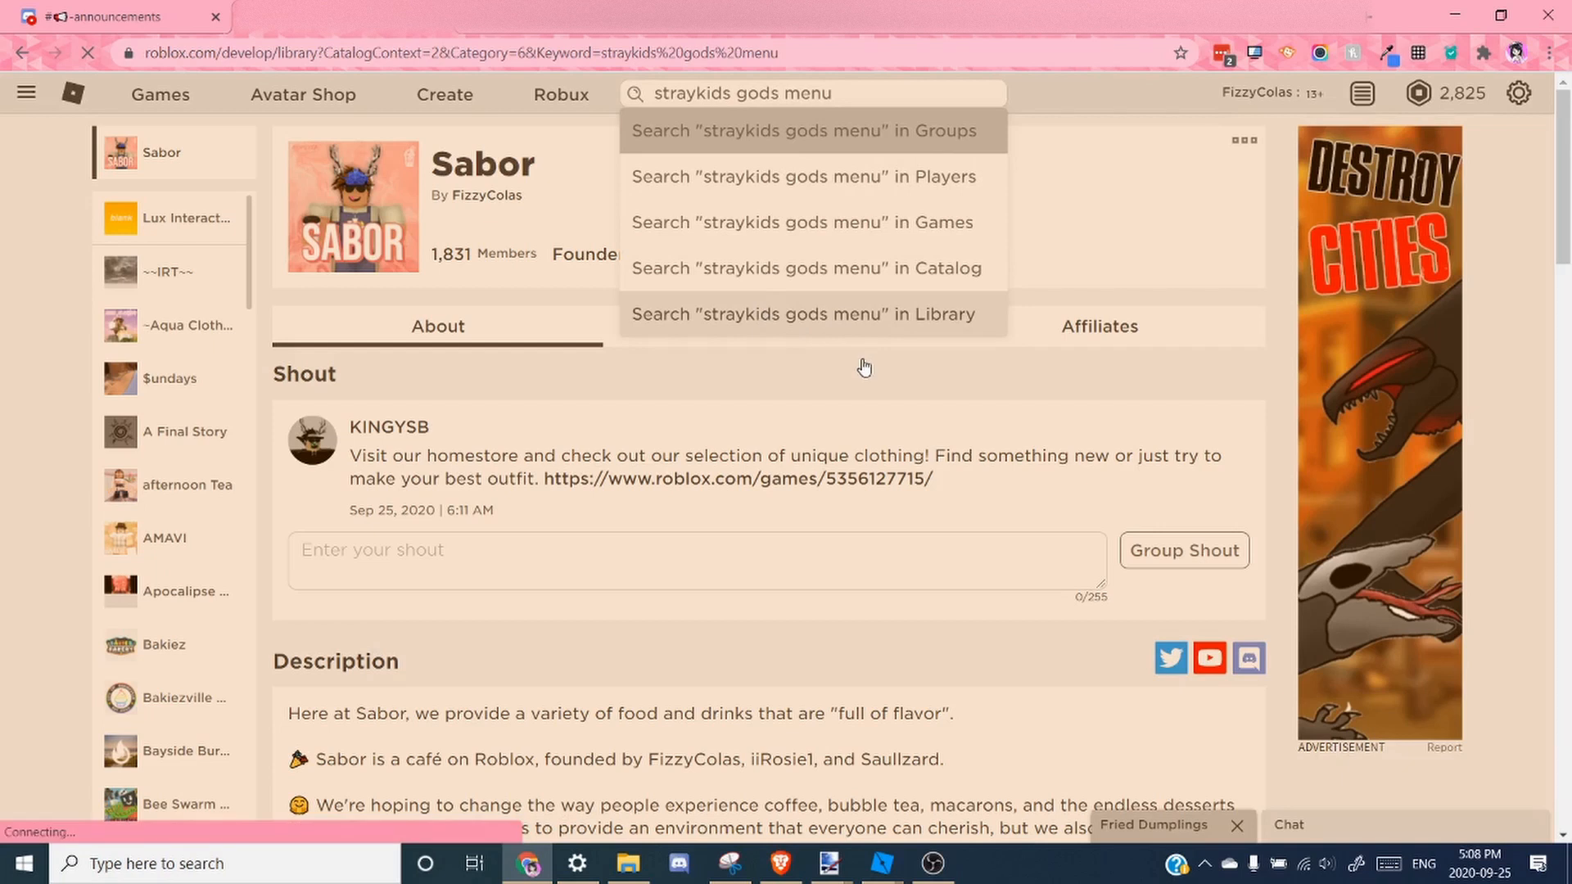
pyautogui.click(802, 314)
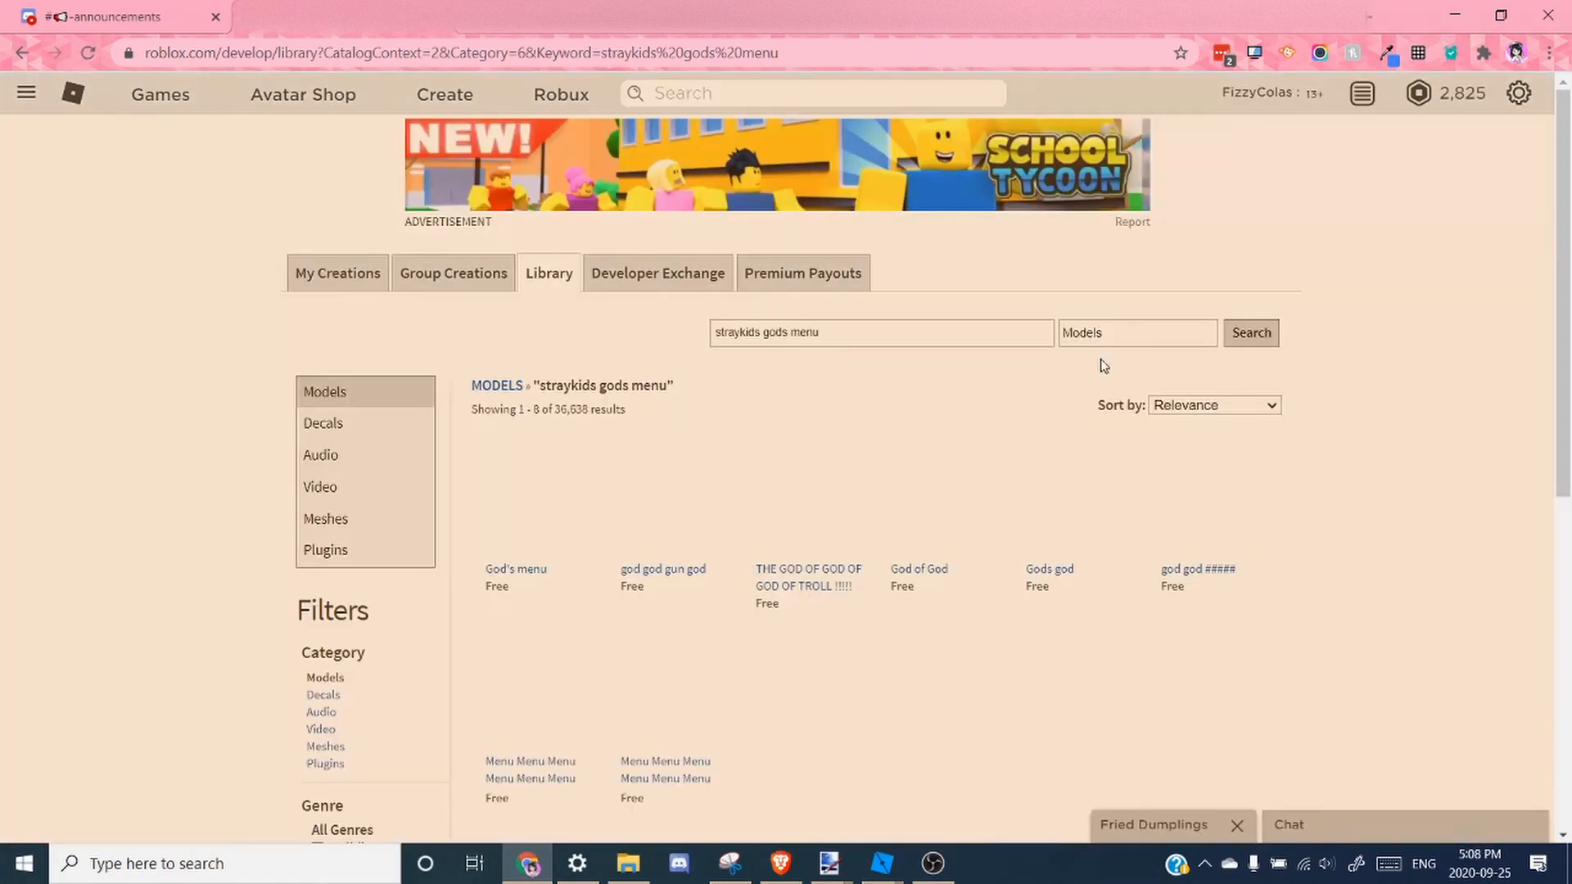
# Filter the results to Audio and pick a track from the list.
pyautogui.click(1137, 333)
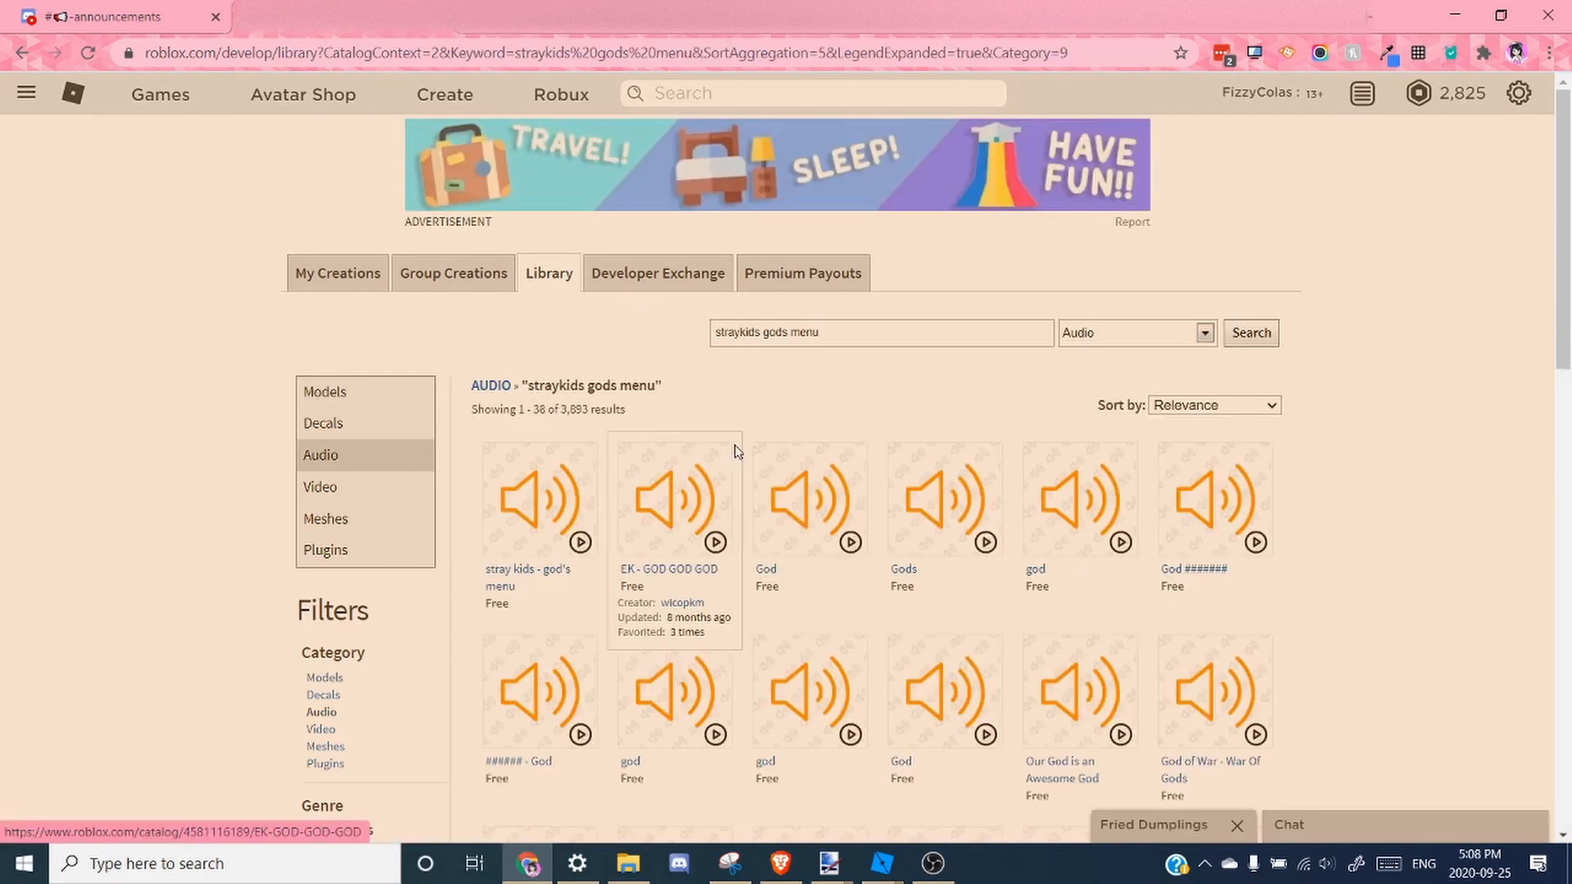
pyautogui.scroll(-3)
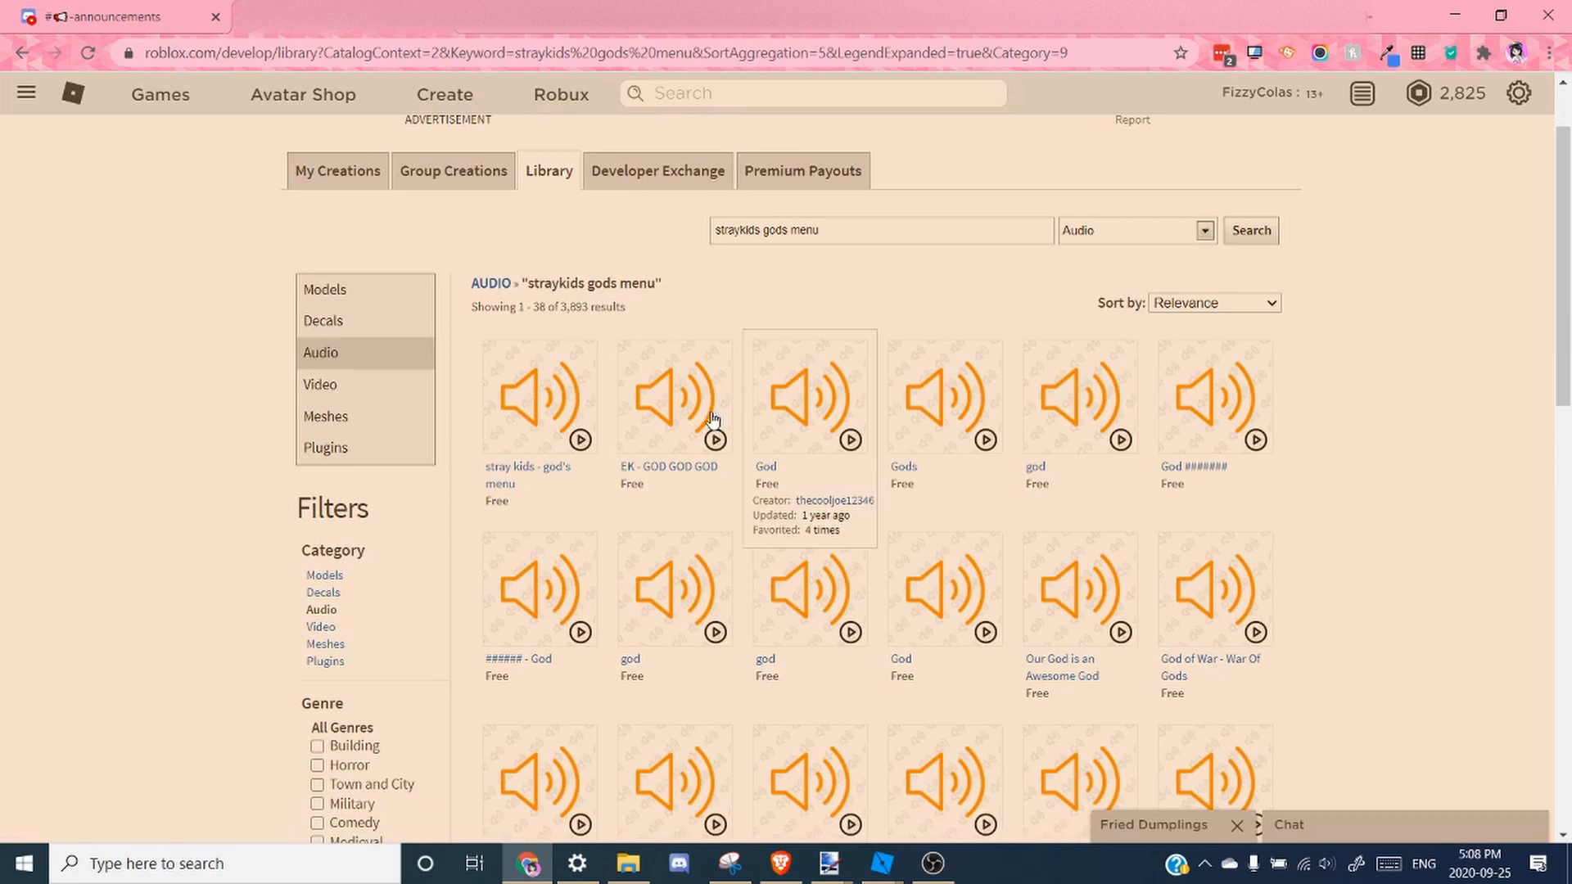
pyautogui.click(529, 396)
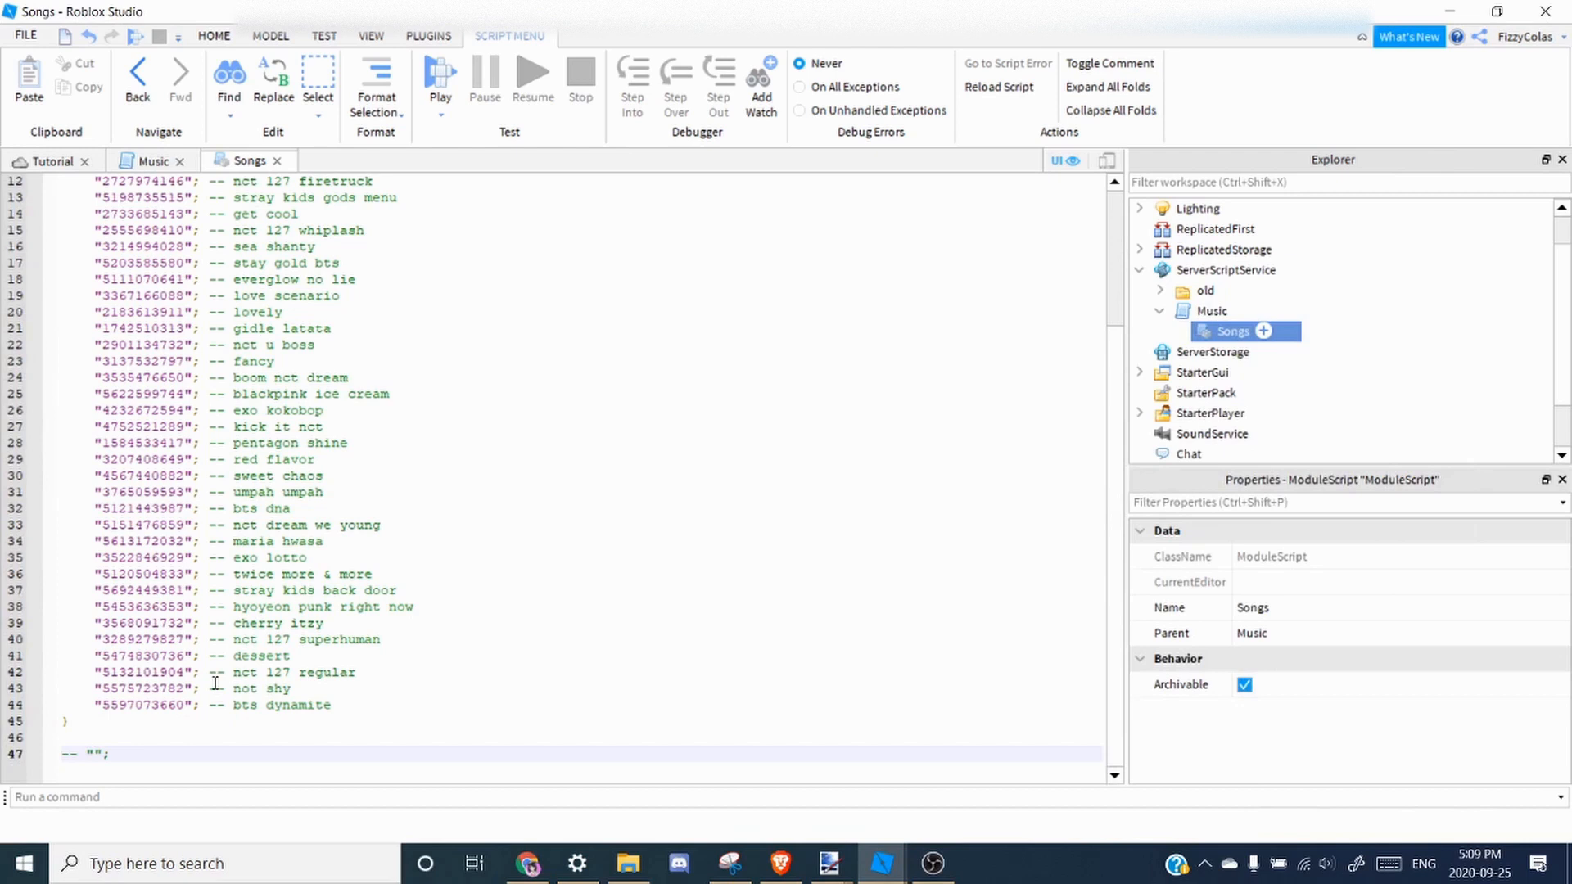
# Finish the Songs module's ID table and return to the Tutorial place tab.
pyautogui.click(332, 704)
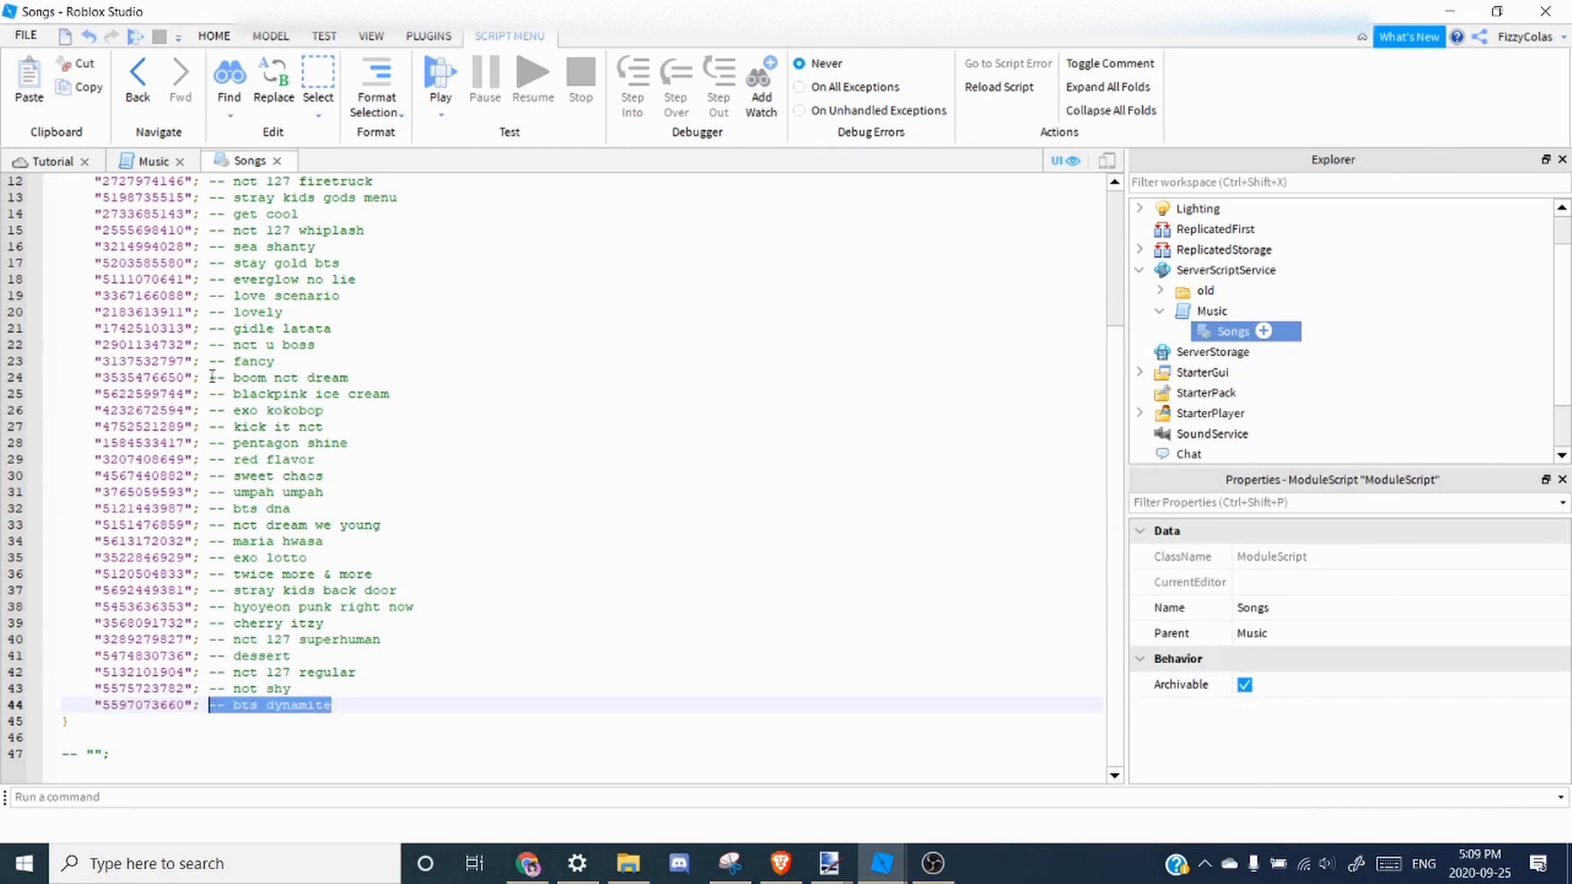
pyautogui.click(52, 160)
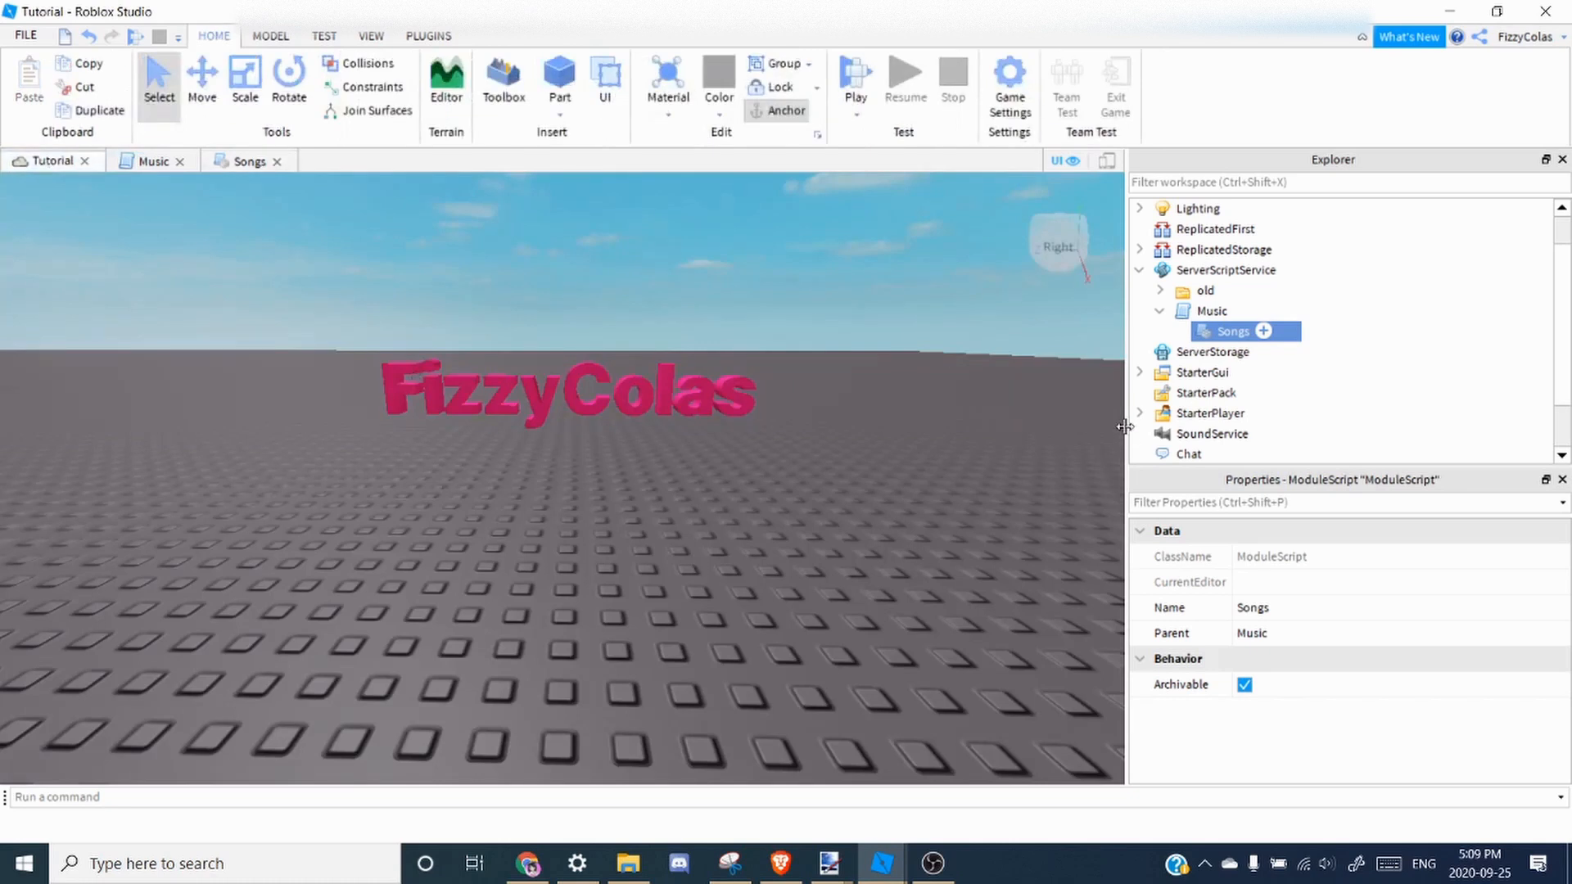
# Create a MusicGui ScreenGui in StarterGui with a Frame placed and sized at the bottom-left.
pyautogui.click(1140, 372)
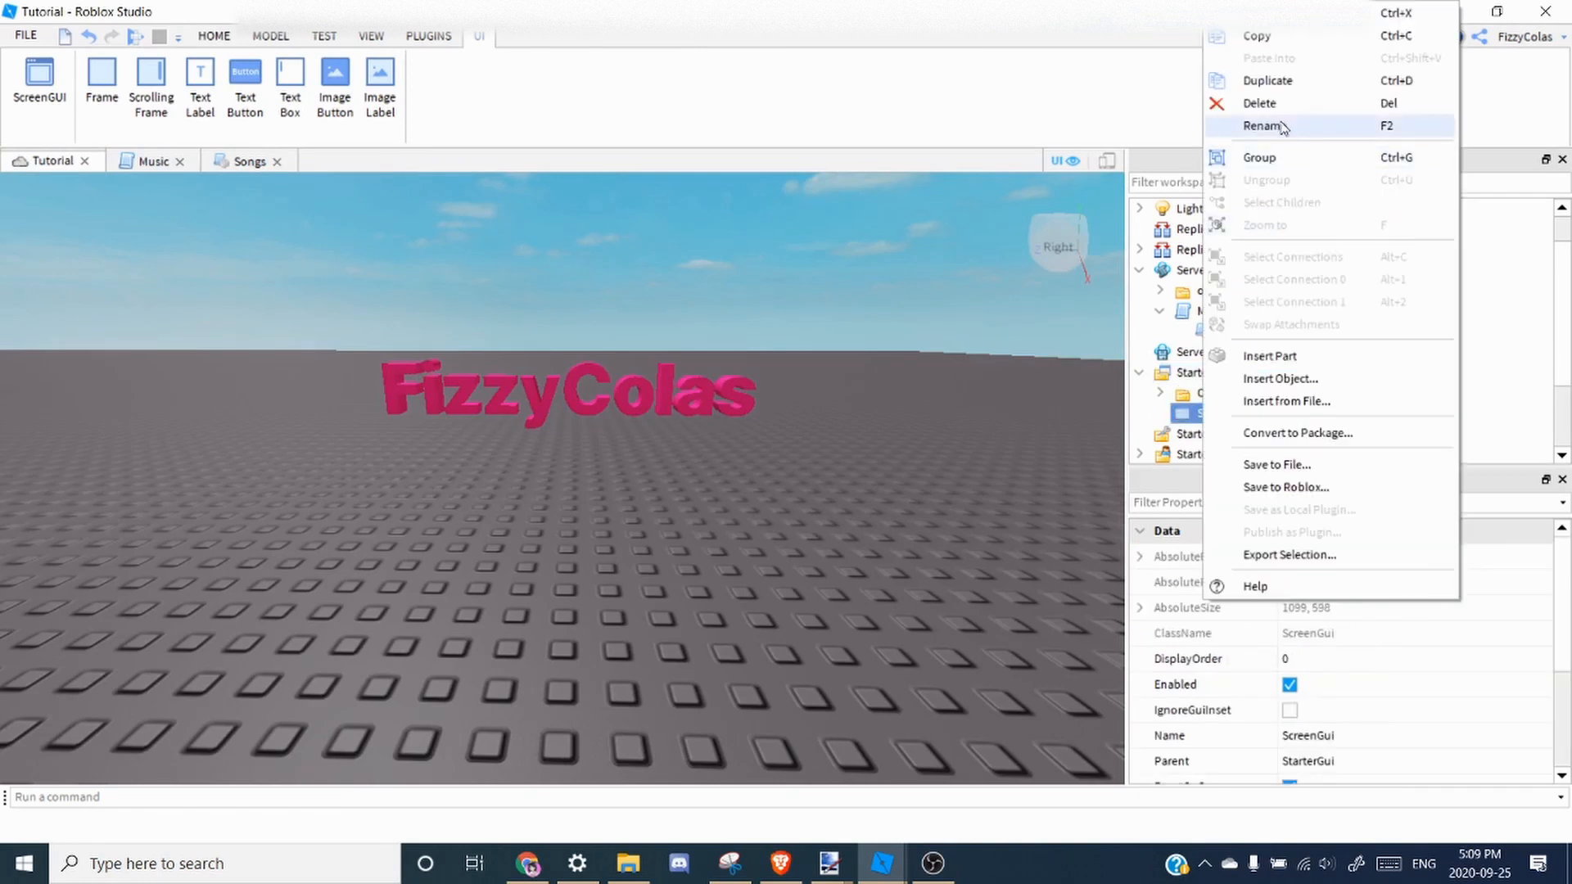
pyautogui.click(1264, 126)
pyautogui.write('MusicGui')
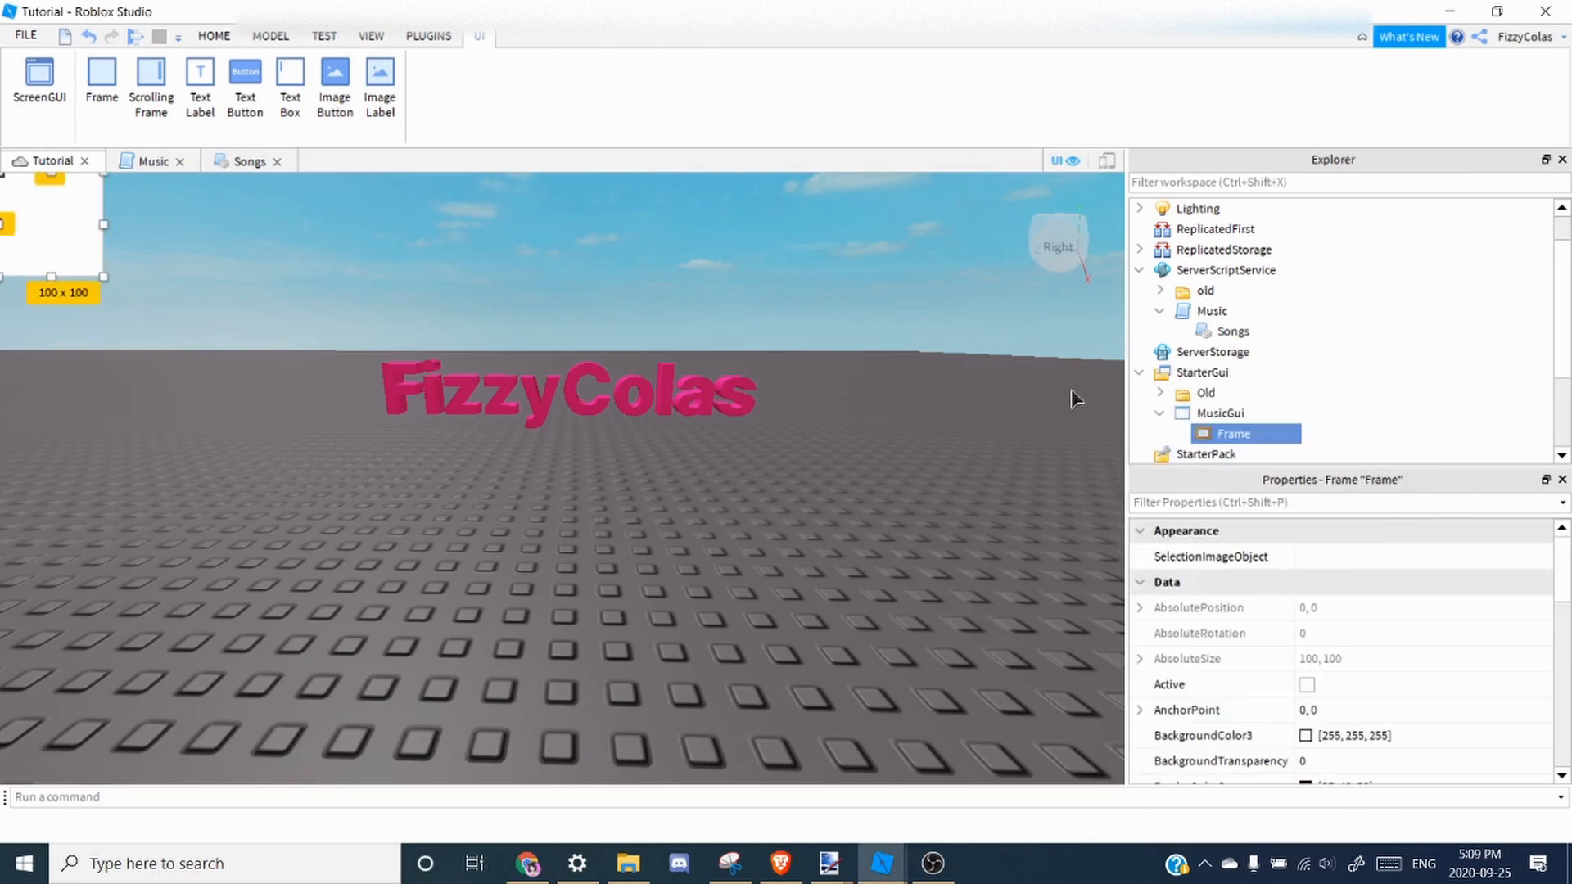
pyautogui.moveTo(51, 226); pyautogui.dragTo(104, 676)
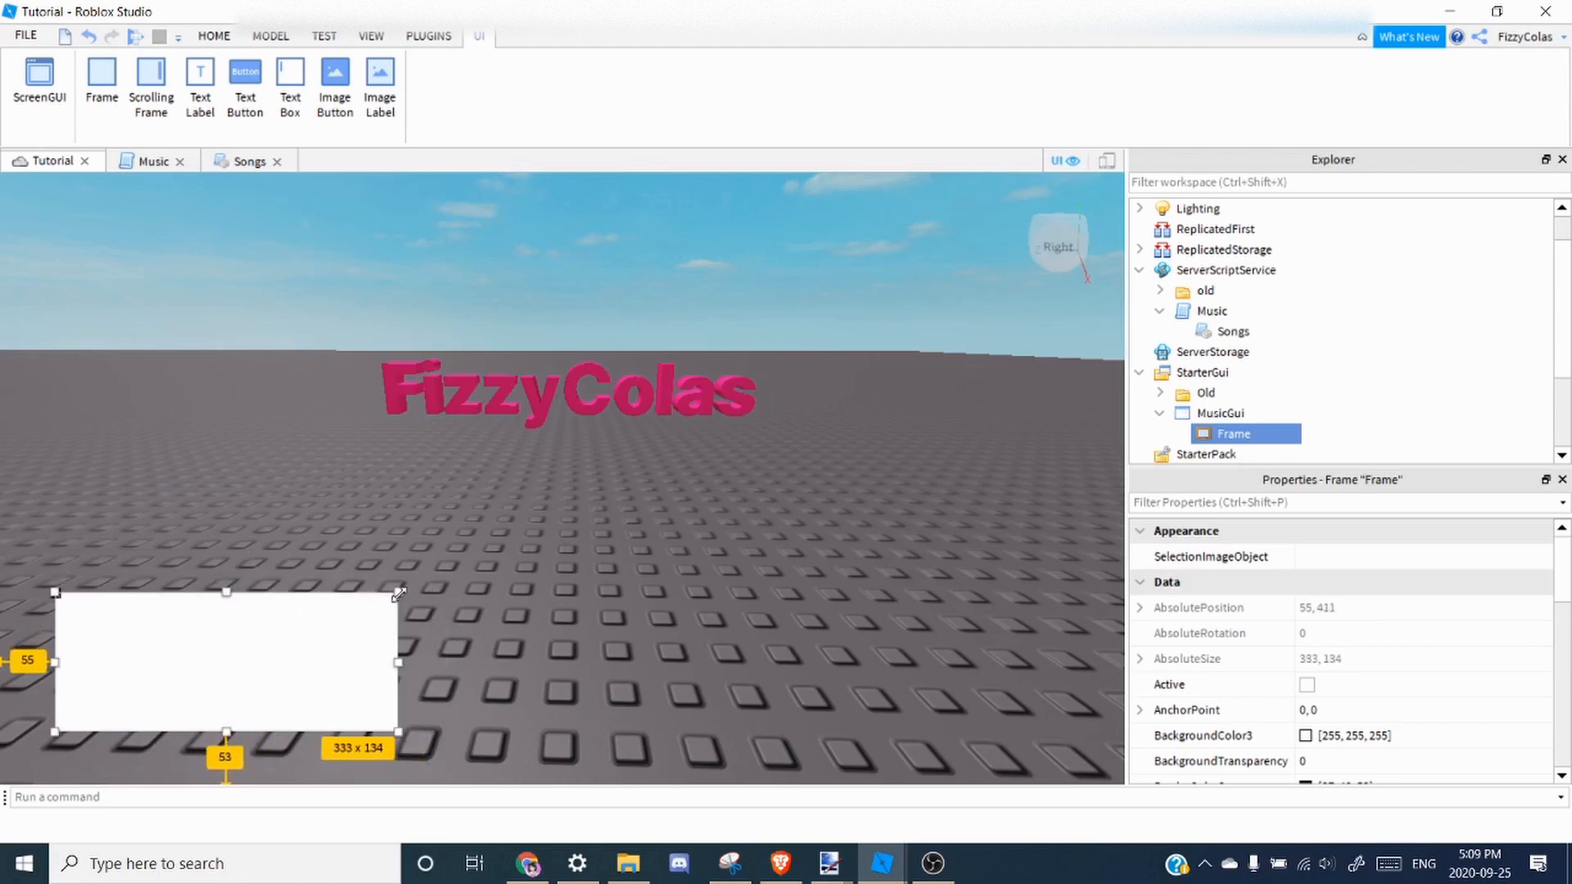
pyautogui.scroll(-3)
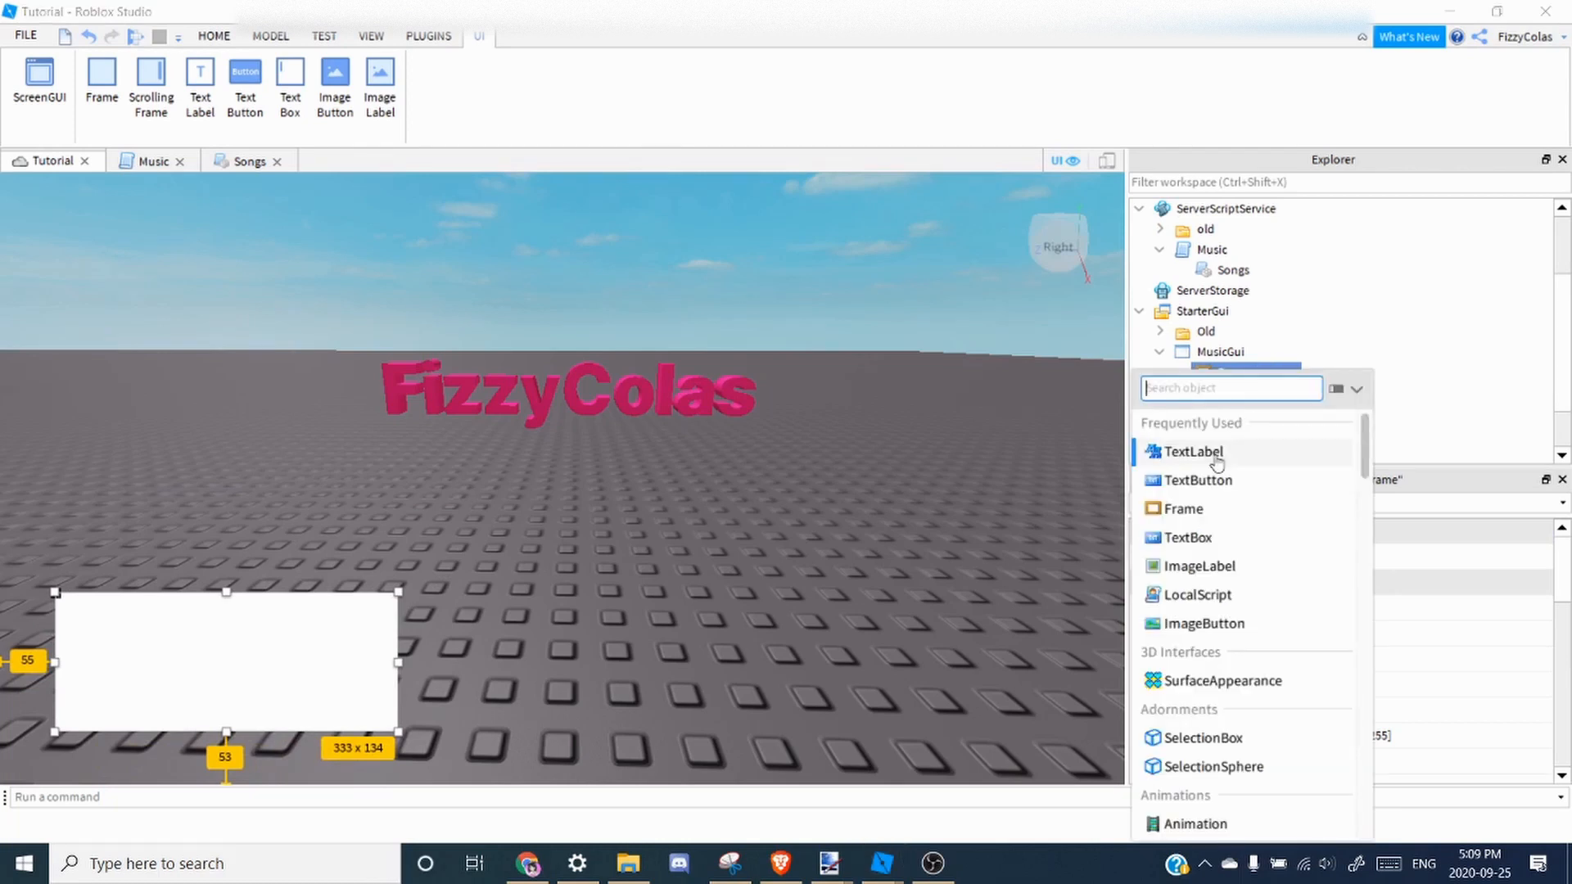
# Add a 'Now Playing:' text label and a duplicate reading 'Song Name'.
pyautogui.click(1192, 452)
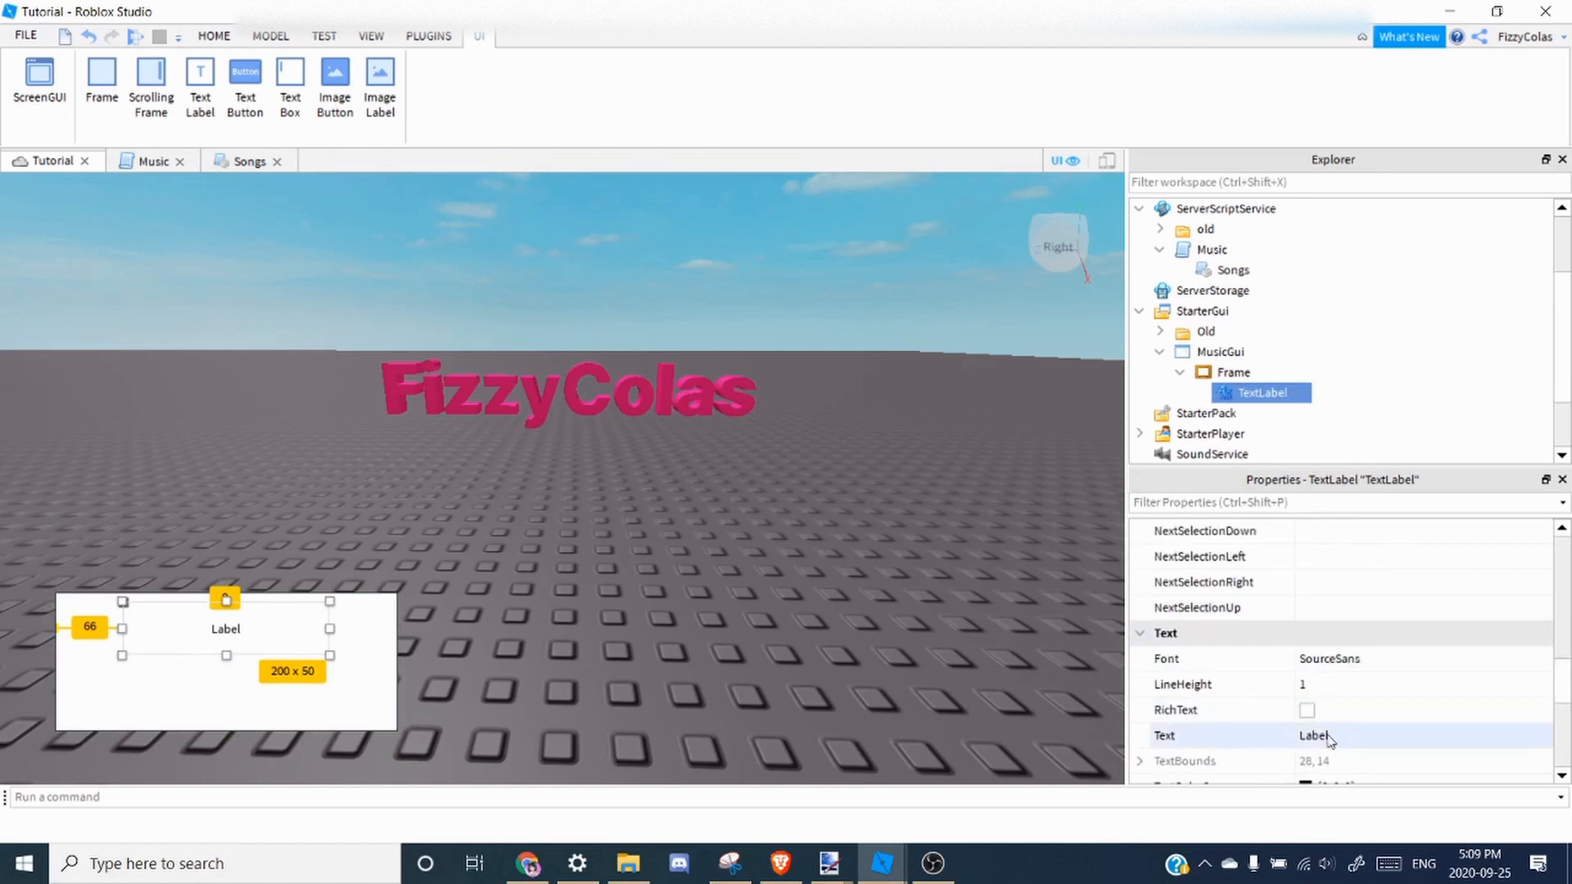
pyautogui.write('Now Playing:')
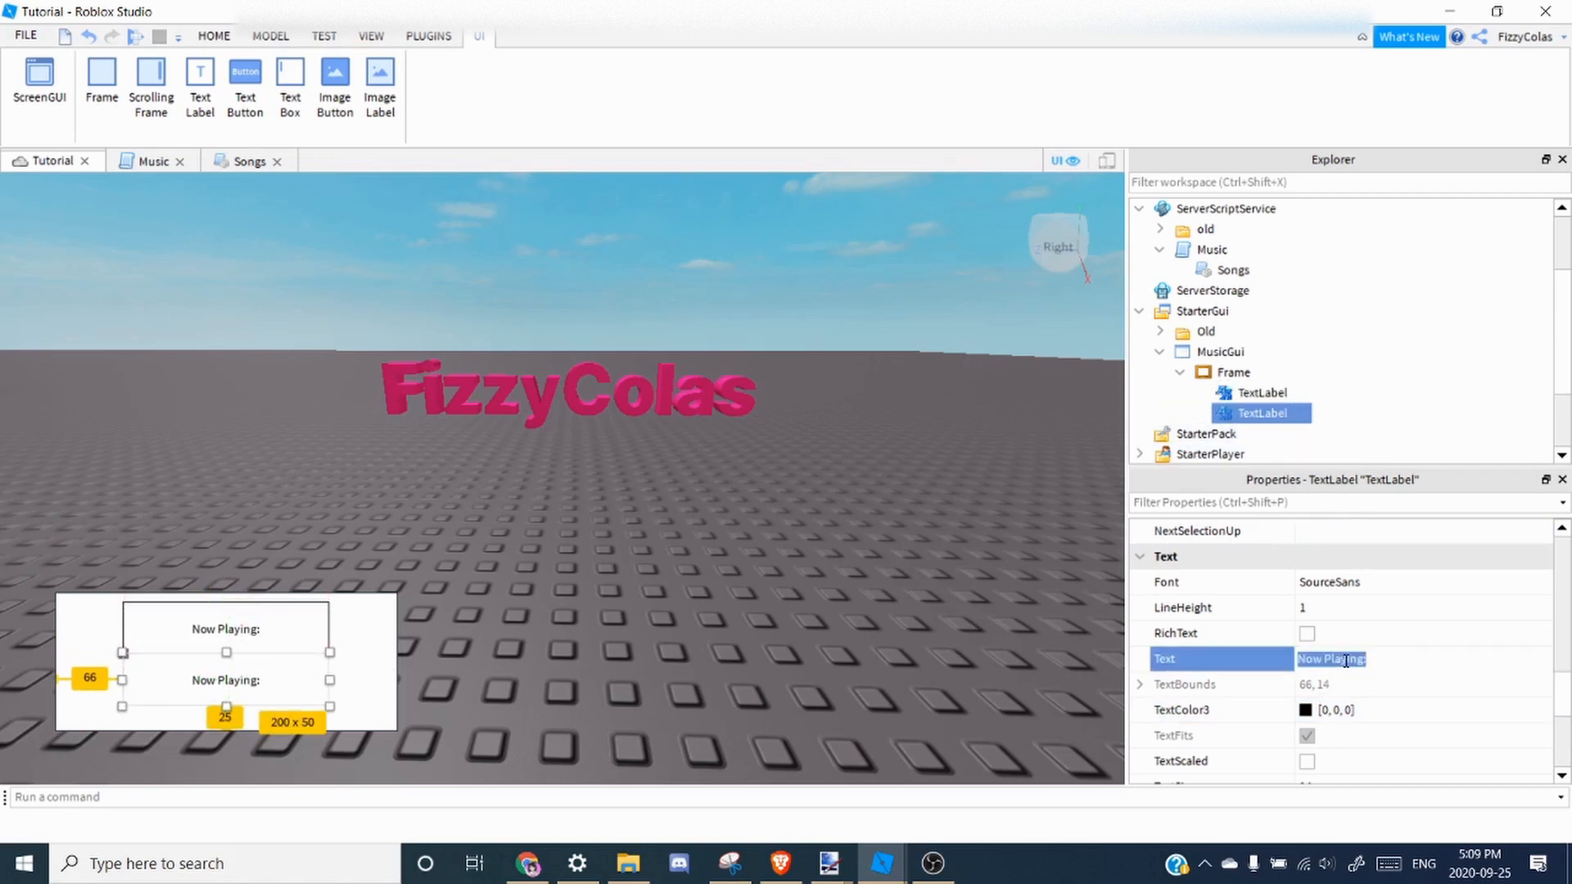
pyautogui.write('Song Name')
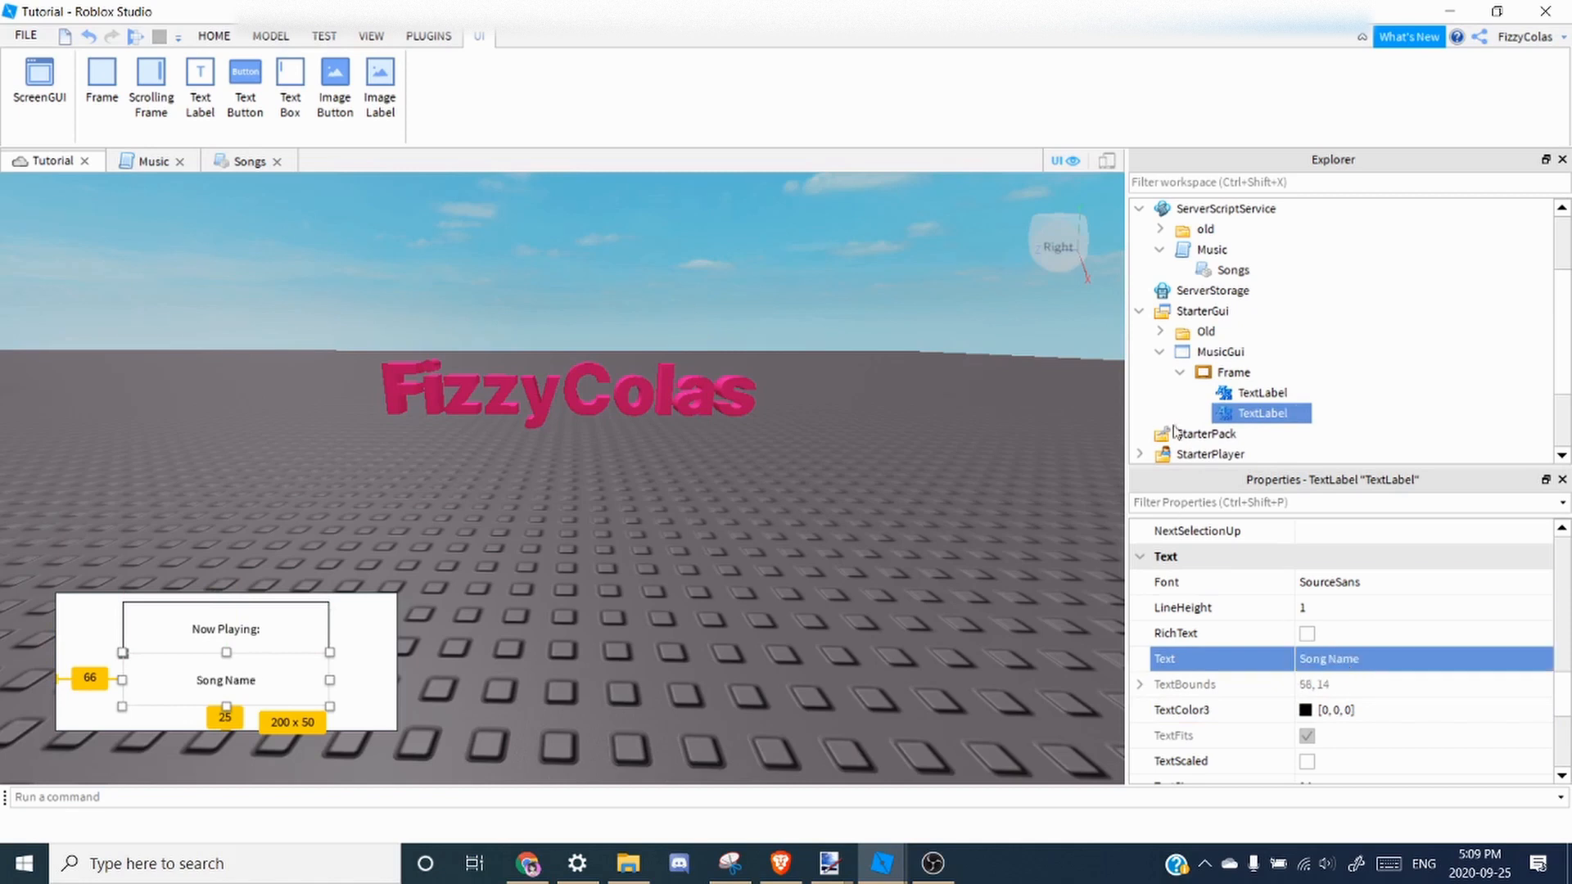
# Rename the second label SongName in Explorer and begin inserting another object in the frame.
pyautogui.rightClick(1261, 413)
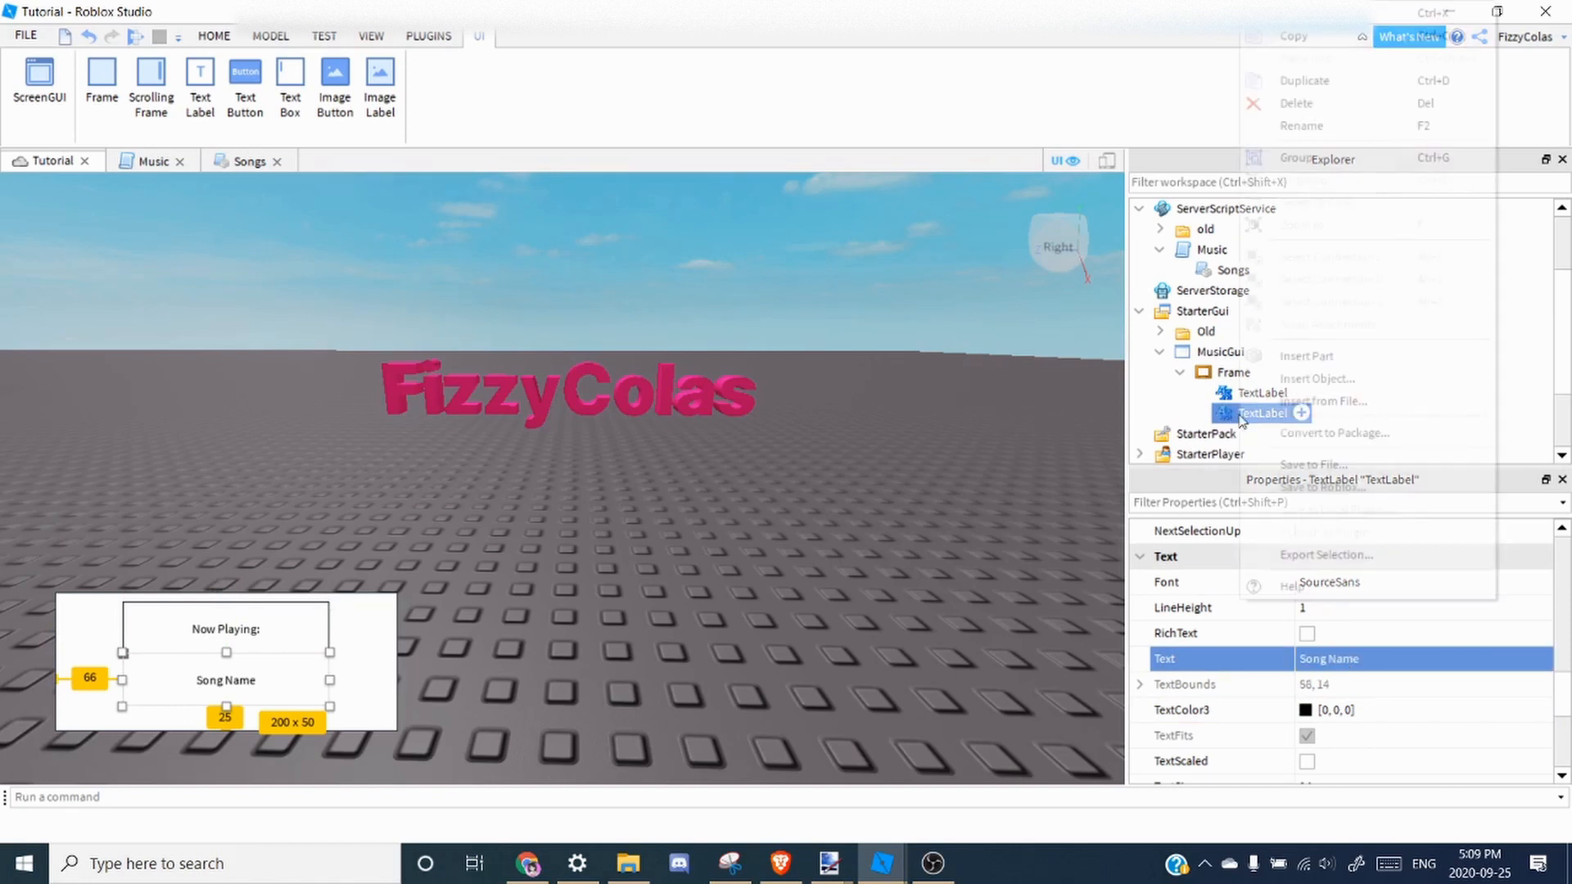
pyautogui.click(1301, 126)
pyautogui.write('SongName')
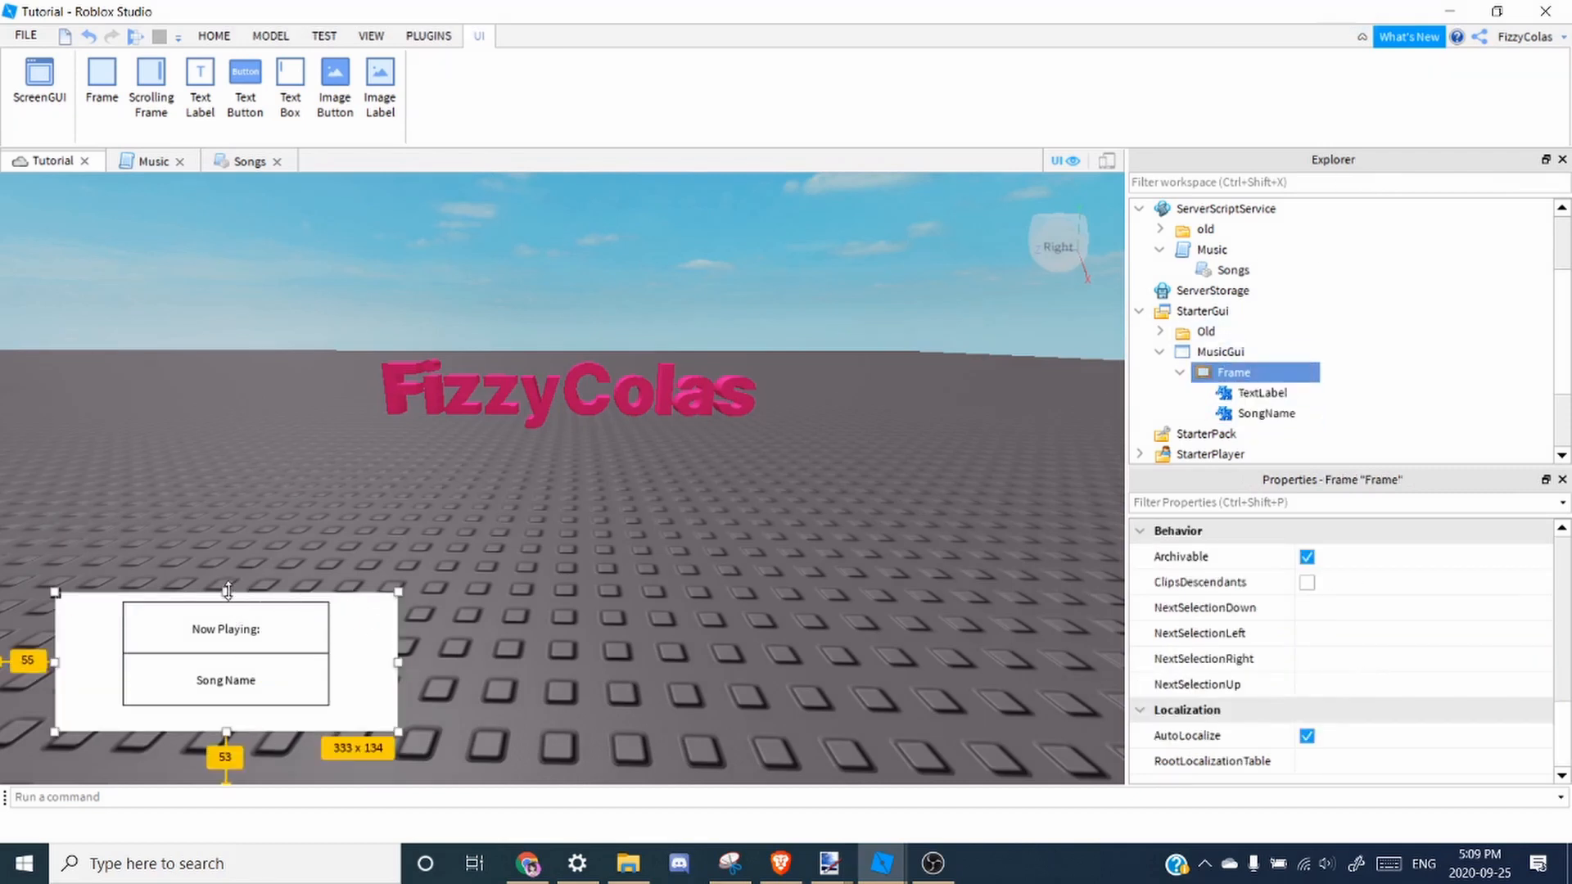
pyautogui.click(1267, 412)
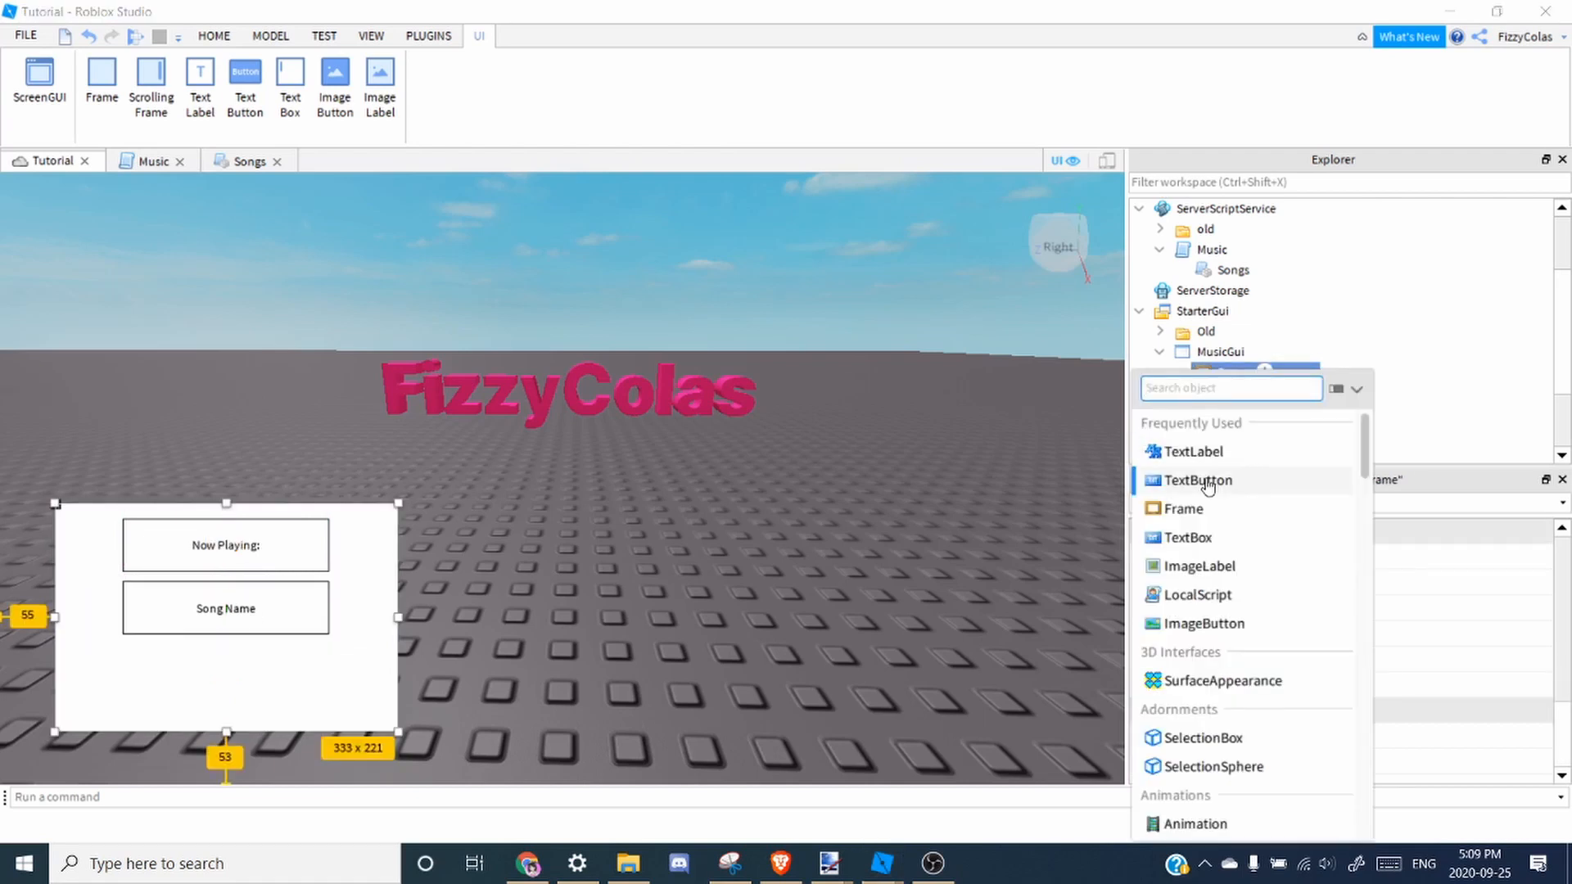
pyautogui.moveTo(1181, 491)
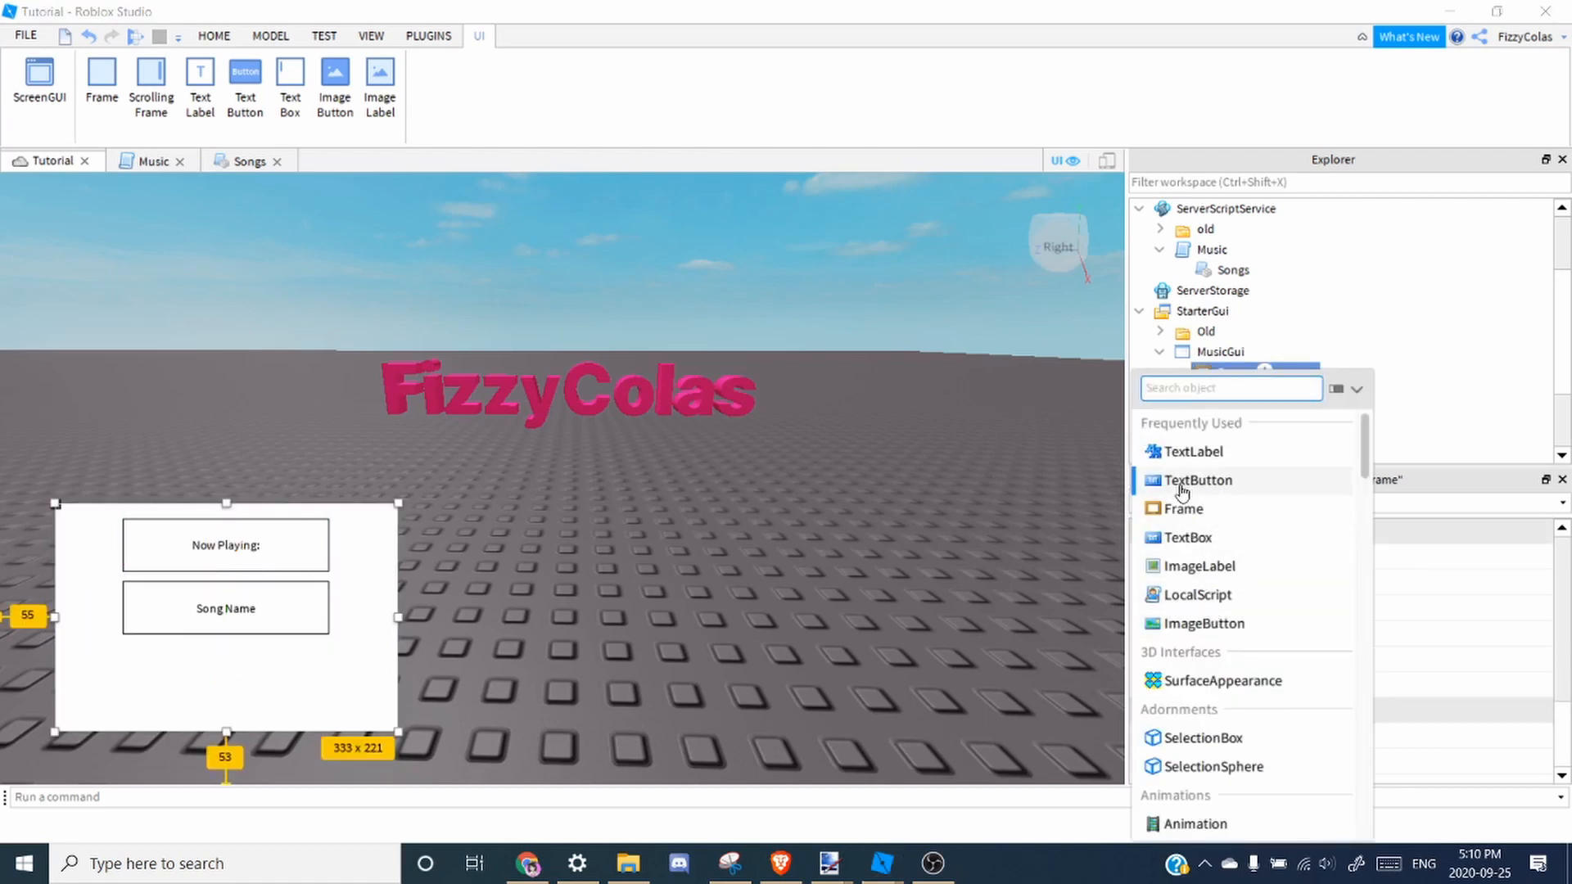
# Add a Mute text button shrunk into the frame's lower left.
pyautogui.click(1195, 479)
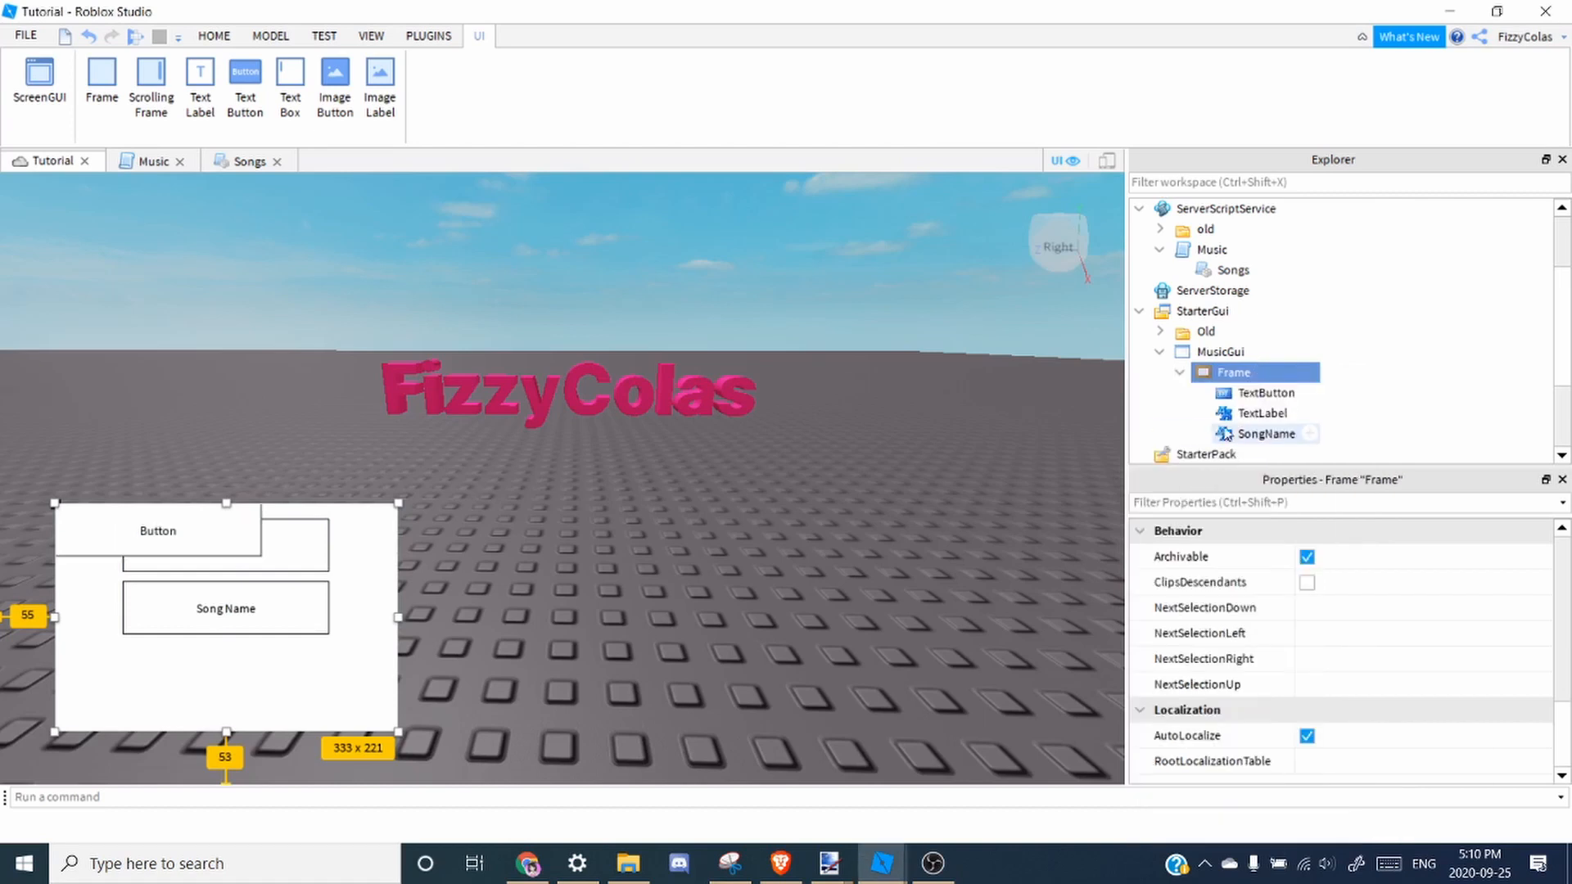
pyautogui.click(1264, 391)
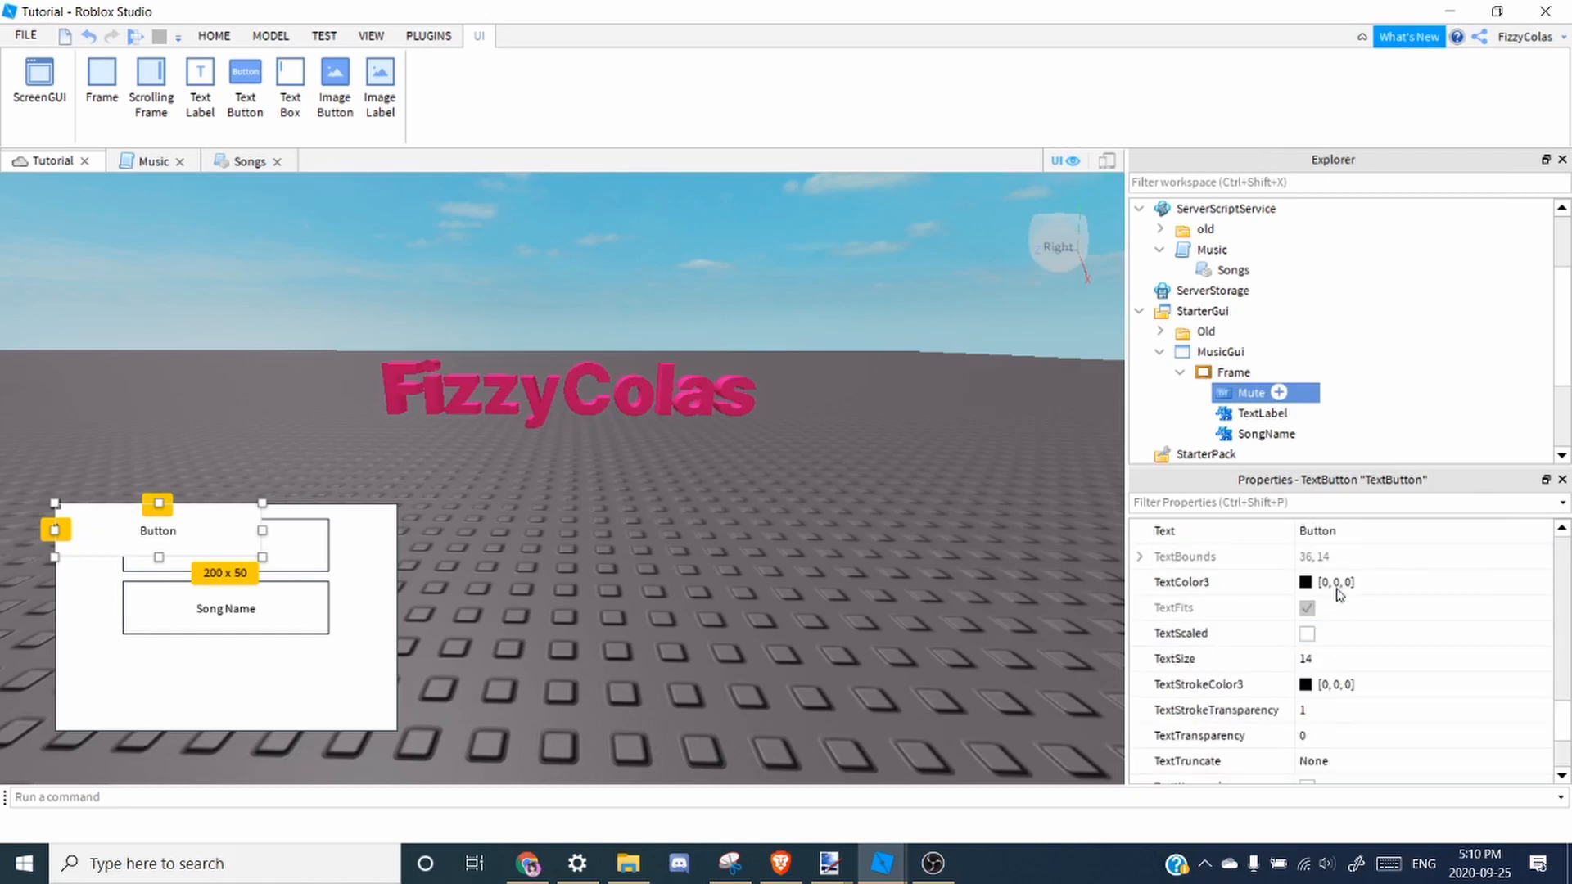
pyautogui.write('Mute')
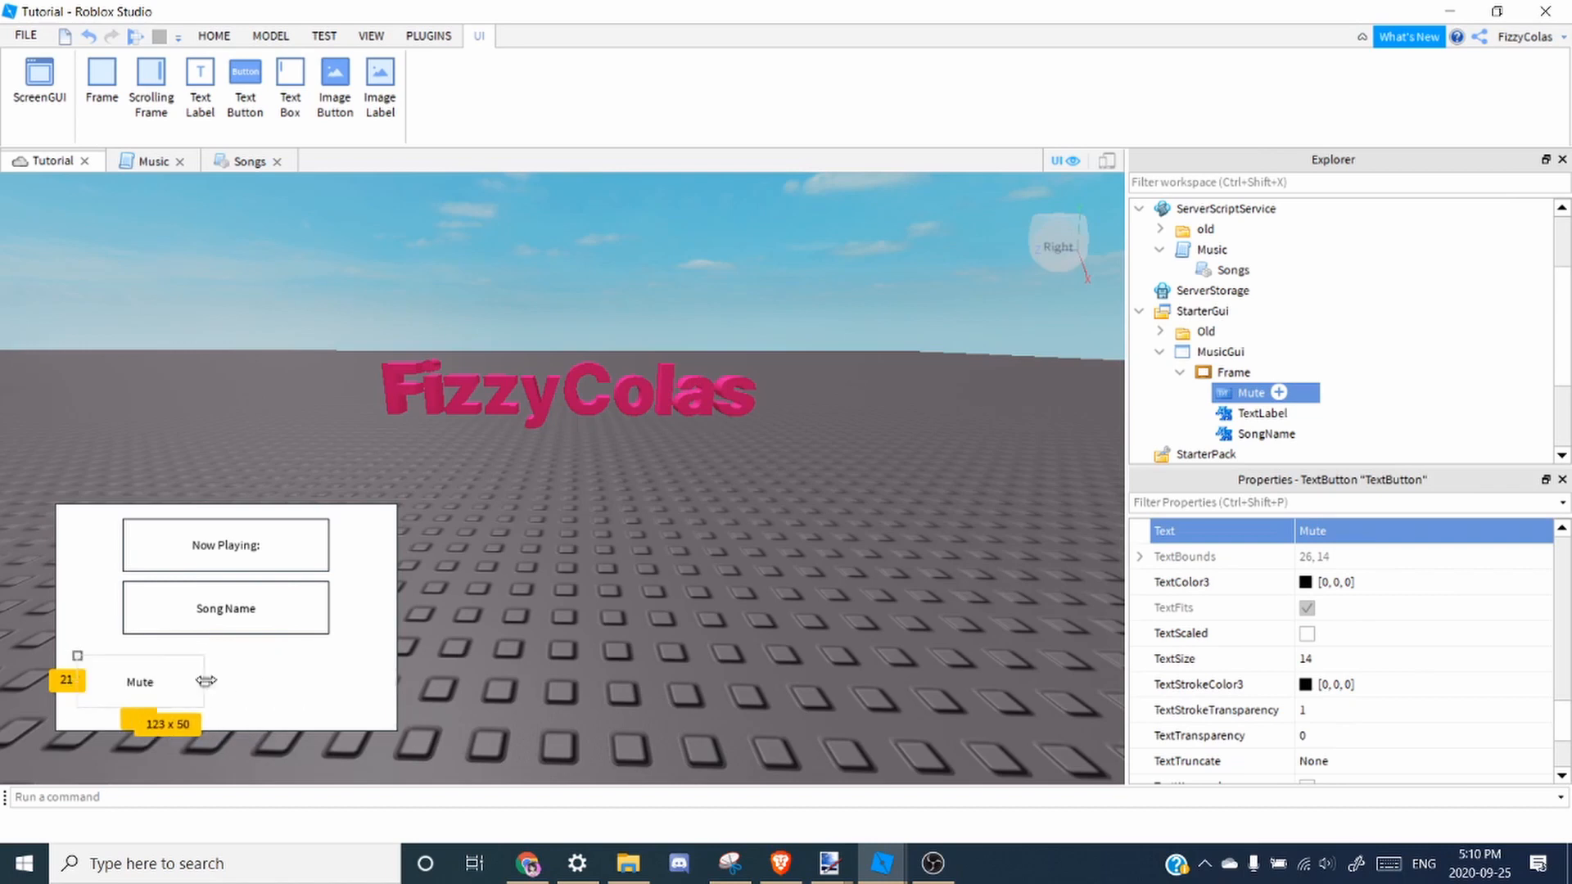
pyautogui.moveTo(205, 681); pyautogui.dragTo(141, 690)
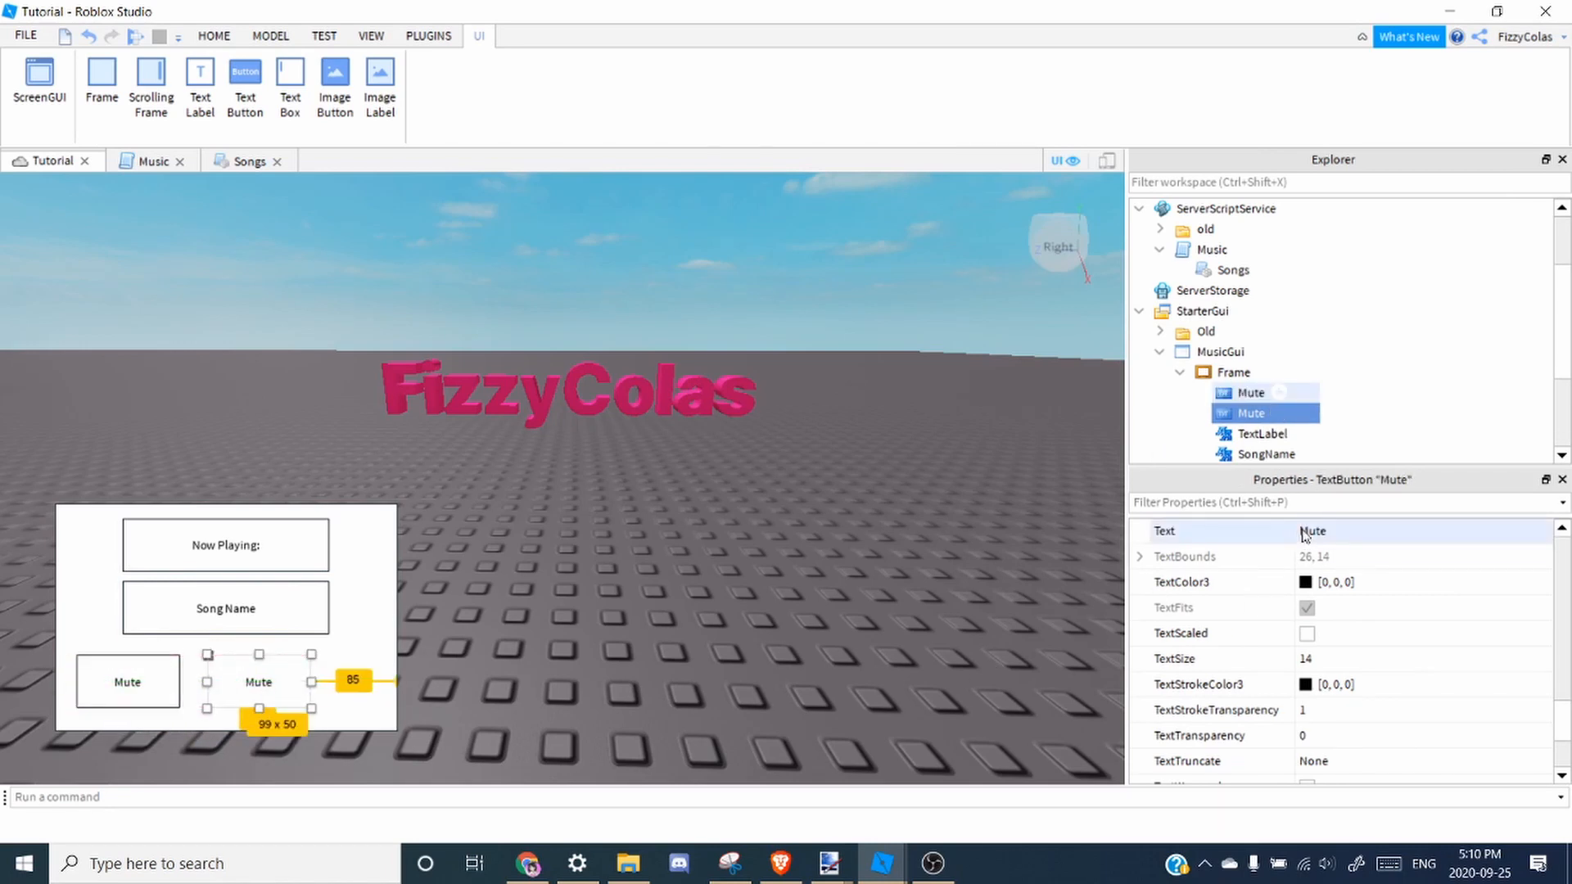
# Duplicate it as a Skip button beside Mute and review the frame layout.
pyautogui.write('Skip')
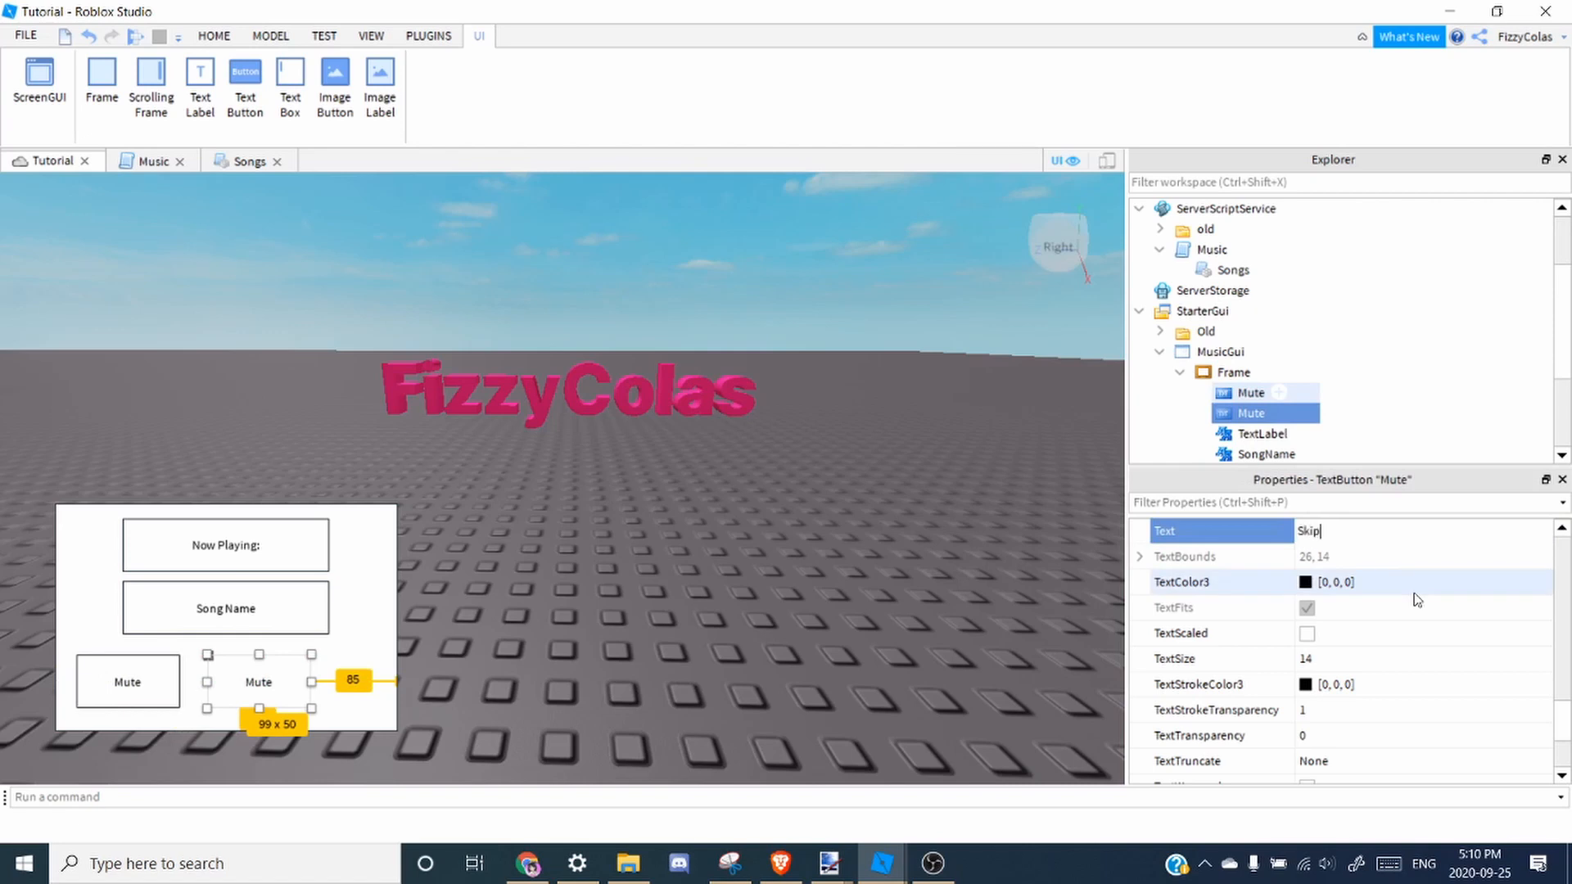
pyautogui.click(1234, 372)
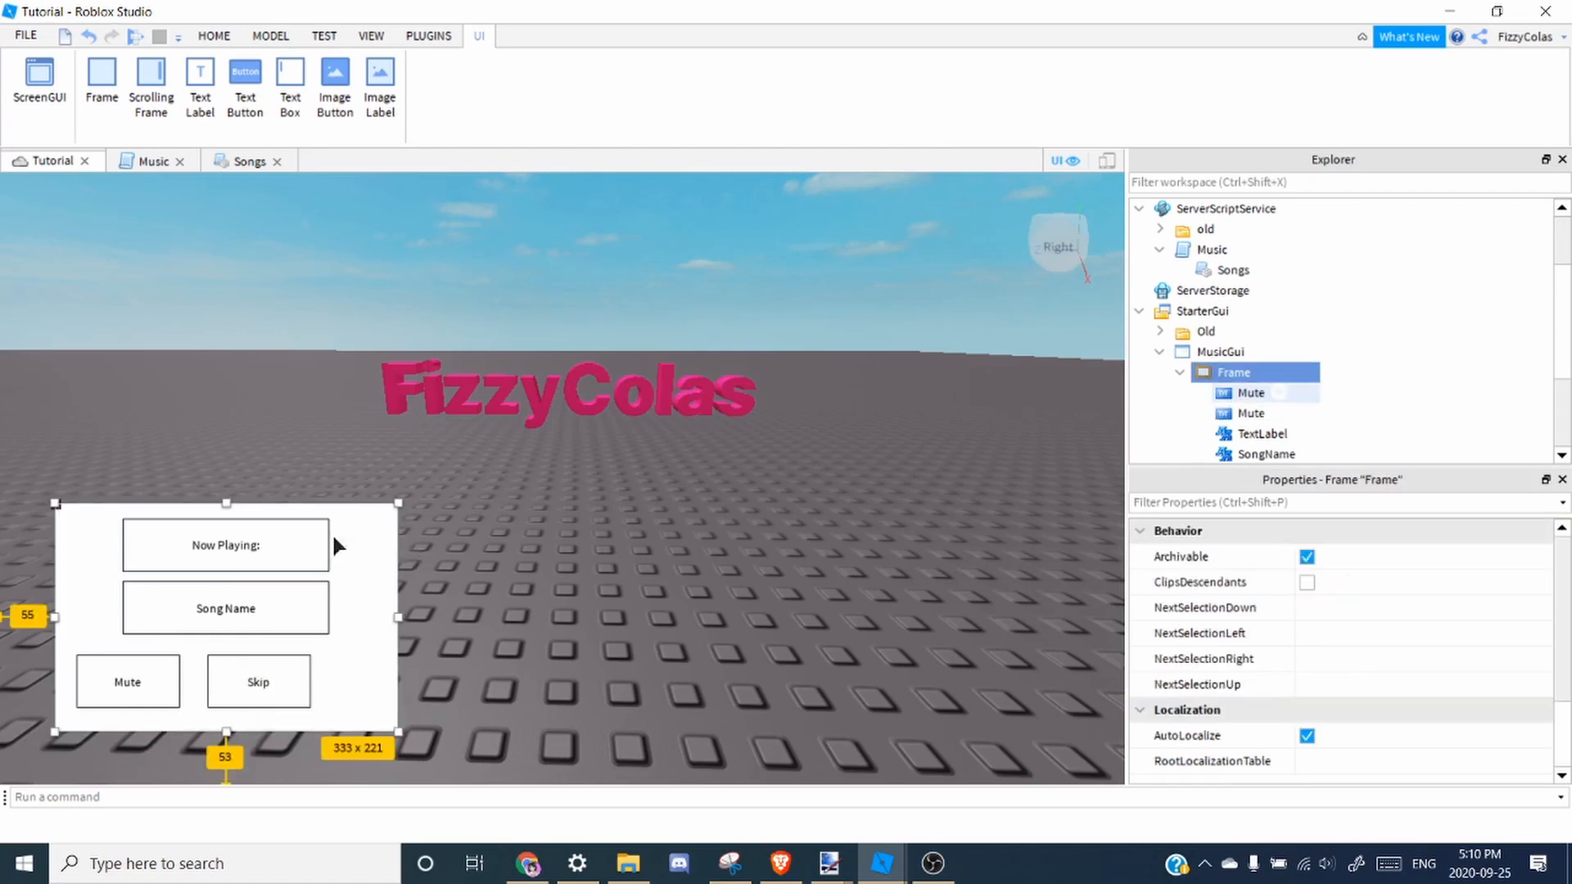
pyautogui.scroll(-3)
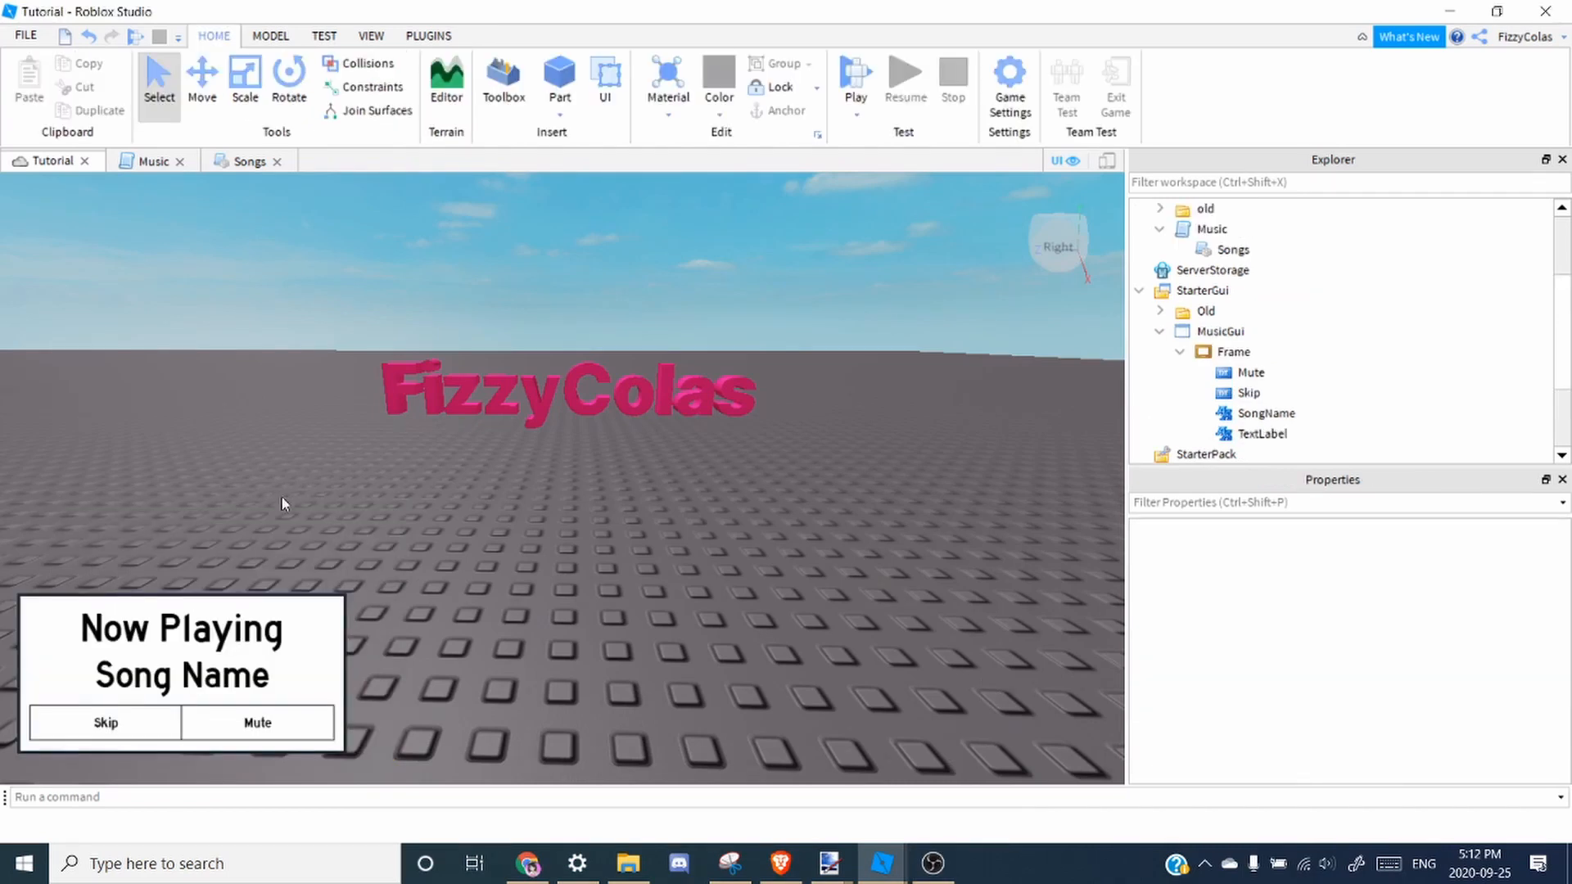
pyautogui.moveTo(547, 593)
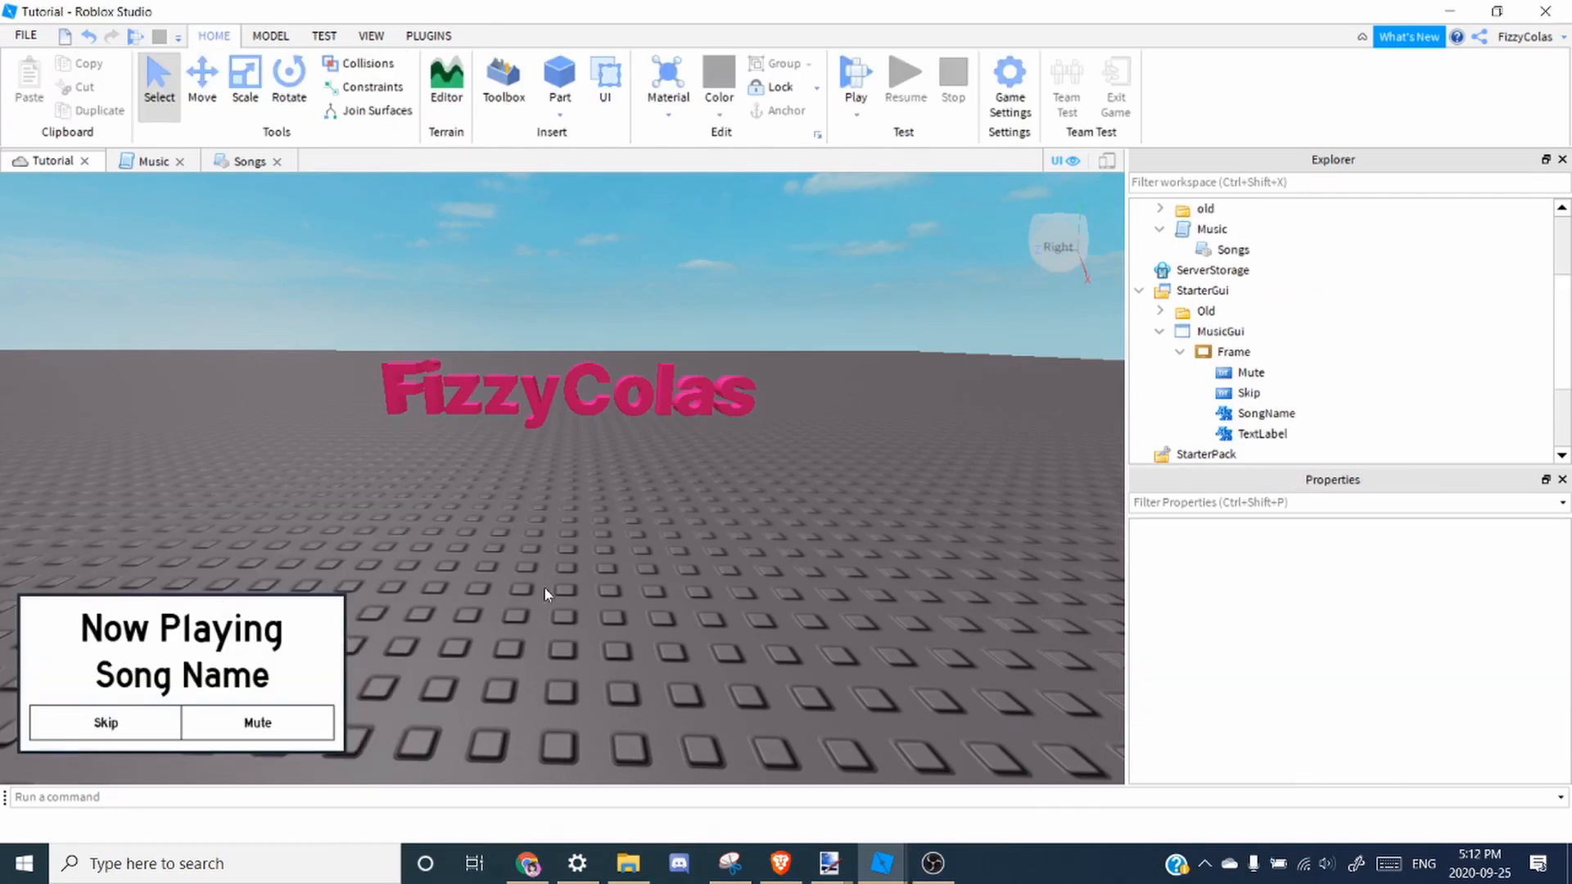
# Select the Mute button in Explorer for further adjustment.
pyautogui.click(1265, 433)
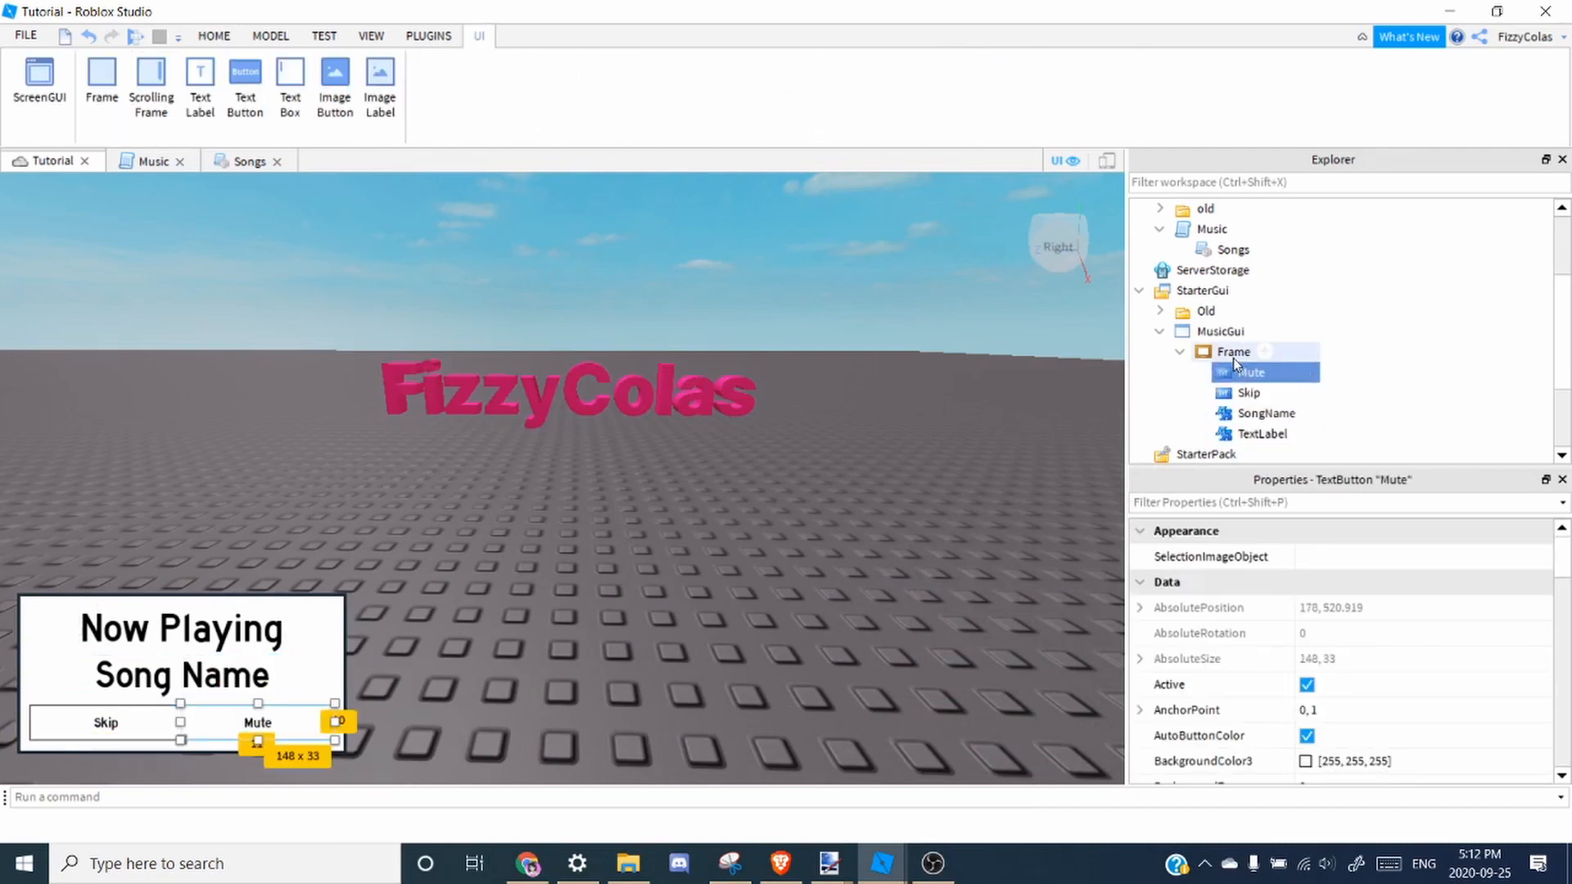
# Insert a LocalScript under the SongName label and start editing it.
pyautogui.click(1265, 413)
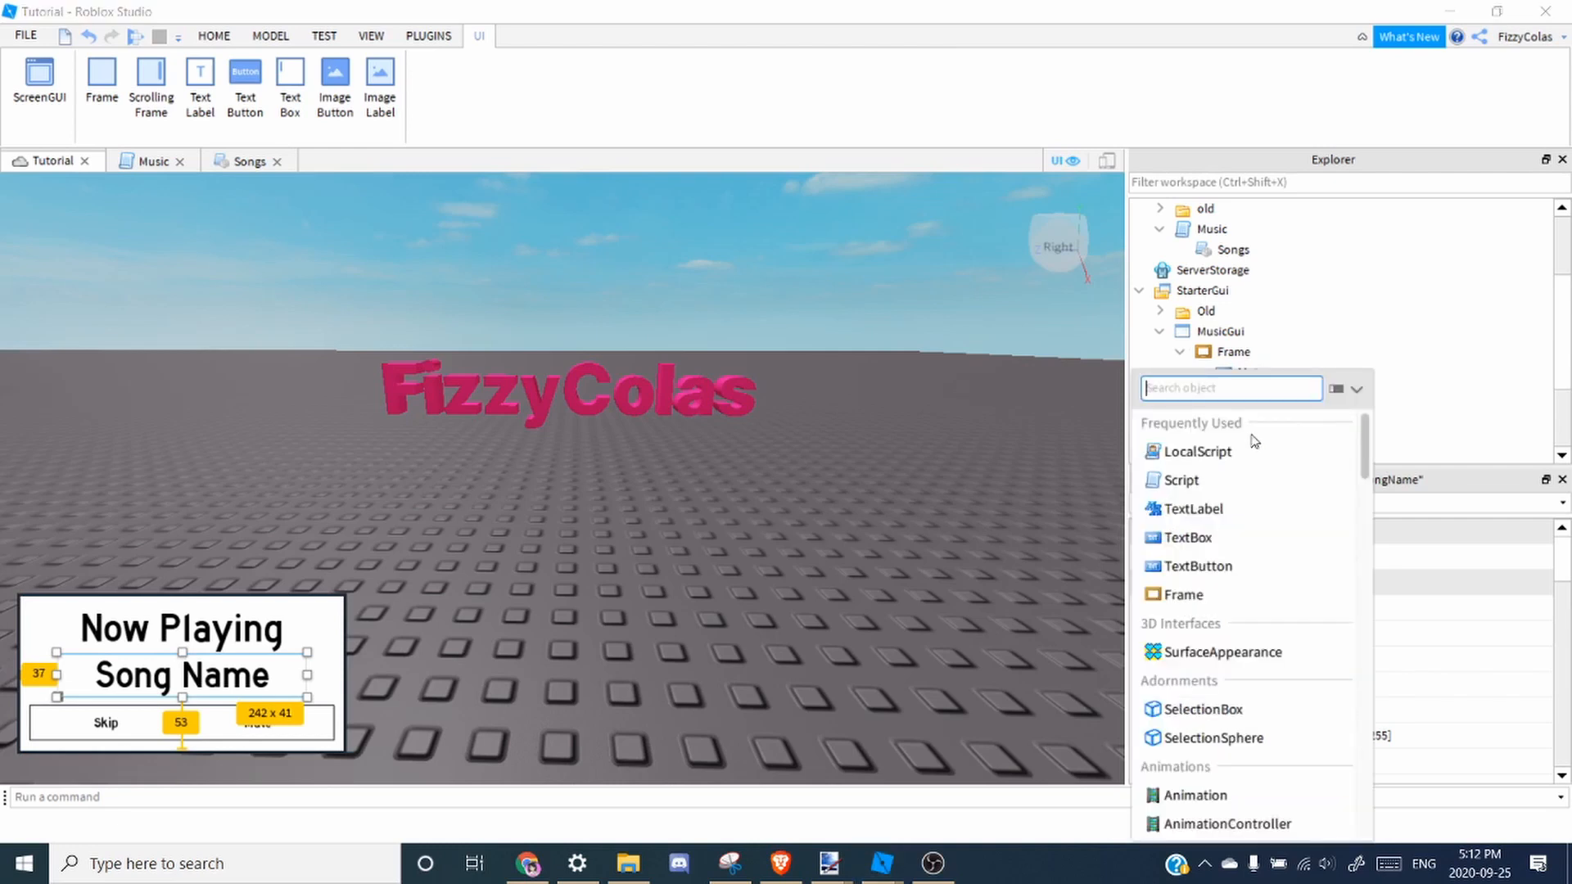
pyautogui.click(1195, 452)
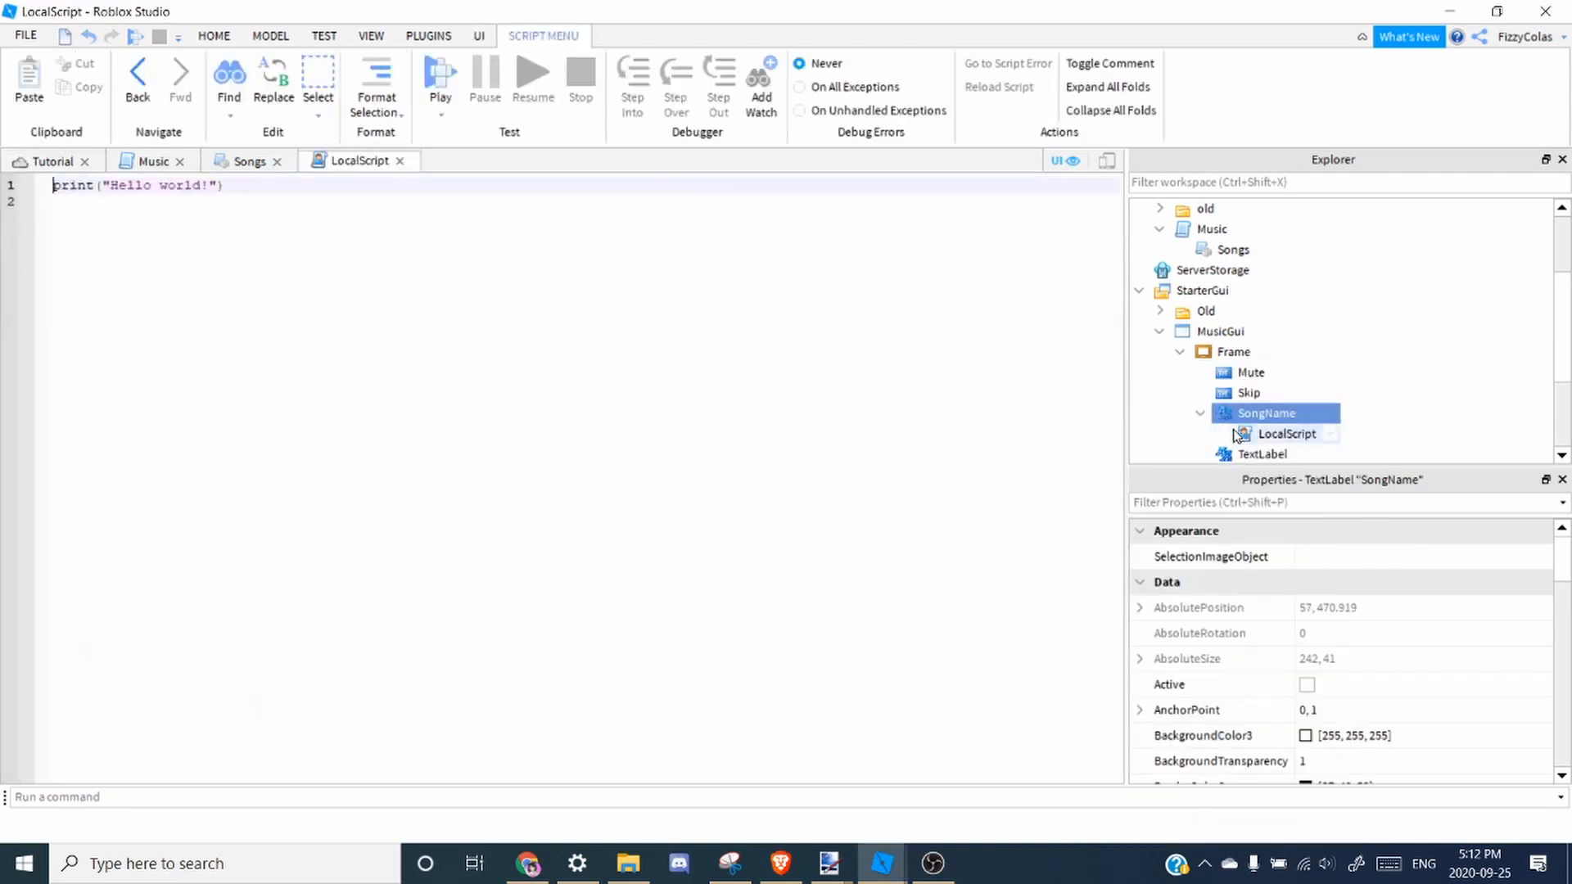
pyautogui.click(1289, 432)
pyautogui.write('M')
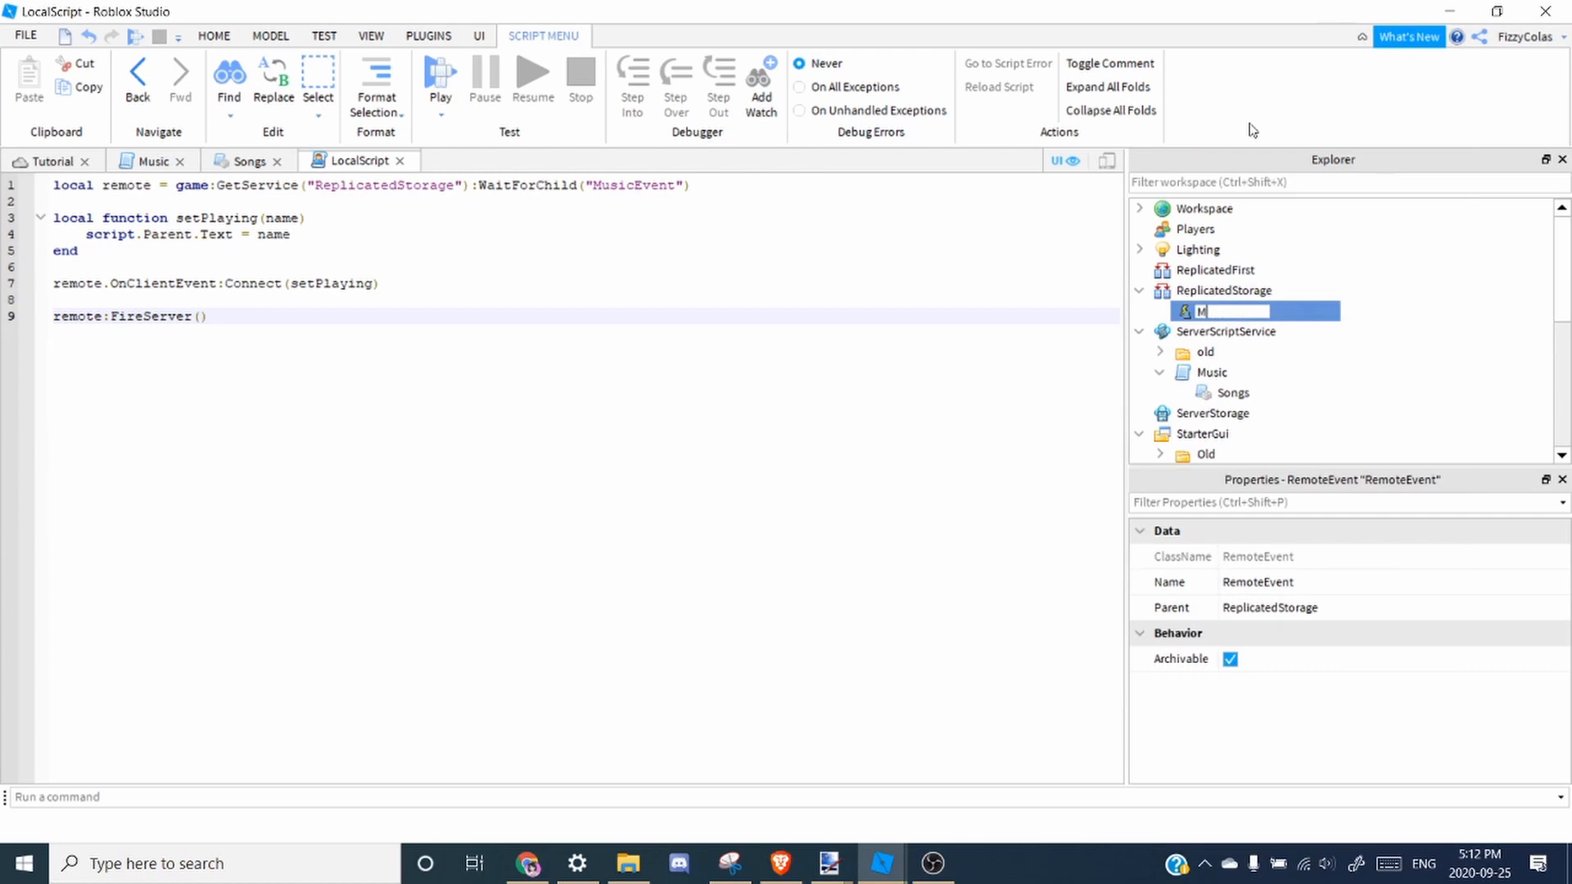
# Write the MusicEvent OnClientEvent setPlaying code that shows the current track name.
pyautogui.write('usicEvent')
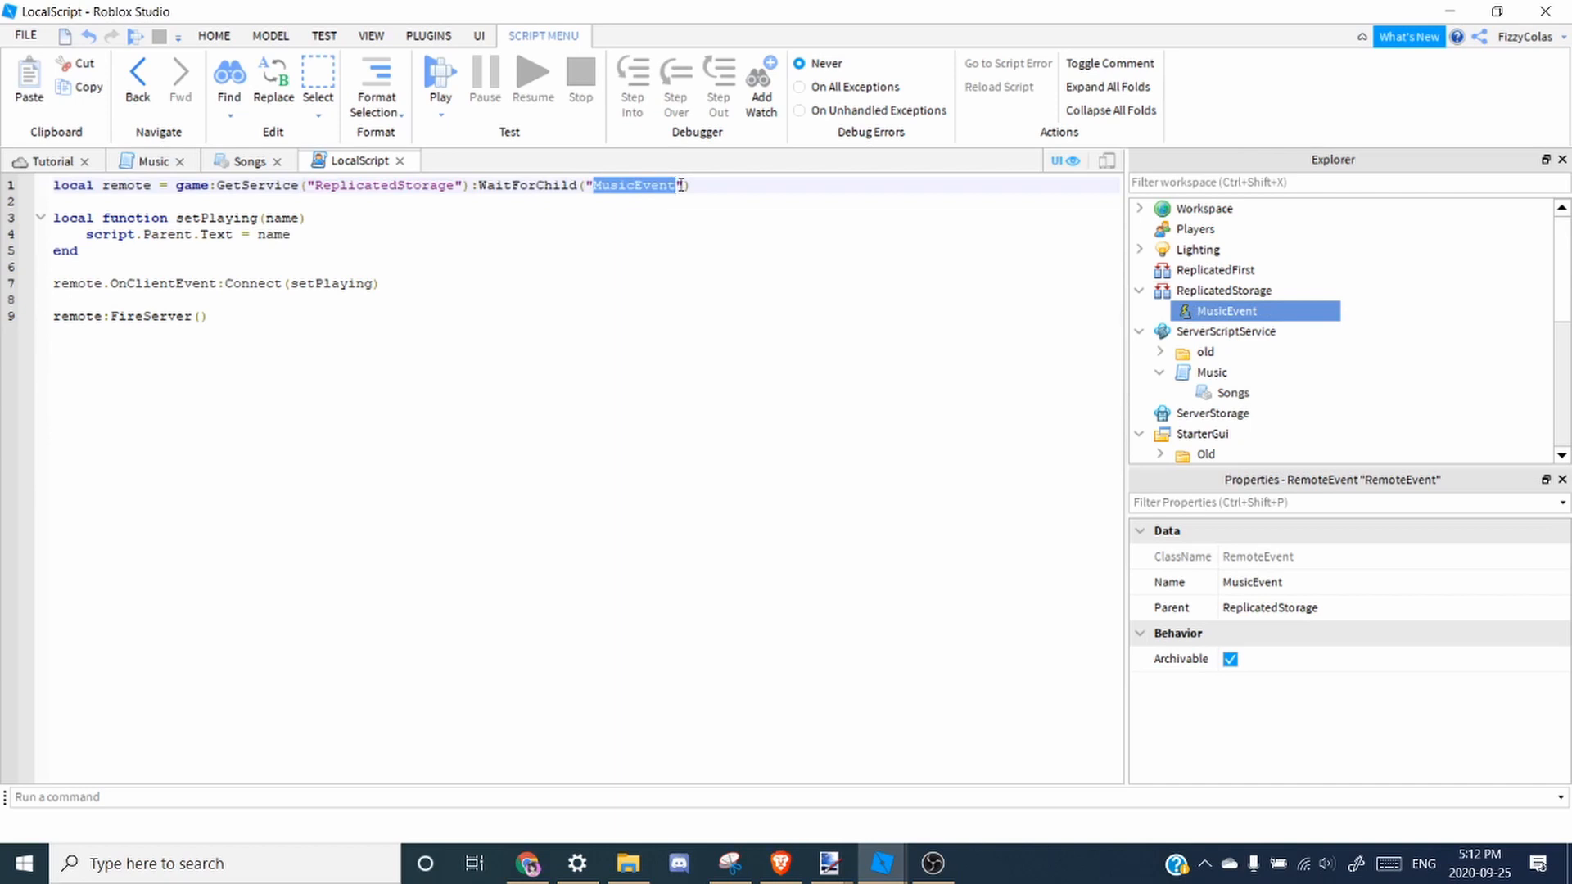
pyautogui.moveTo(1300, 344)
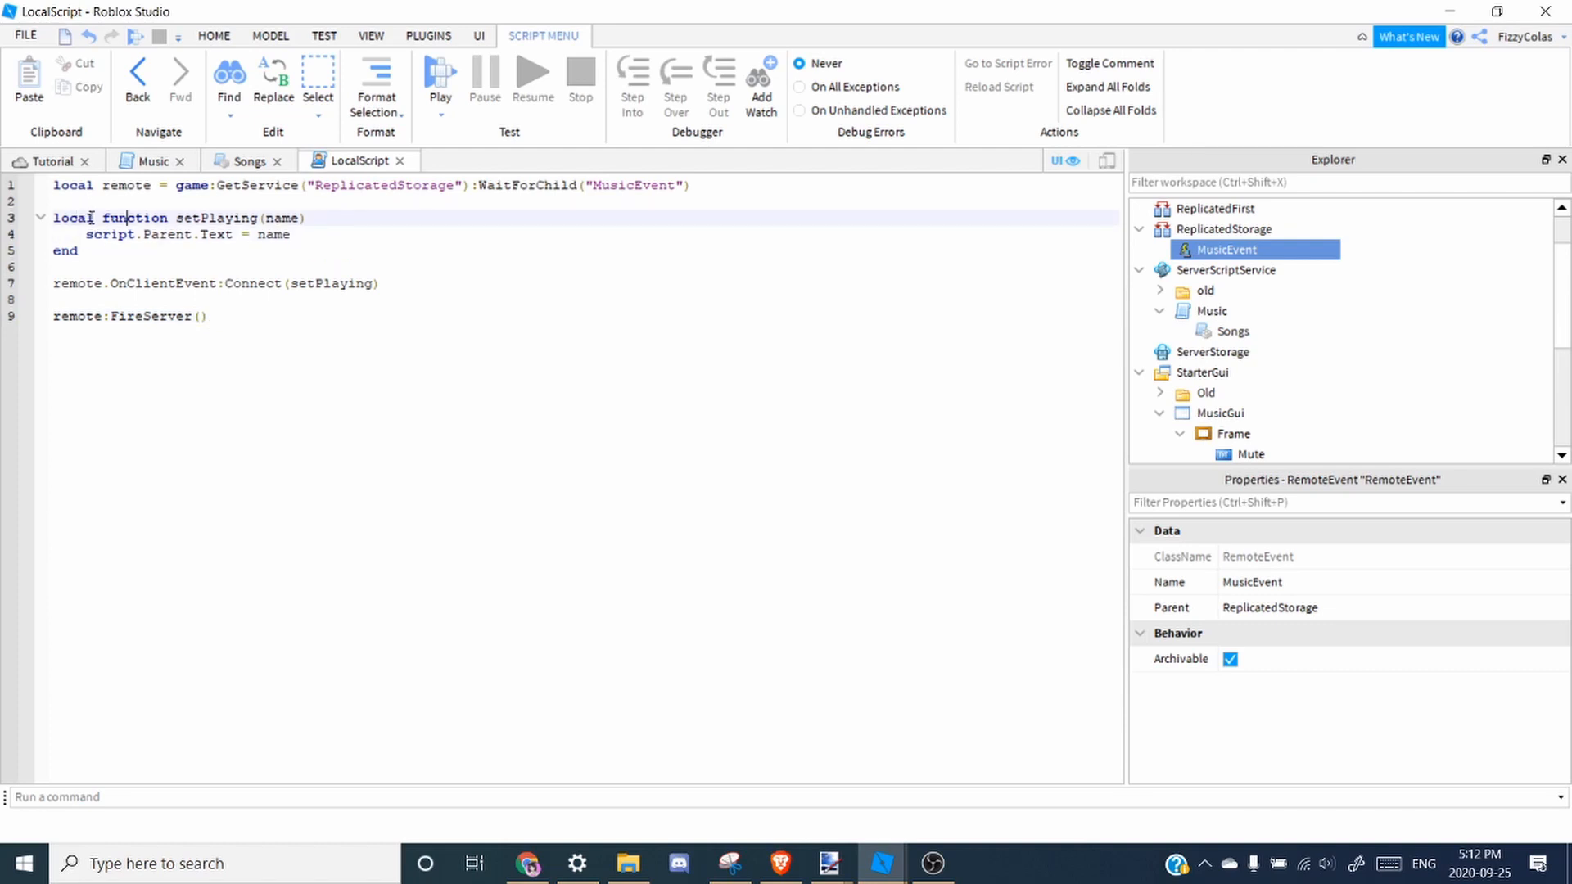
pyautogui.doubleClick(218, 218)
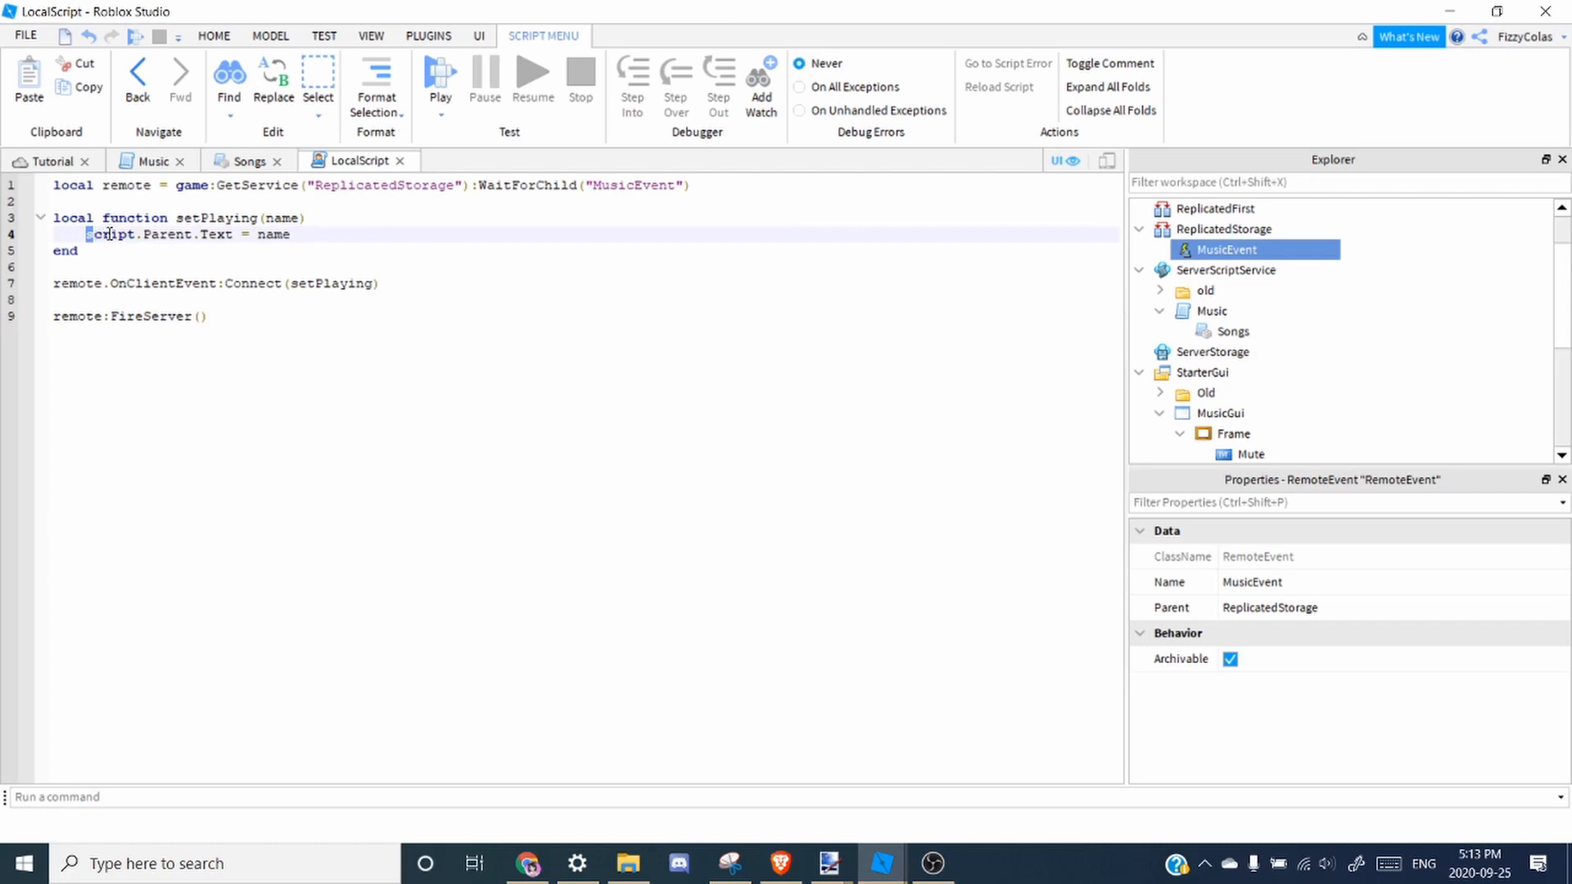
pyautogui.scroll(-3)
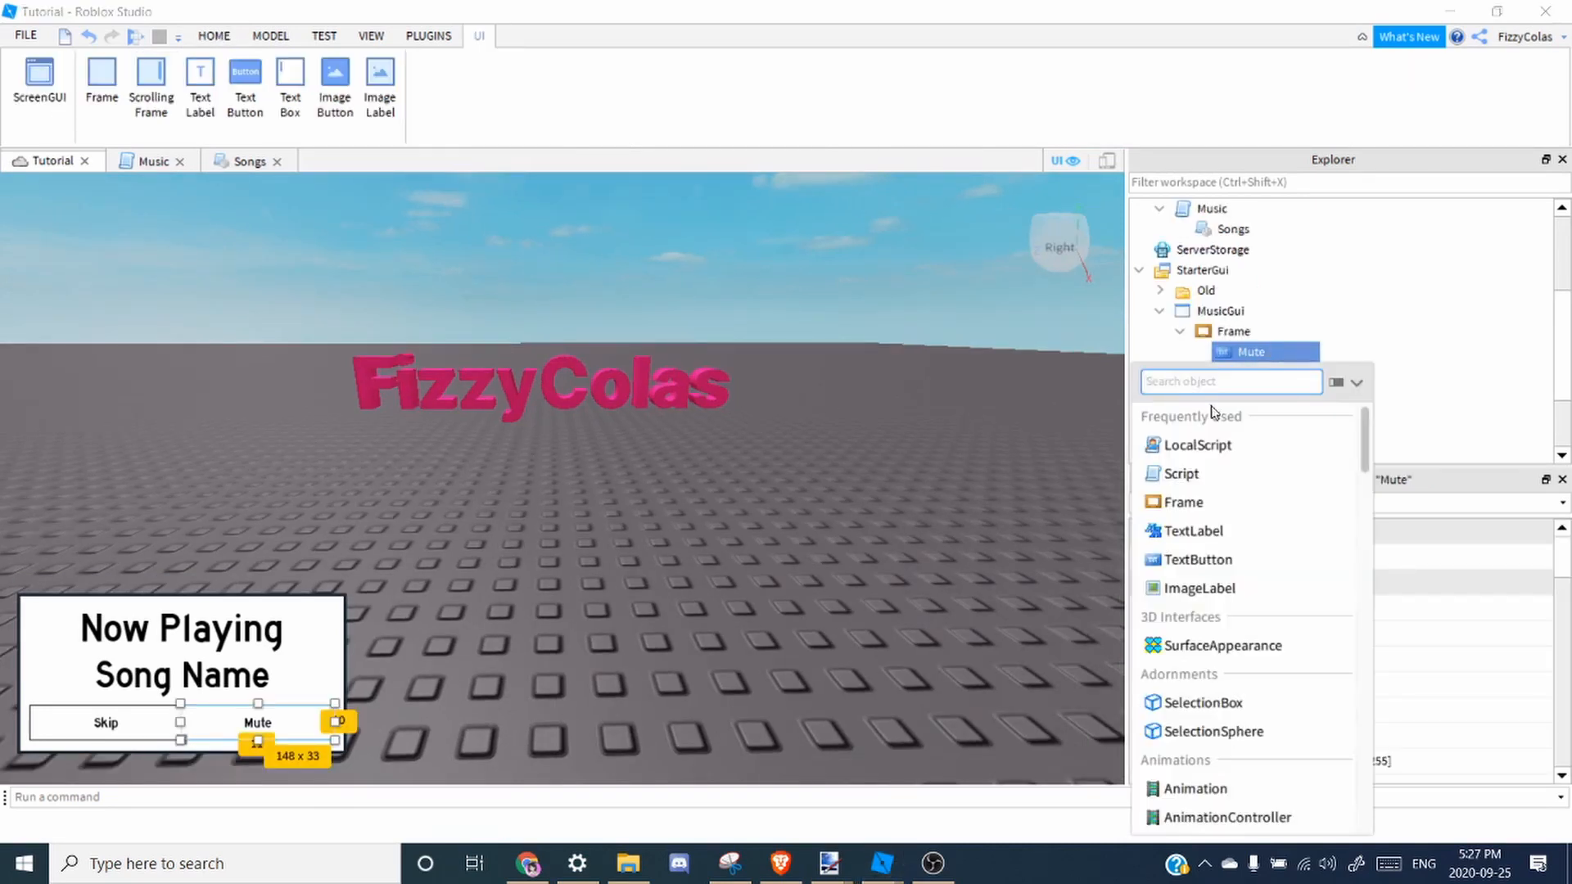
# Add the Mute LocalScript toggling MusicAudio.Volume between 0.5 and 0, then playtest showing ITZY's ICY.
pyautogui.click(1198, 444)
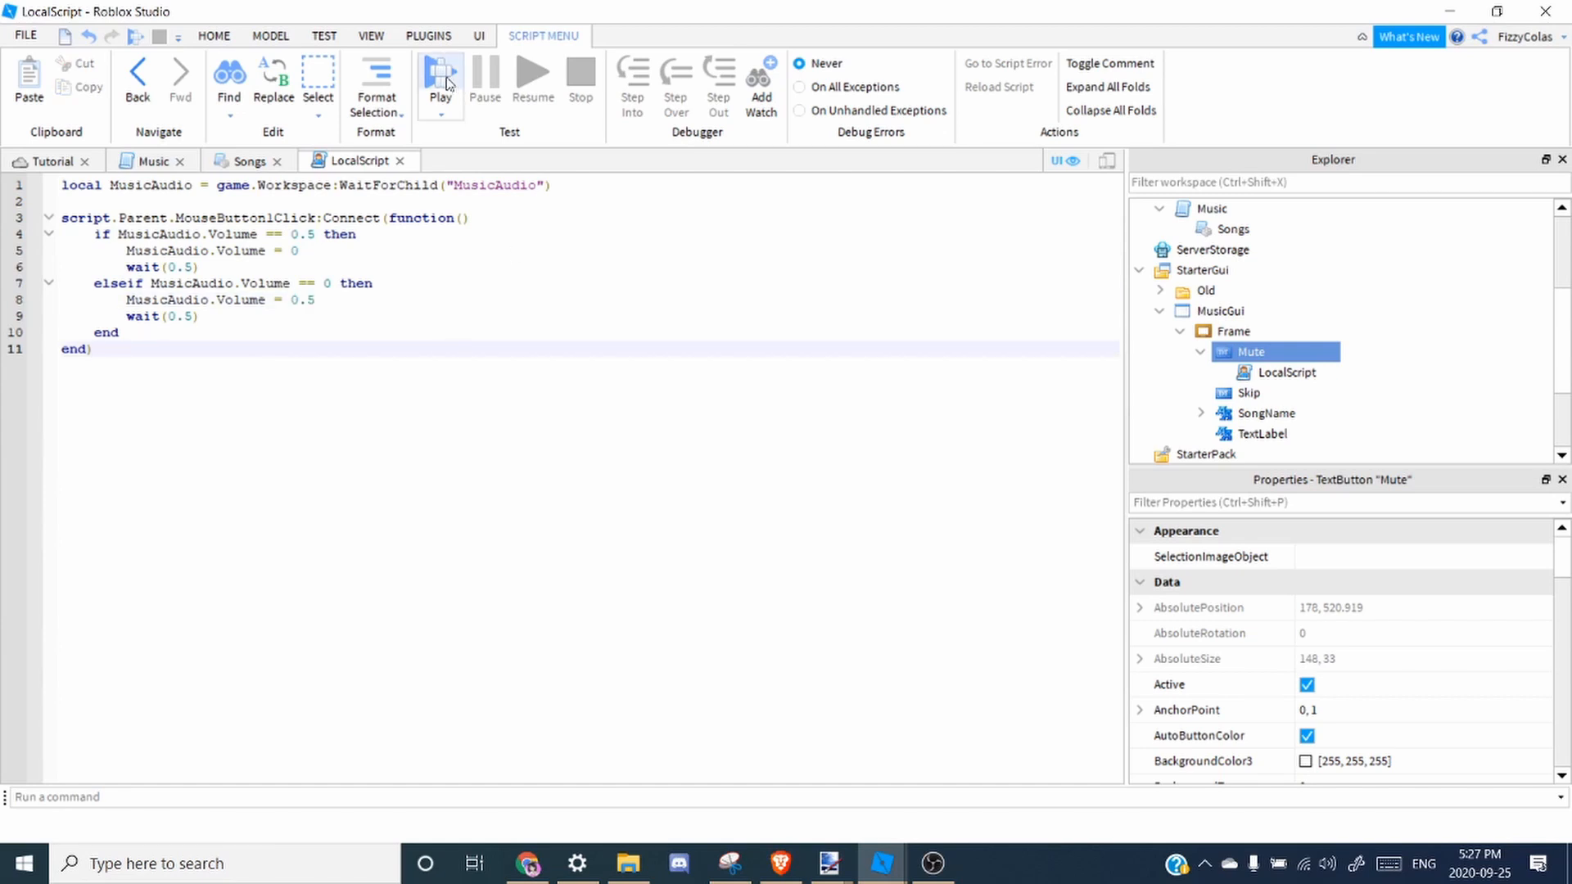
pyautogui.click(441, 77)
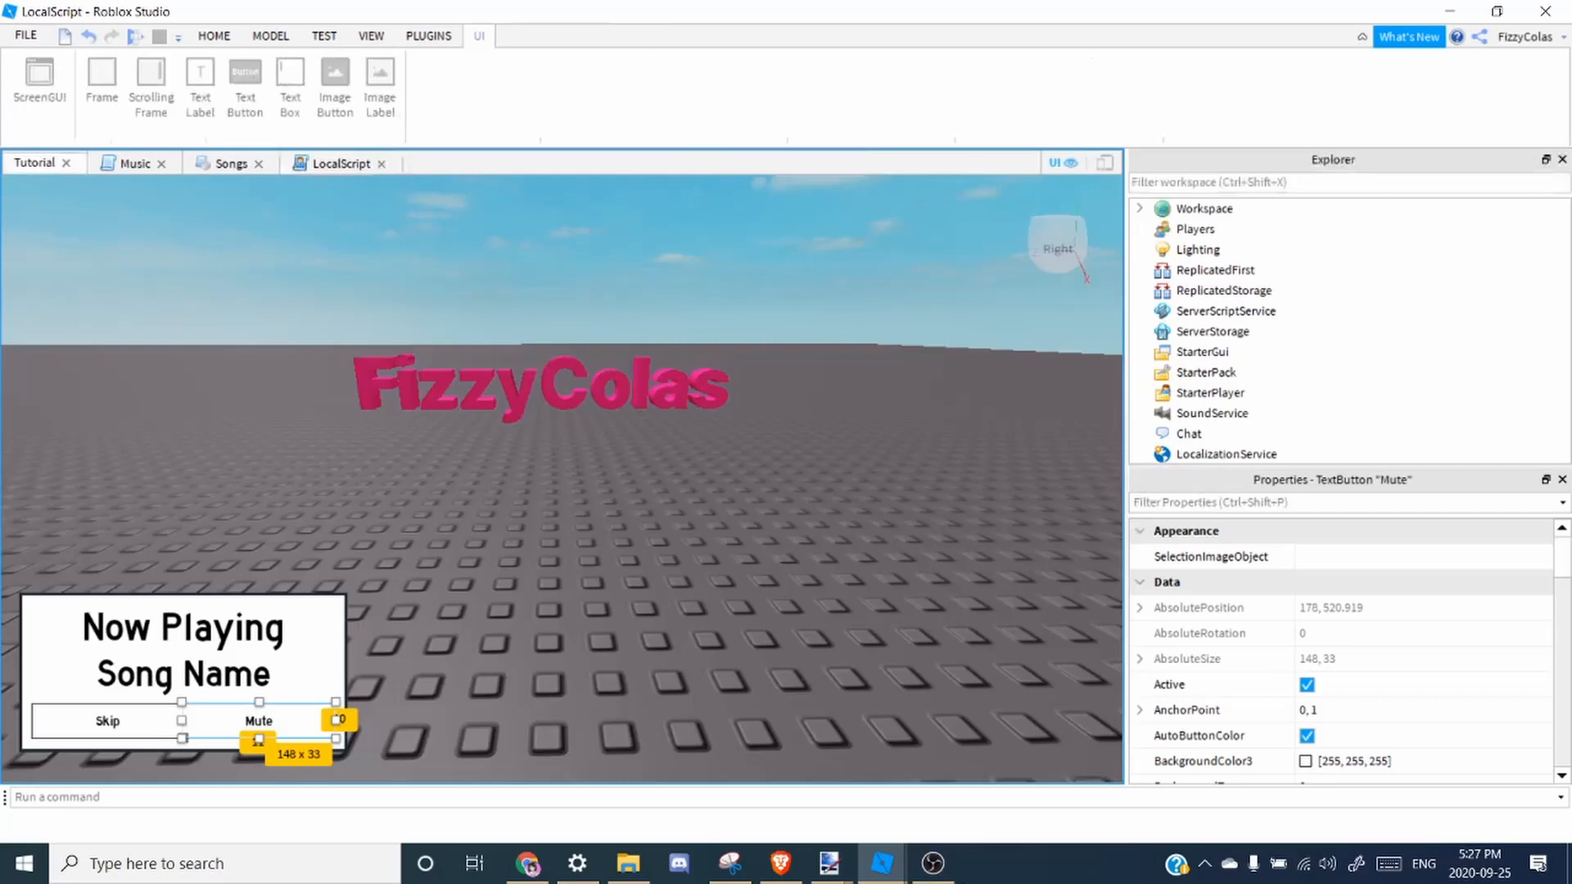
pyautogui.click(854, 77)
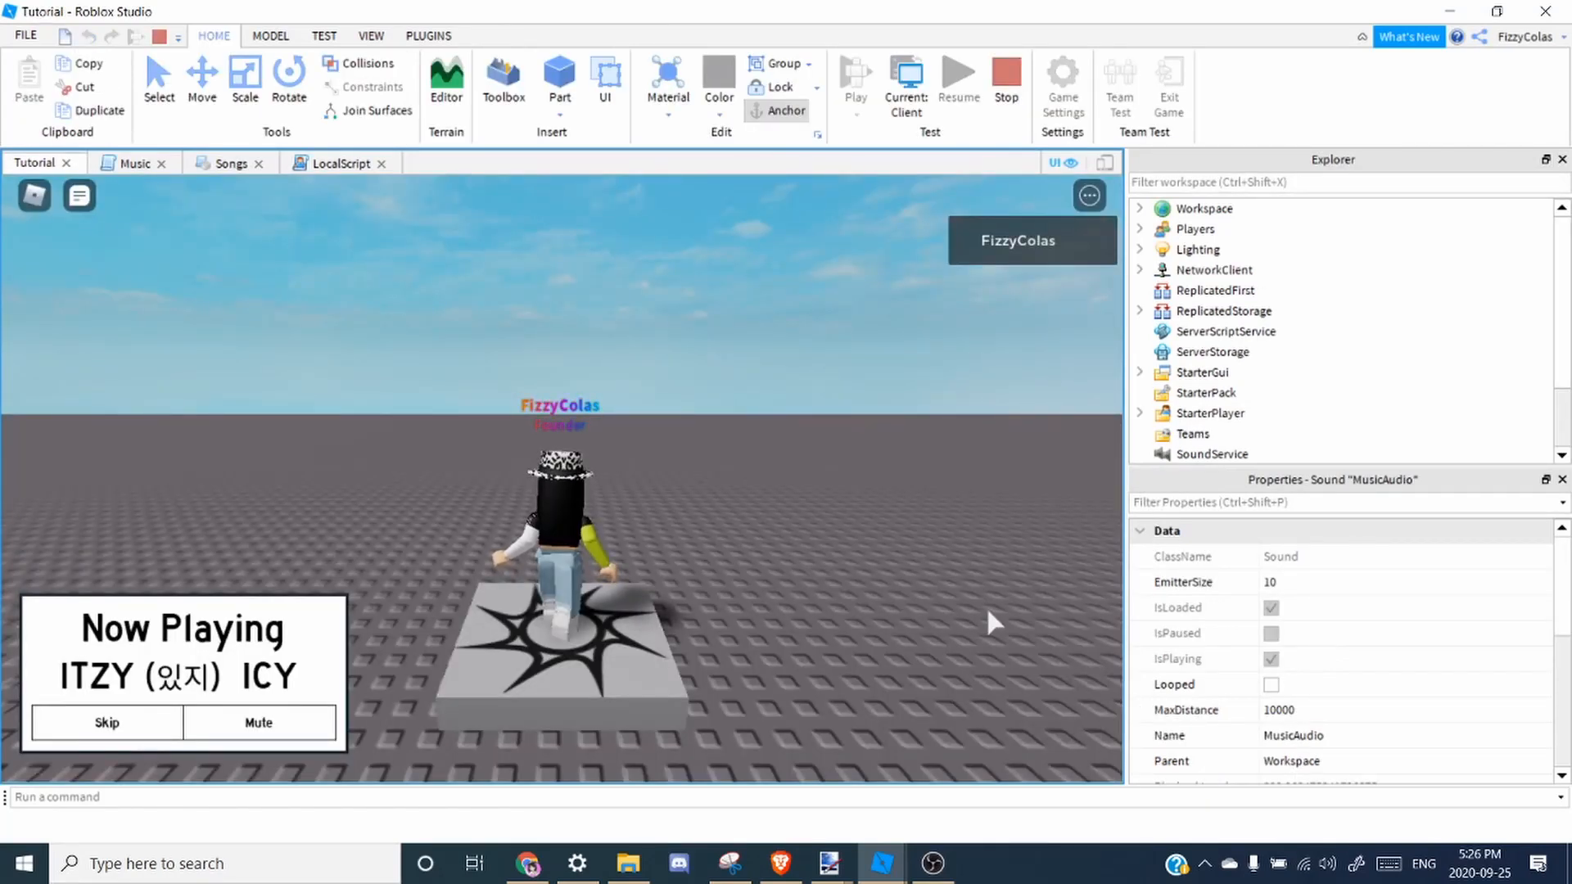
pyautogui.click(257, 722)
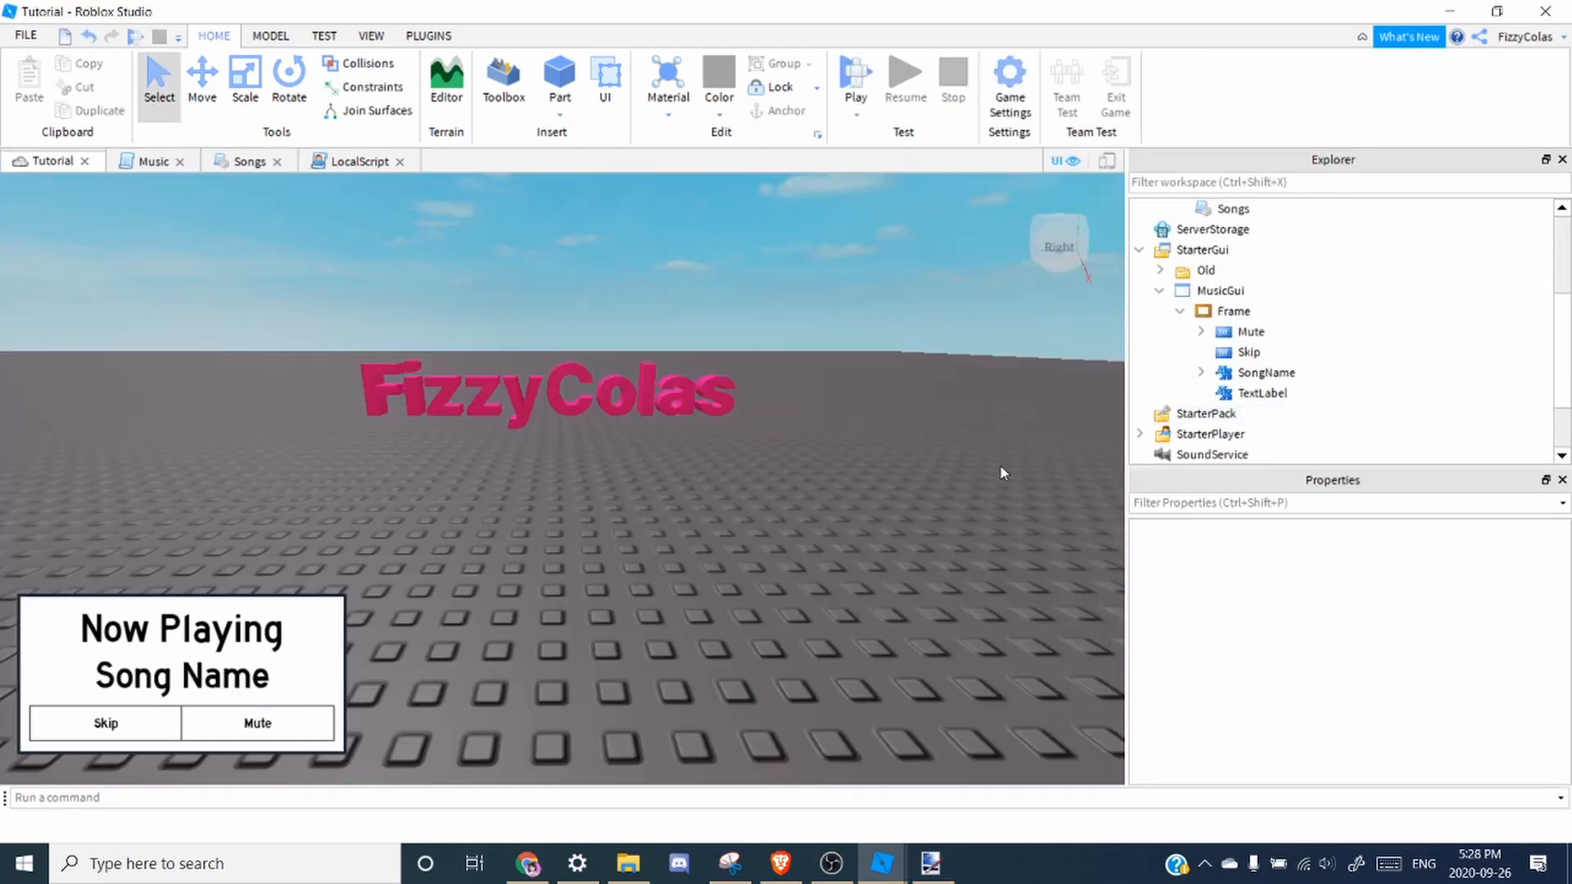
# Give the Skip button a LocalScript that fires MusicSkip for ranked group members.
pyautogui.click(1248, 352)
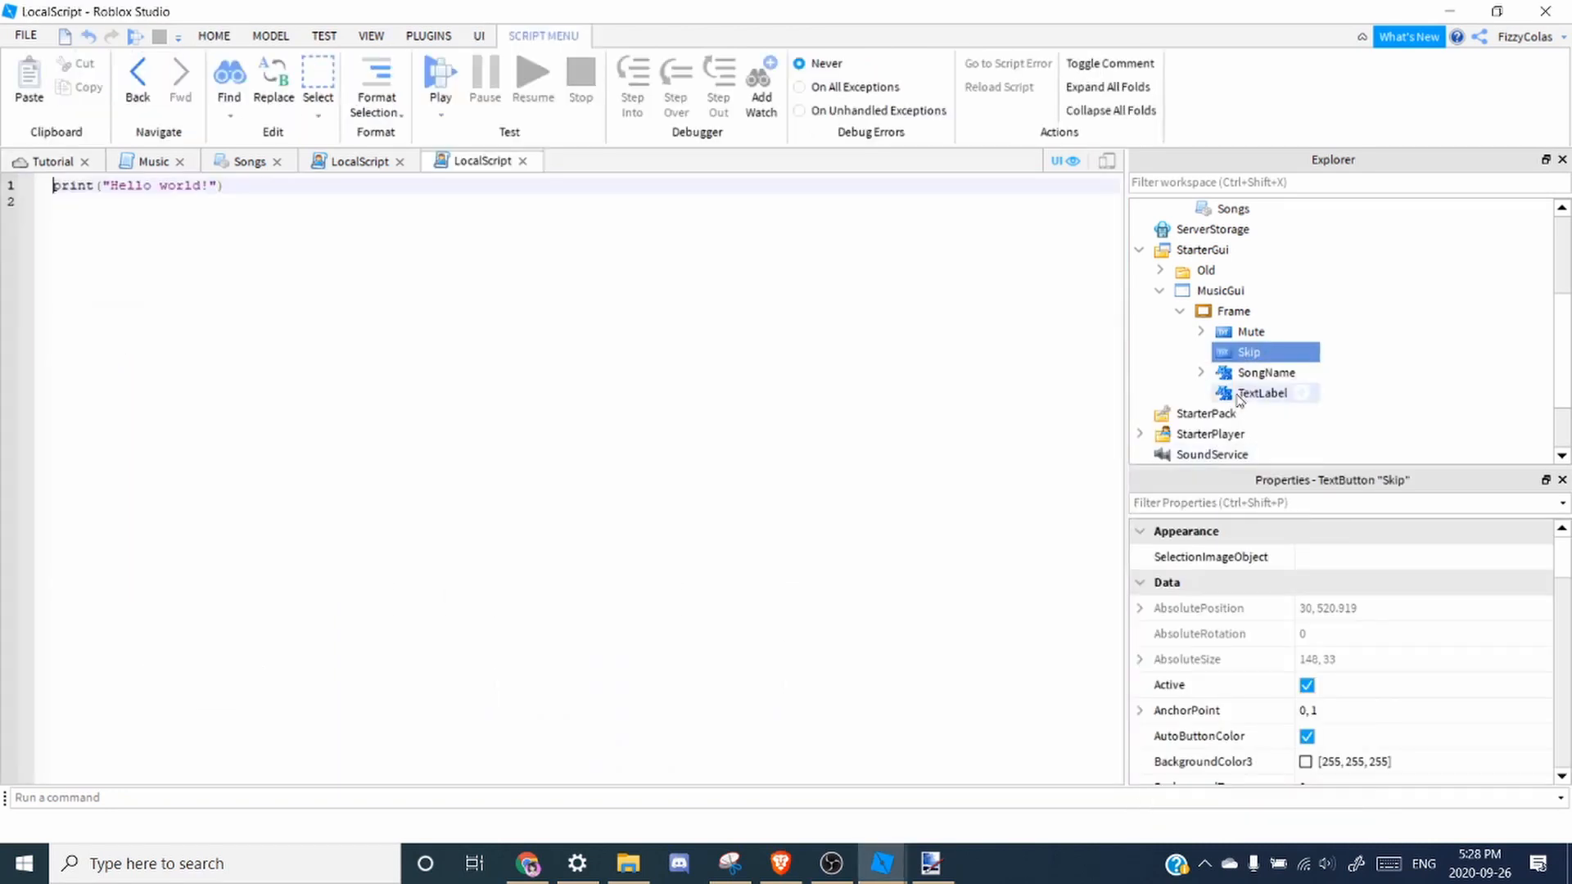
pyautogui.click(1286, 372)
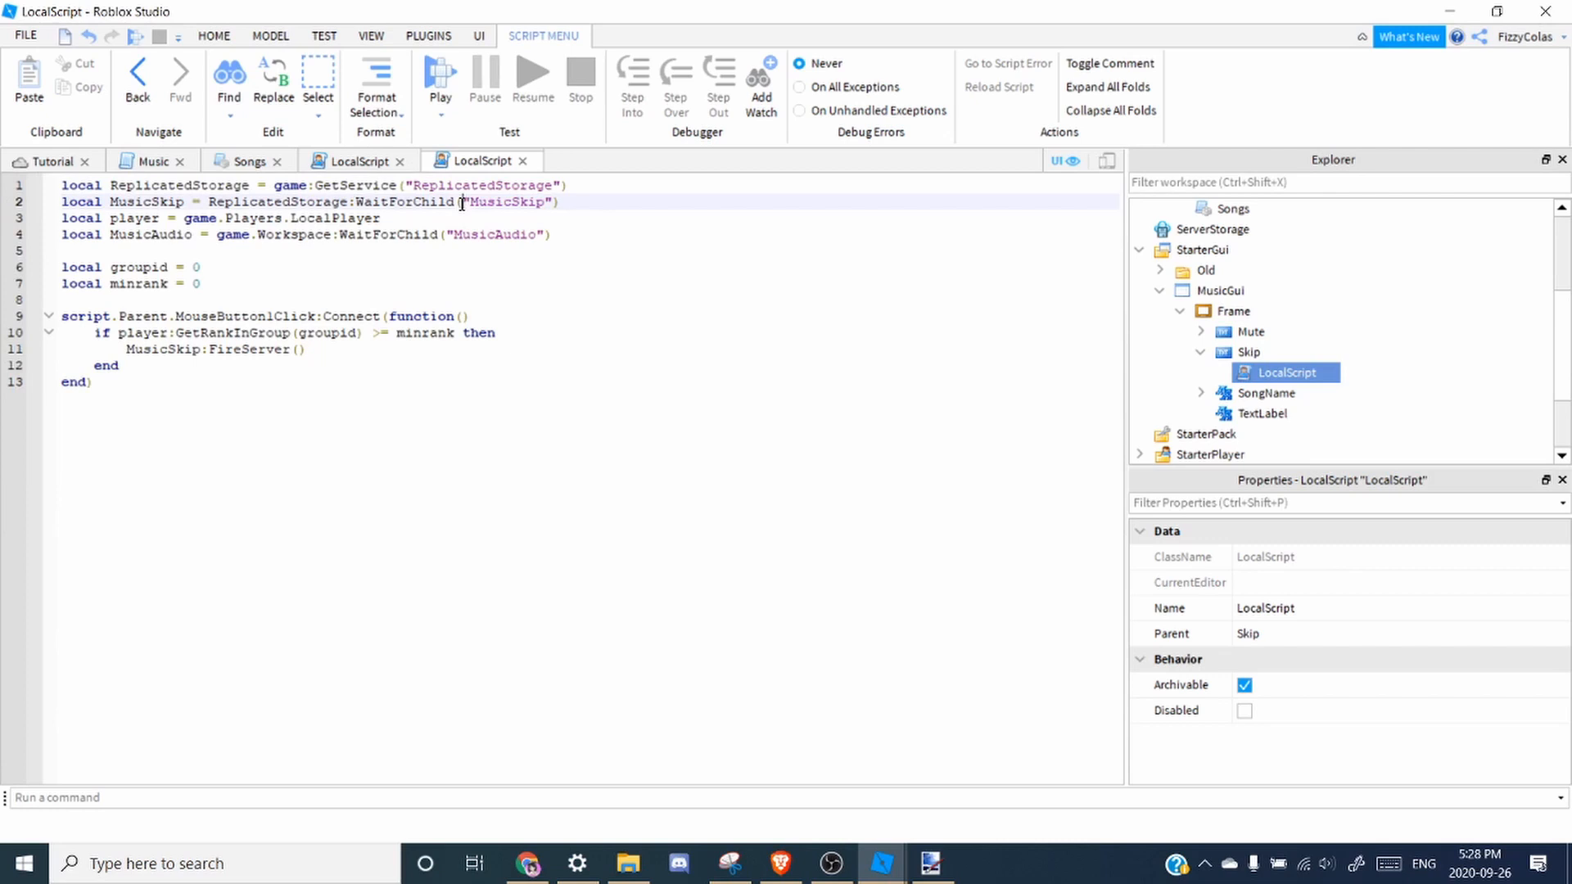
pyautogui.doubleClick(506, 201)
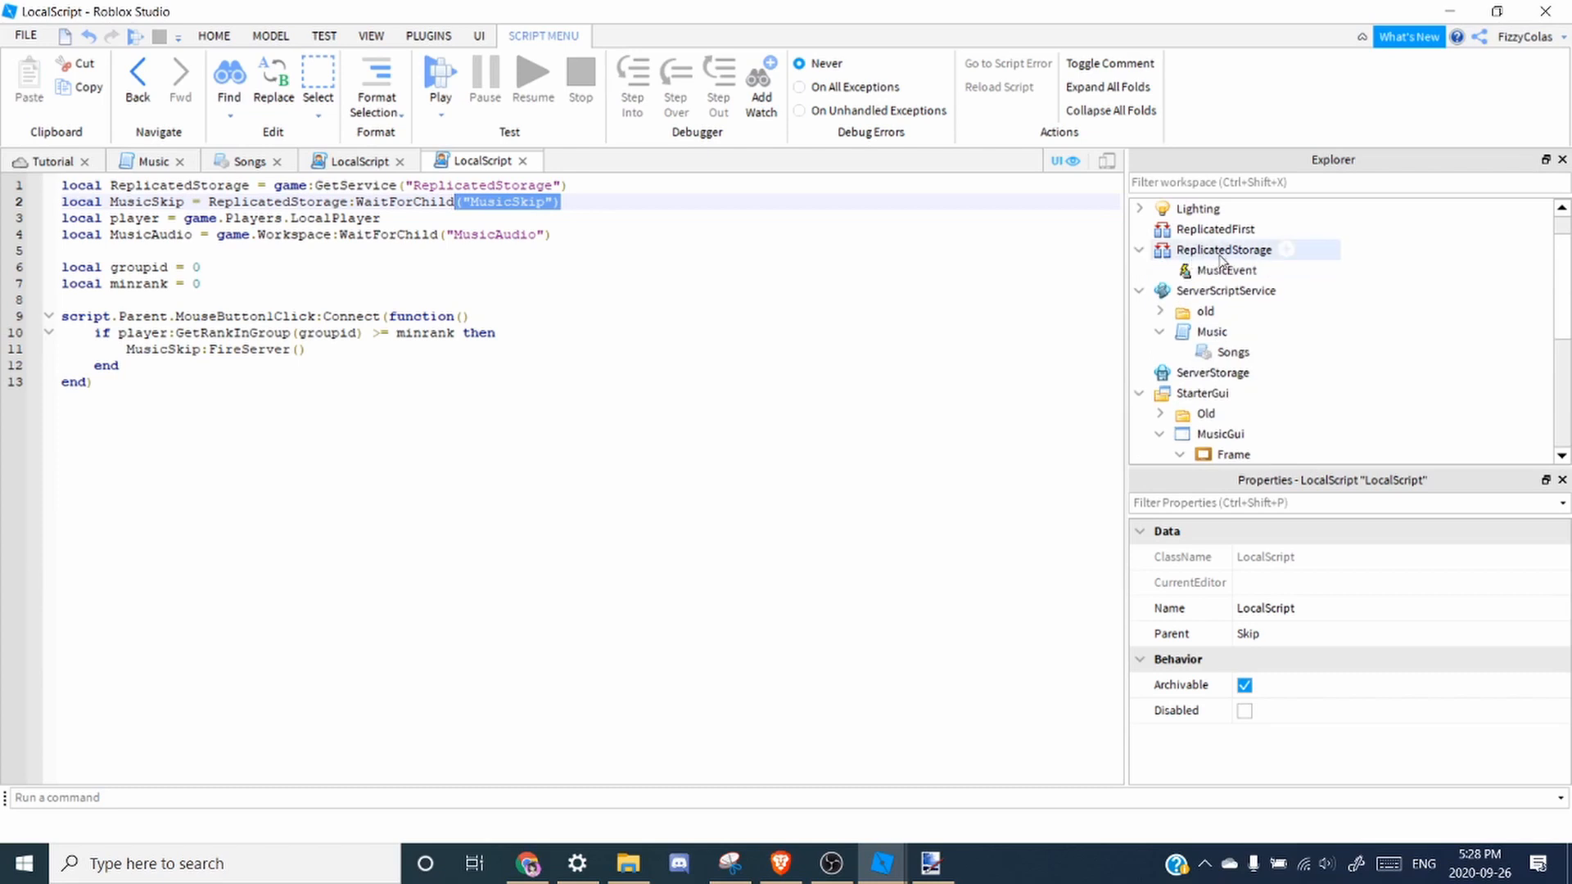
# Add a MusicSkip RemoteEvent in ReplicatedStorage and set the script's groupid to 5330486.
pyautogui.click(1221, 249)
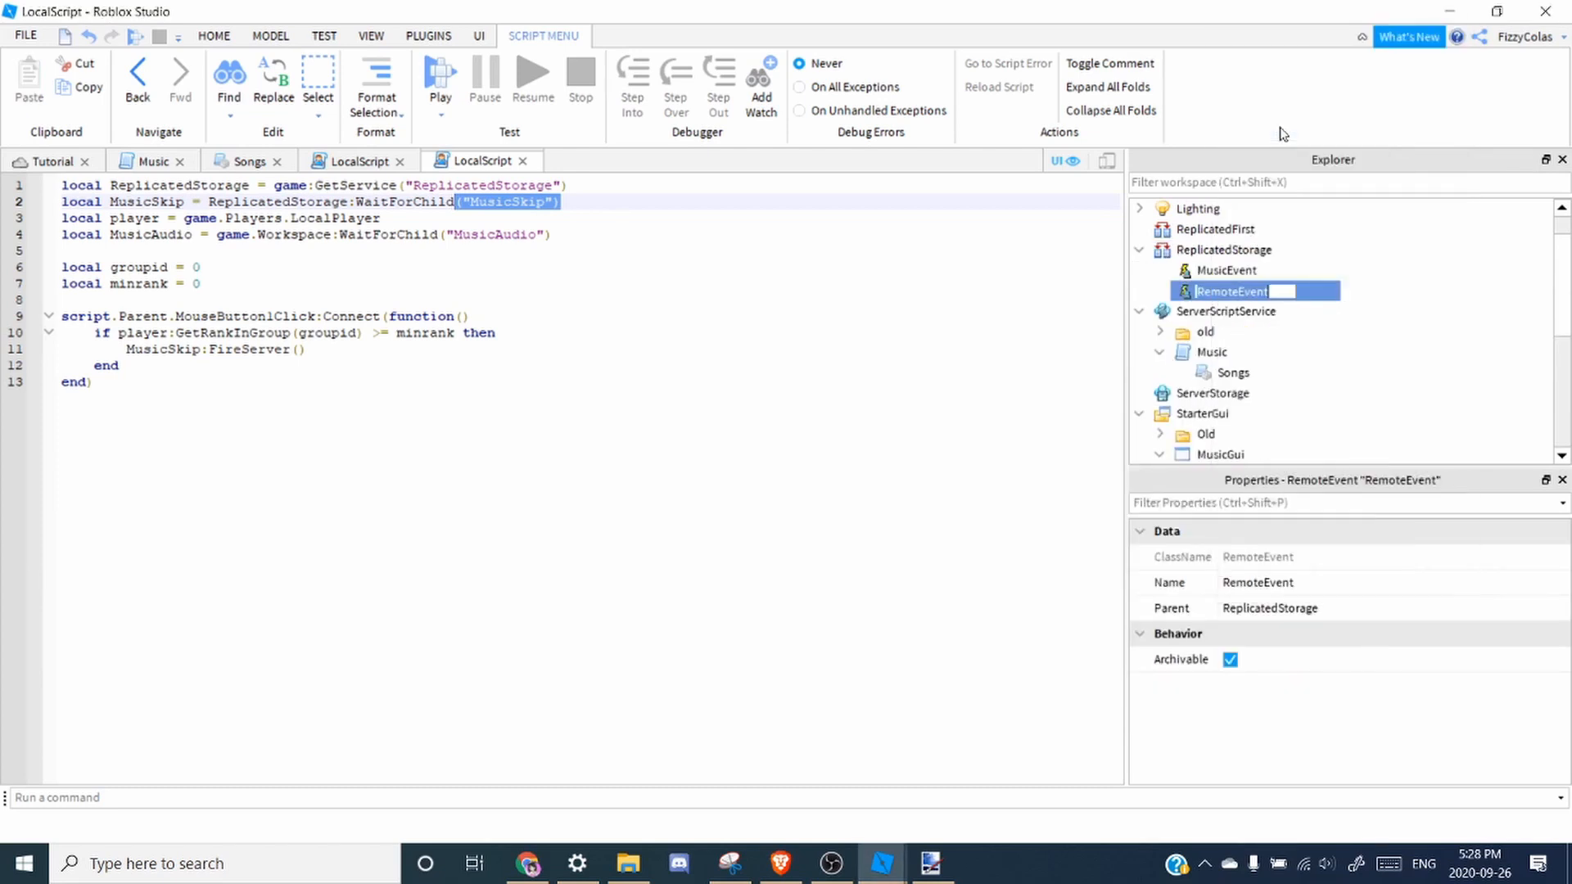
pyautogui.write('MusicSkip')
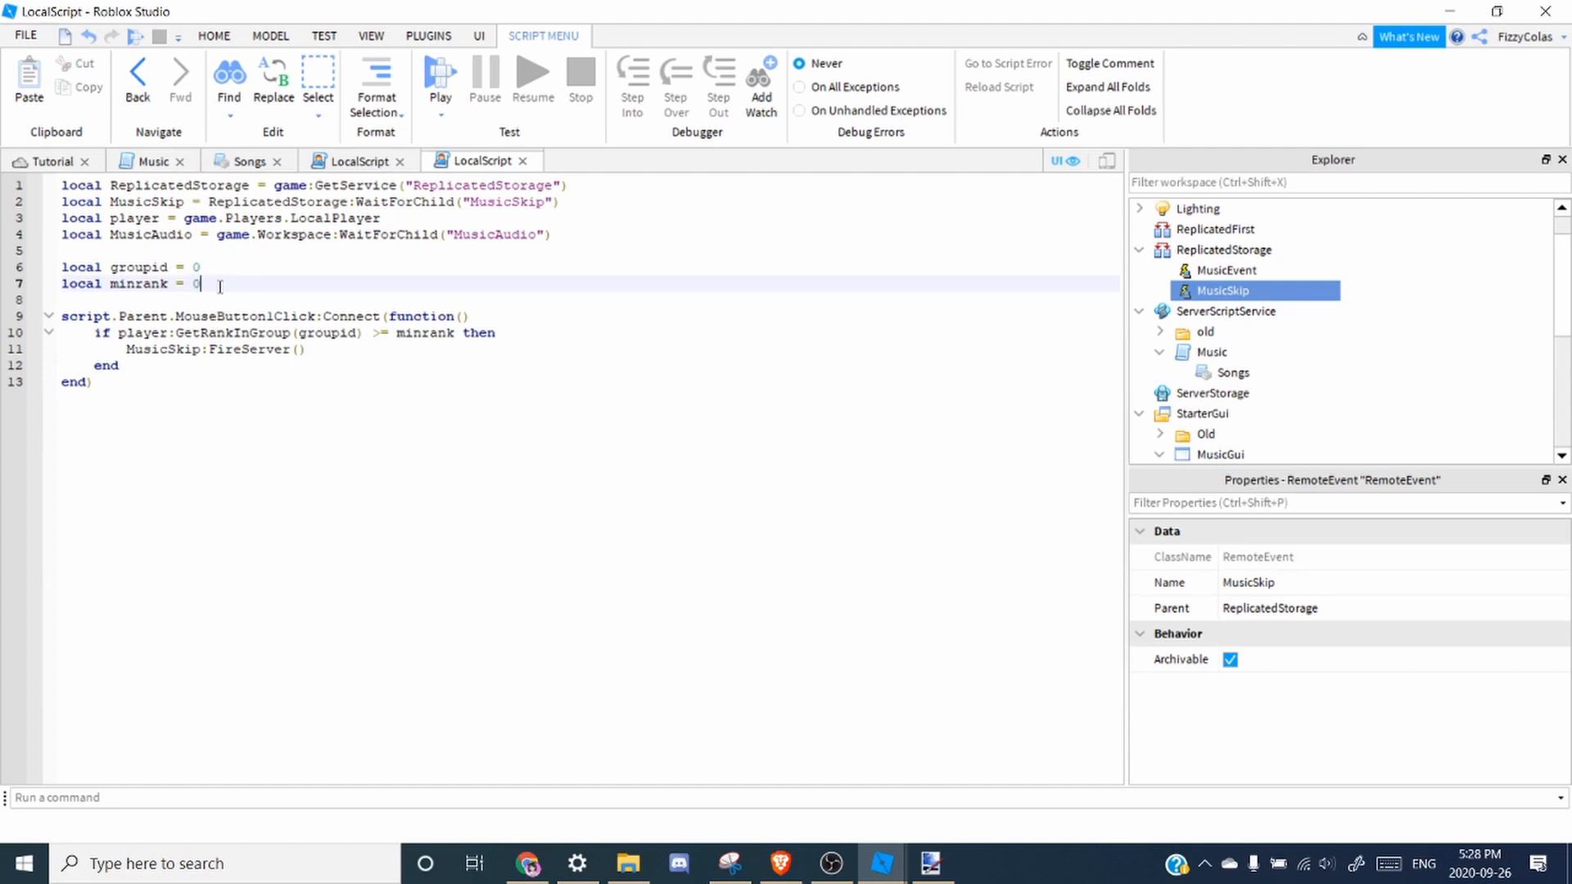
pyautogui.moveTo(309, 373)
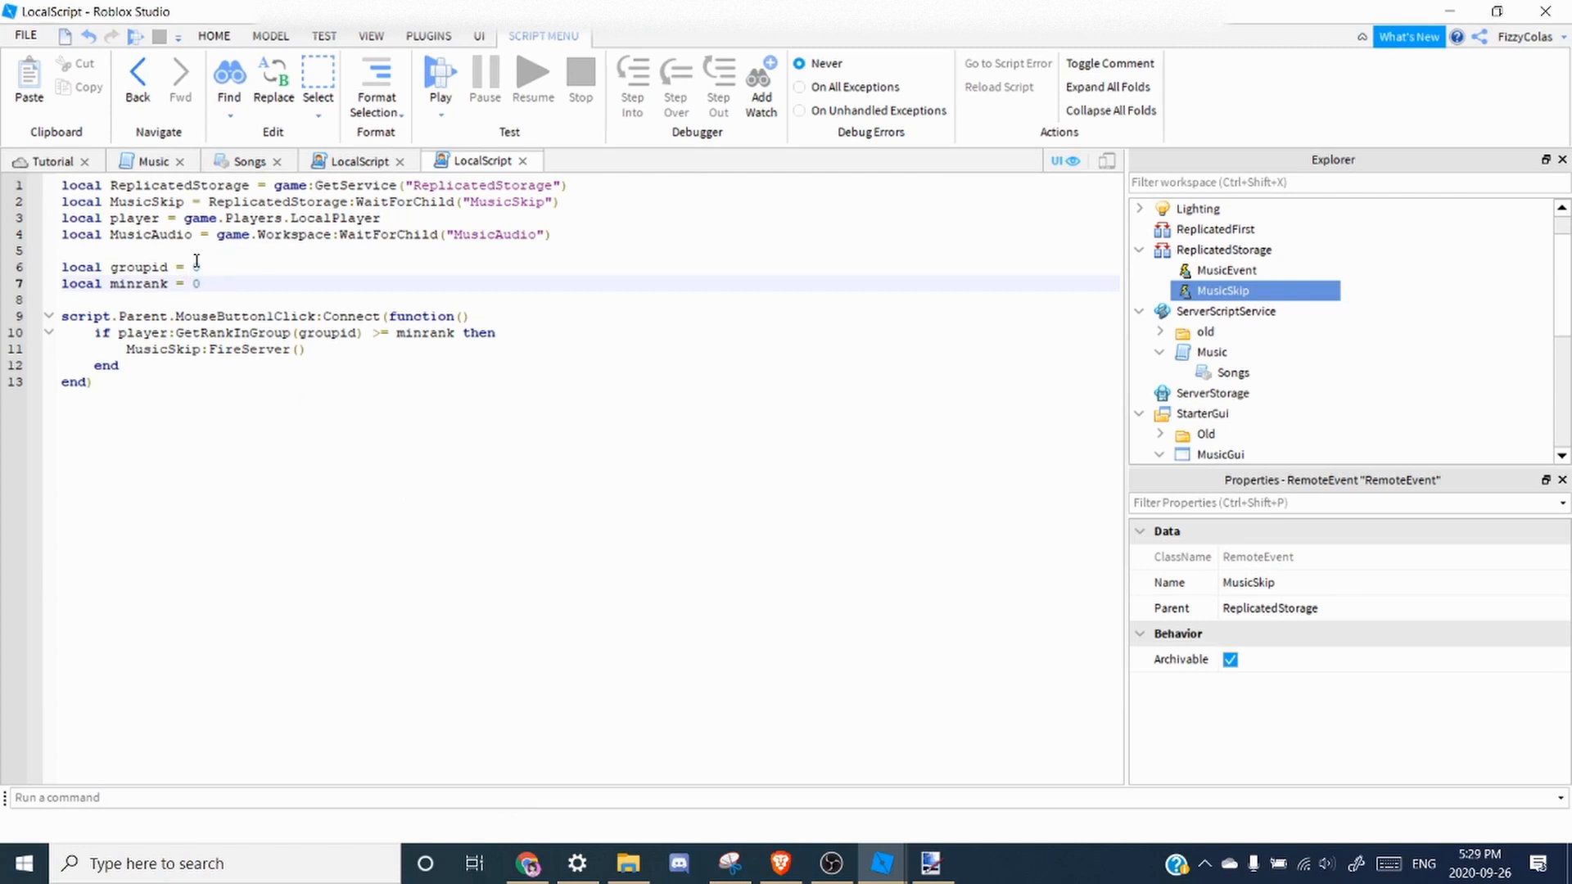
pyautogui.click(526, 863)
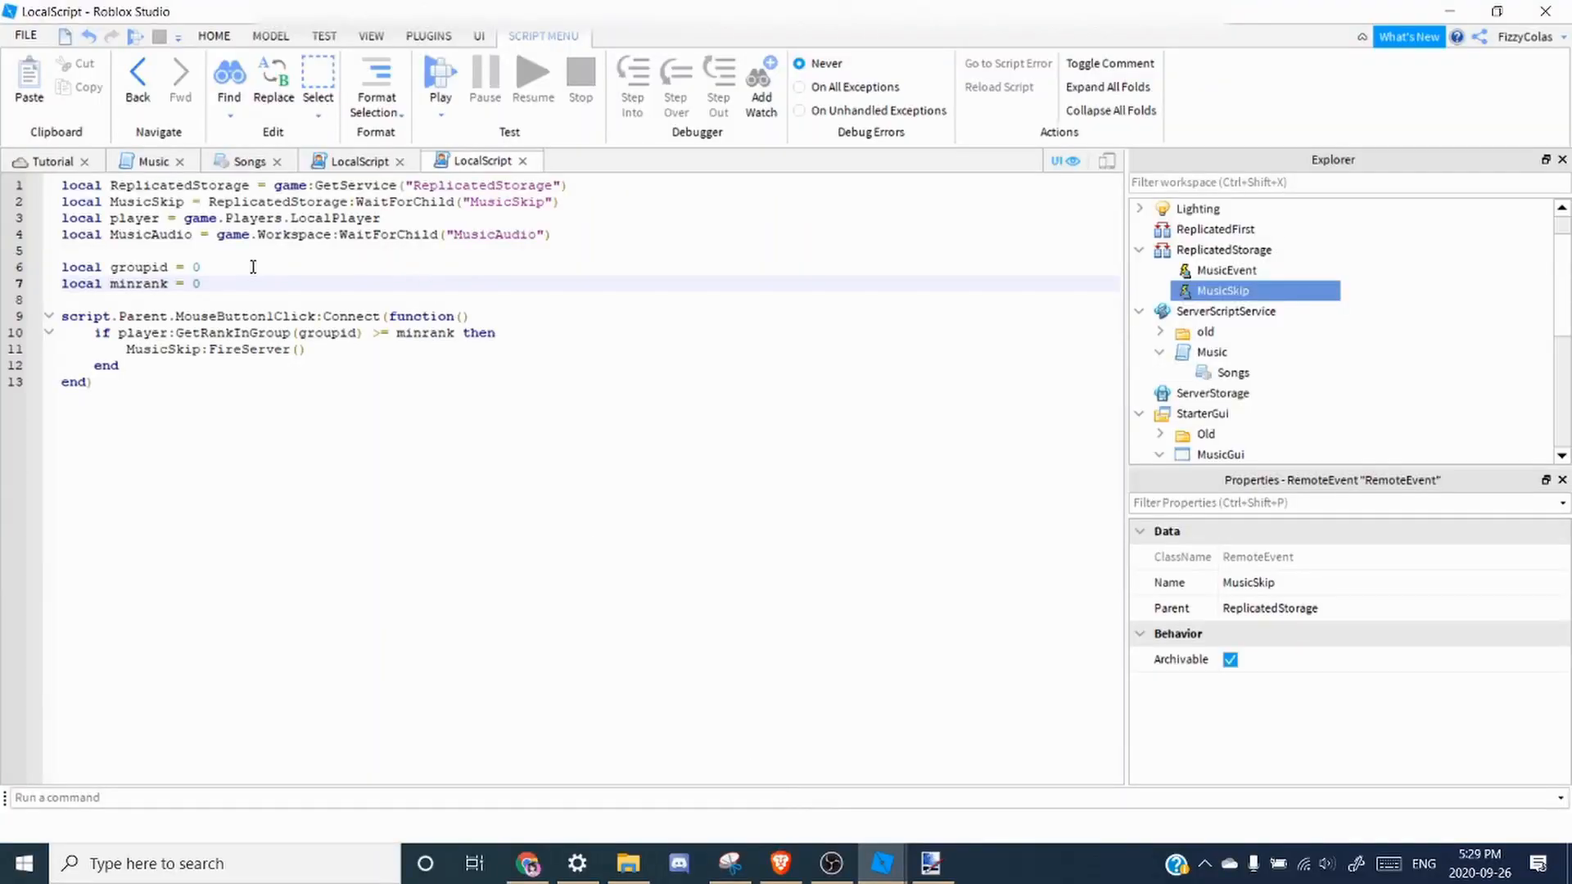
pyautogui.write('5330486#!/information')
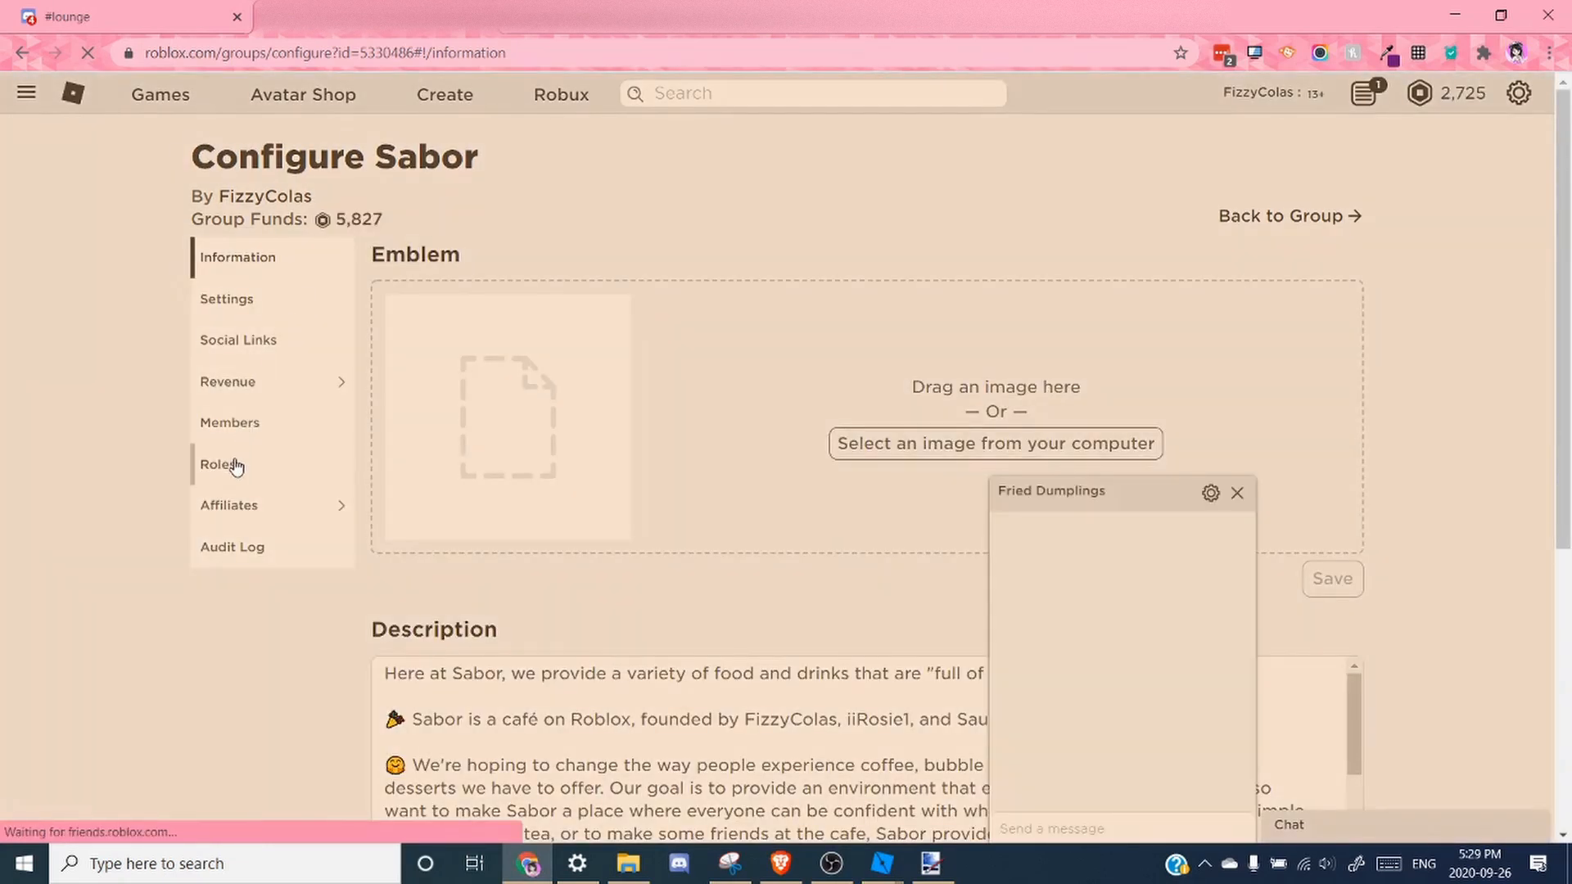
# Find the Public Operations Director role in the Sabor group's roles and note its rank 140.
pyautogui.click(217, 464)
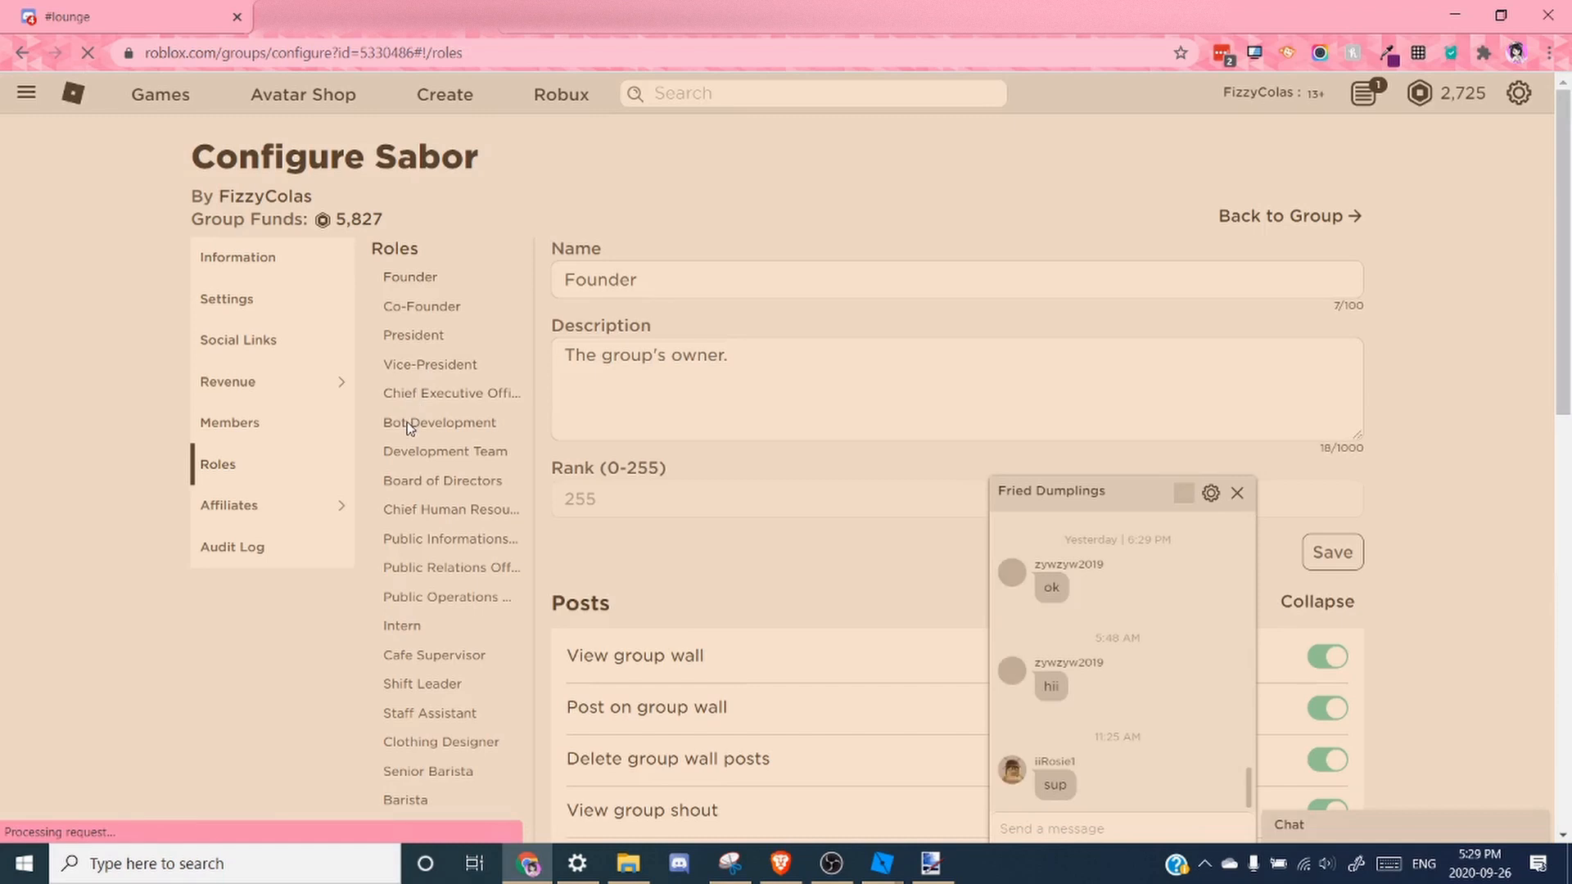
pyautogui.scroll(-3)
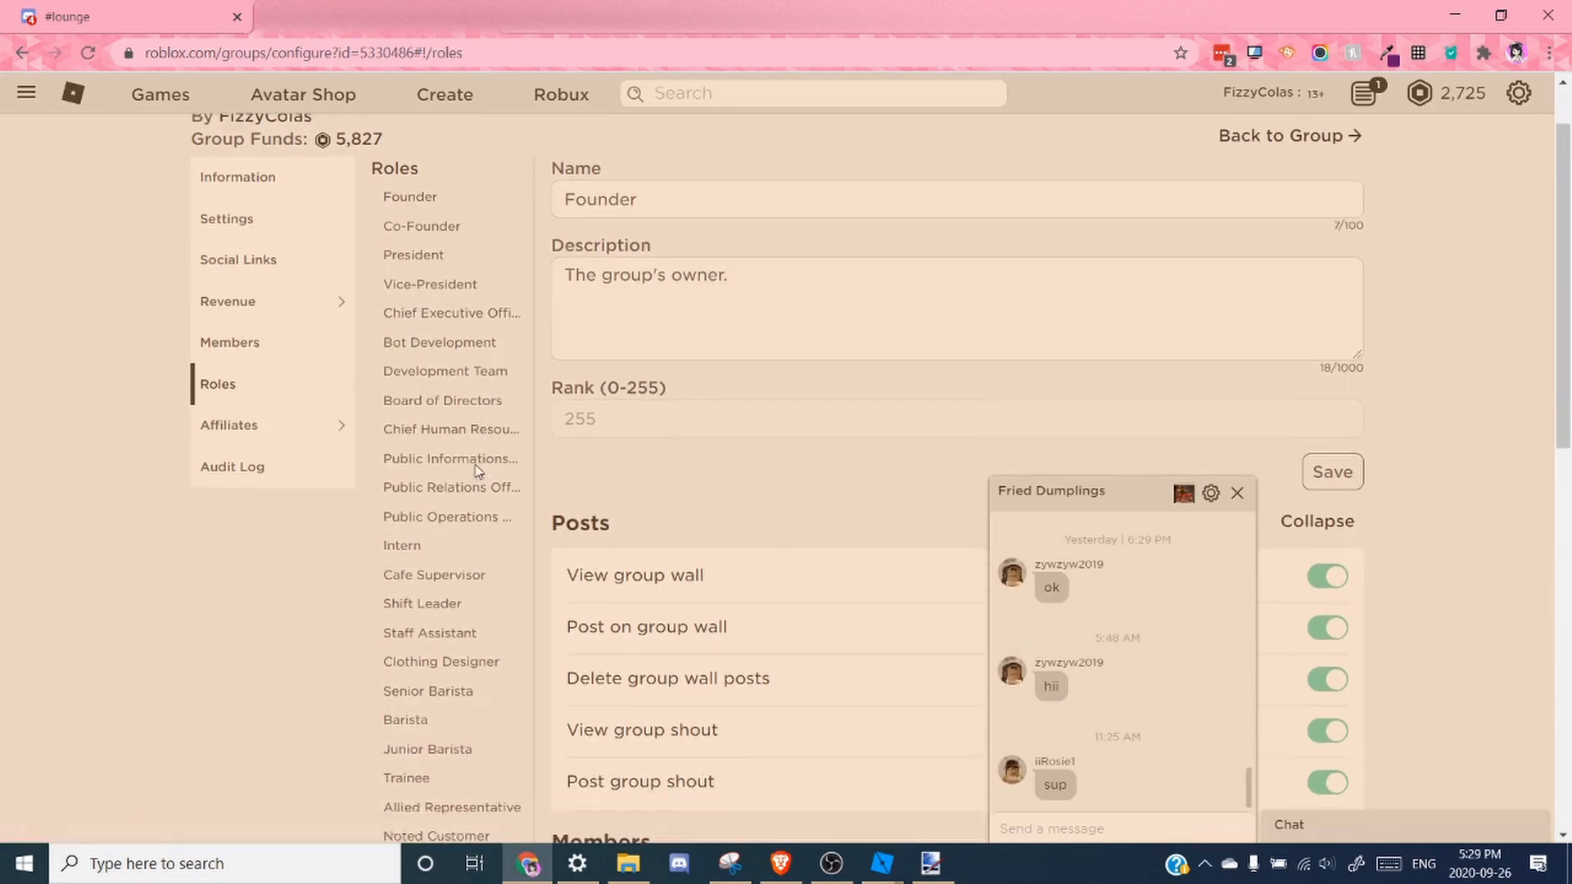
pyautogui.click(447, 516)
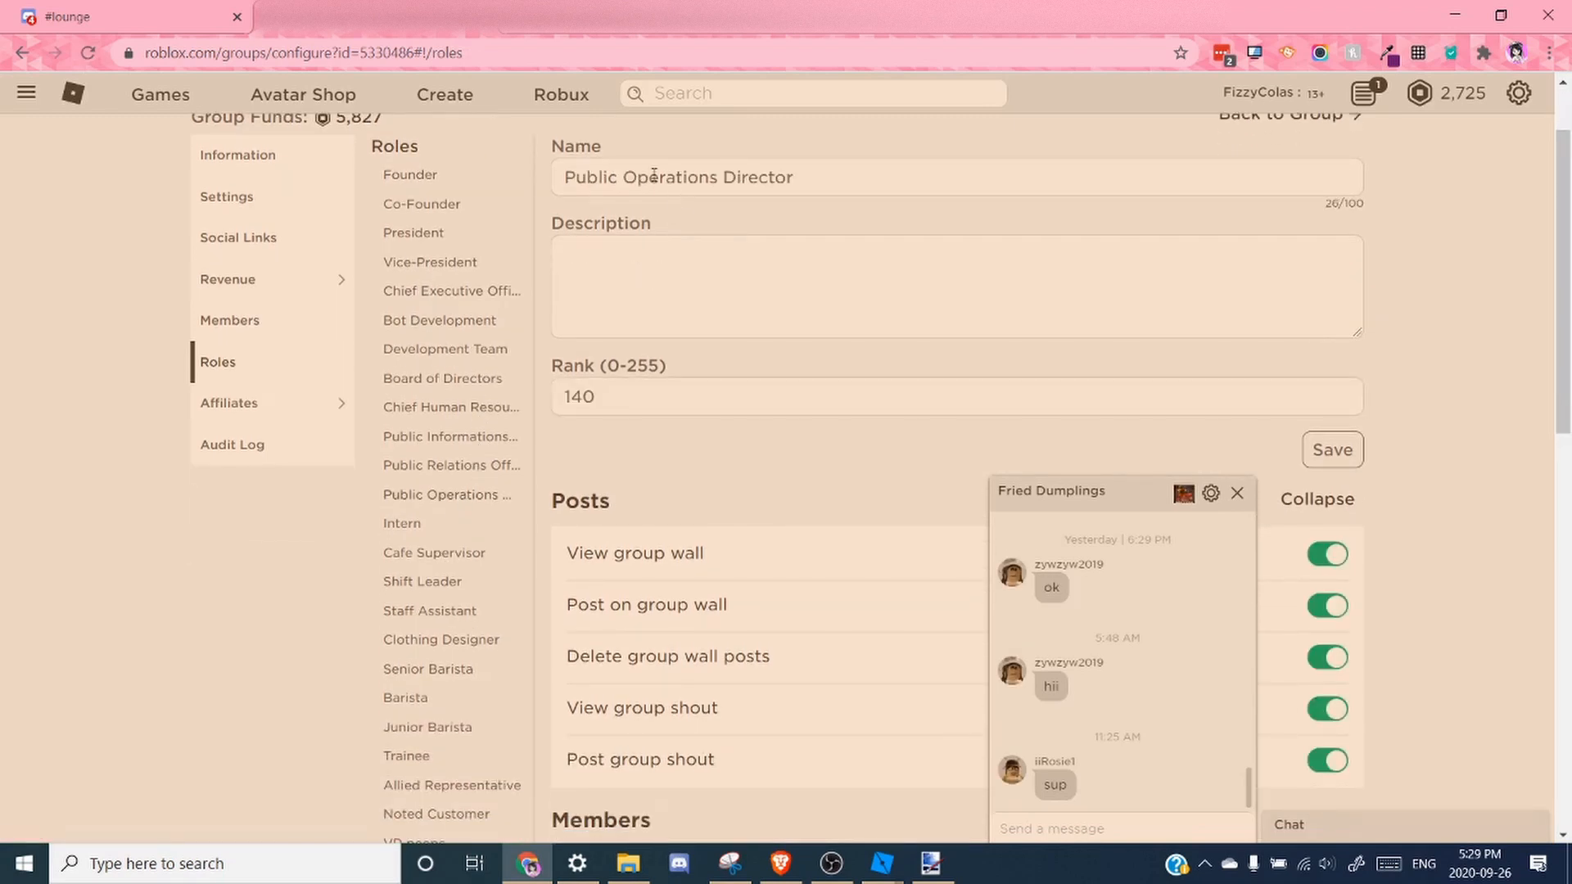
pyautogui.tripleClick(578, 396)
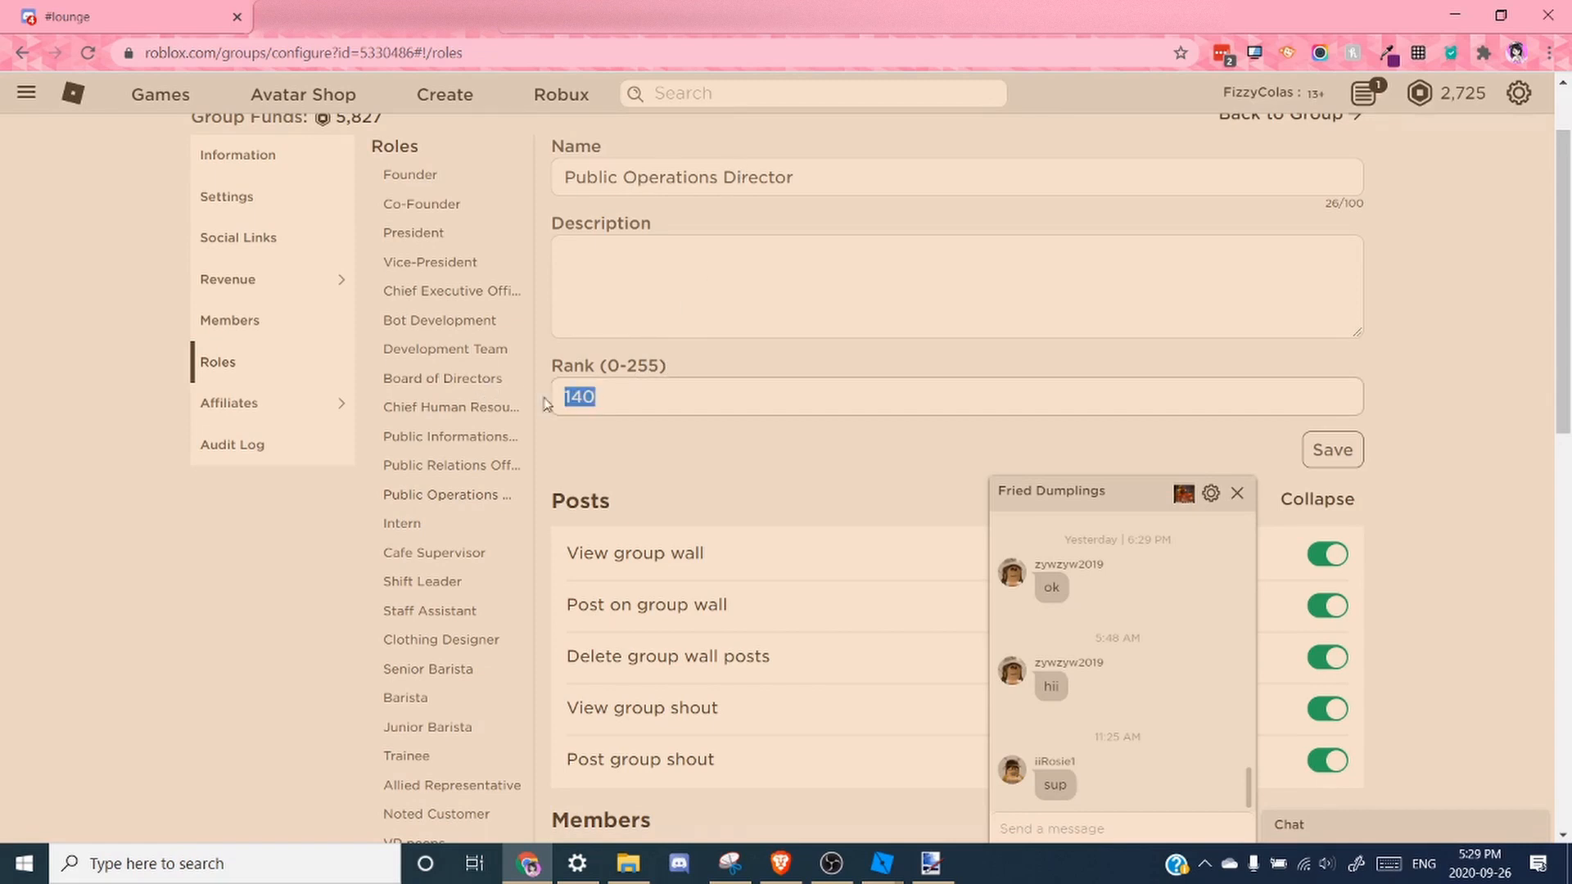
pyautogui.click(600, 396)
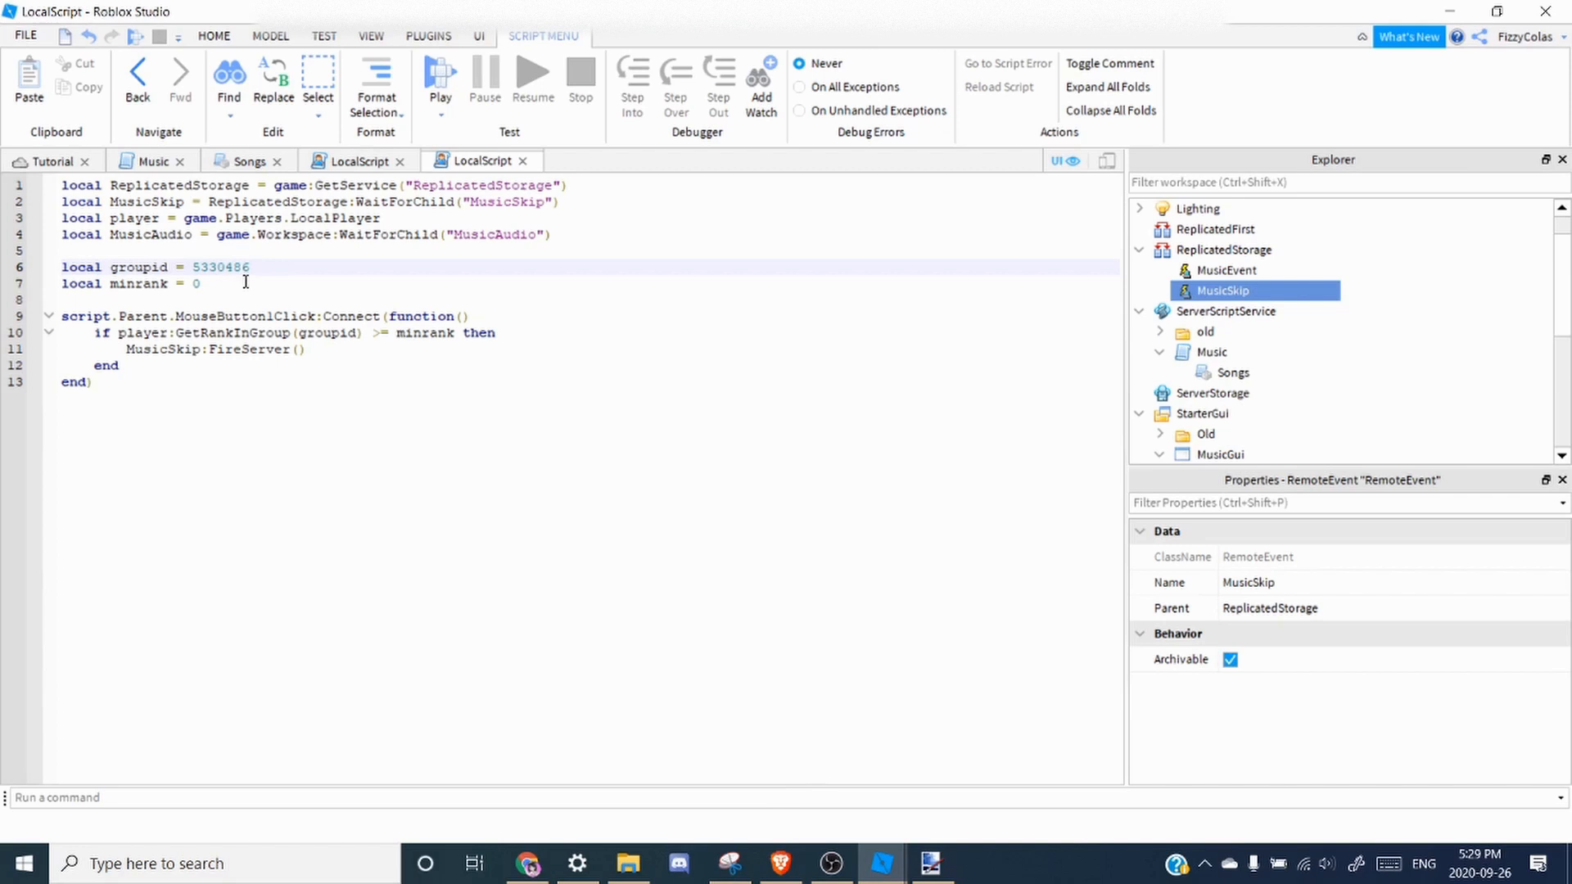
# Set the Skip LocalScript's minrank to 140.
pyautogui.write('140')
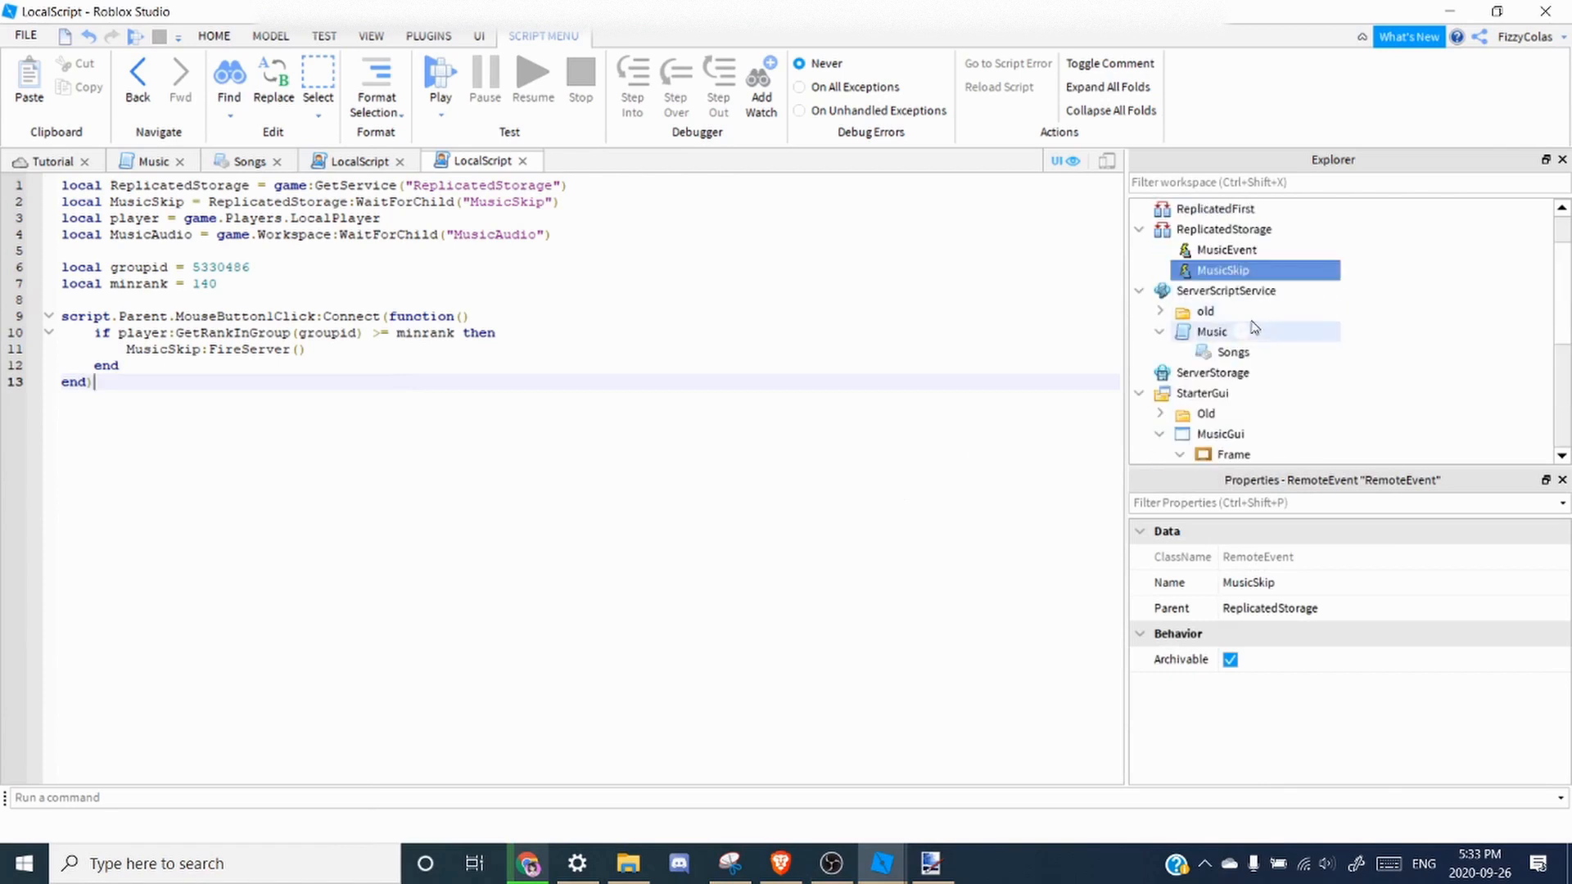
pyautogui.click(1290, 292)
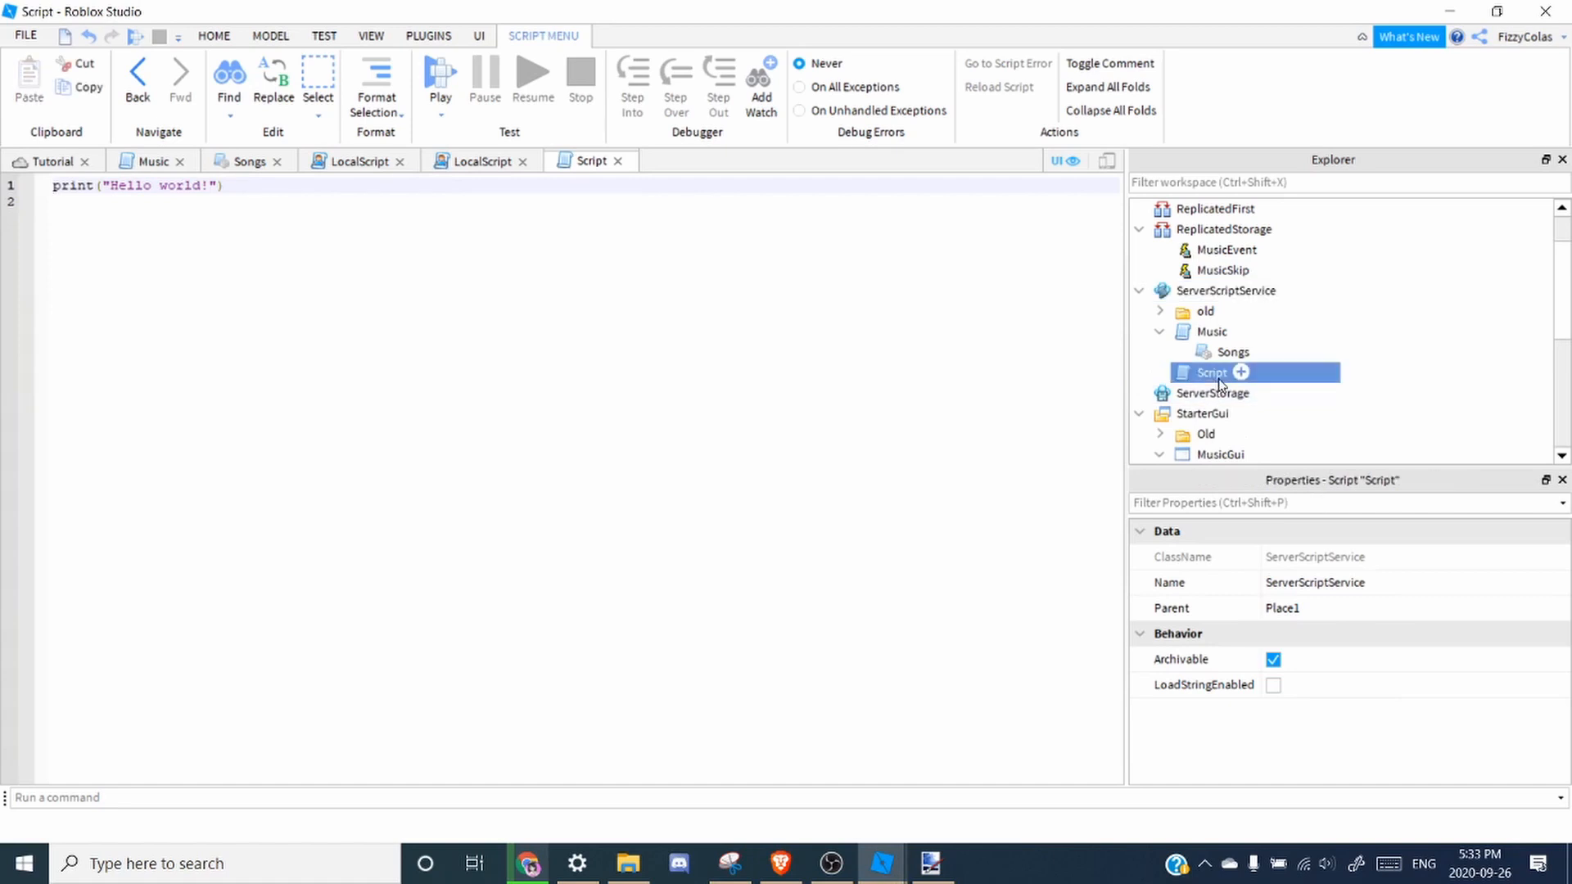
# Rename the server script MusicSkip and write its OnServerEvent skip code with groupid 5330486 and minrank 140.
pyautogui.doubleClick(1210, 373)
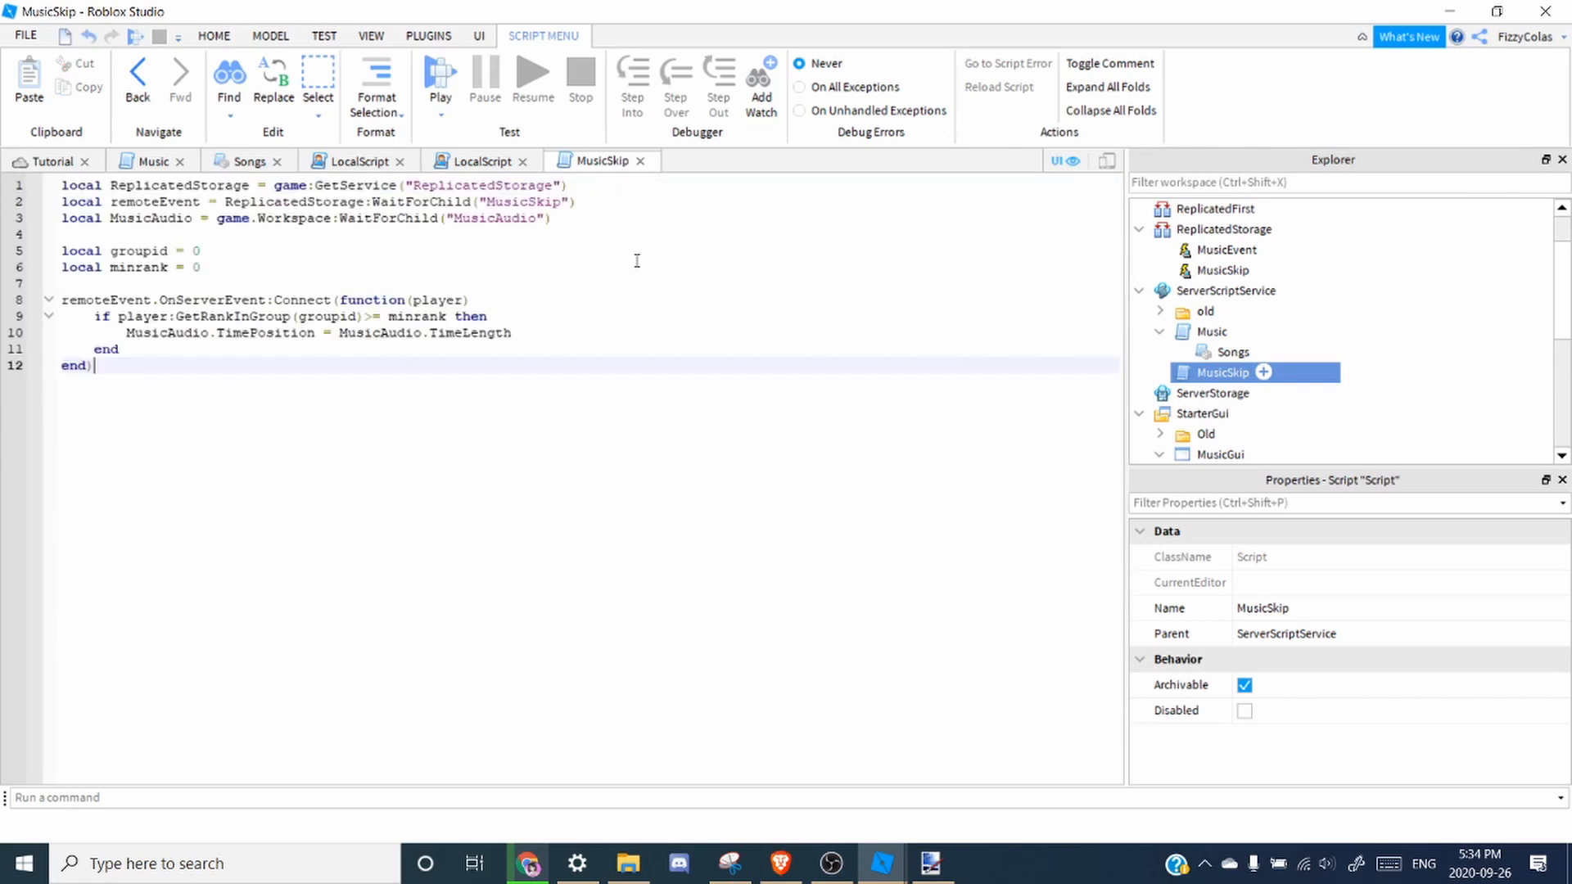
pyautogui.moveTo(602, 190)
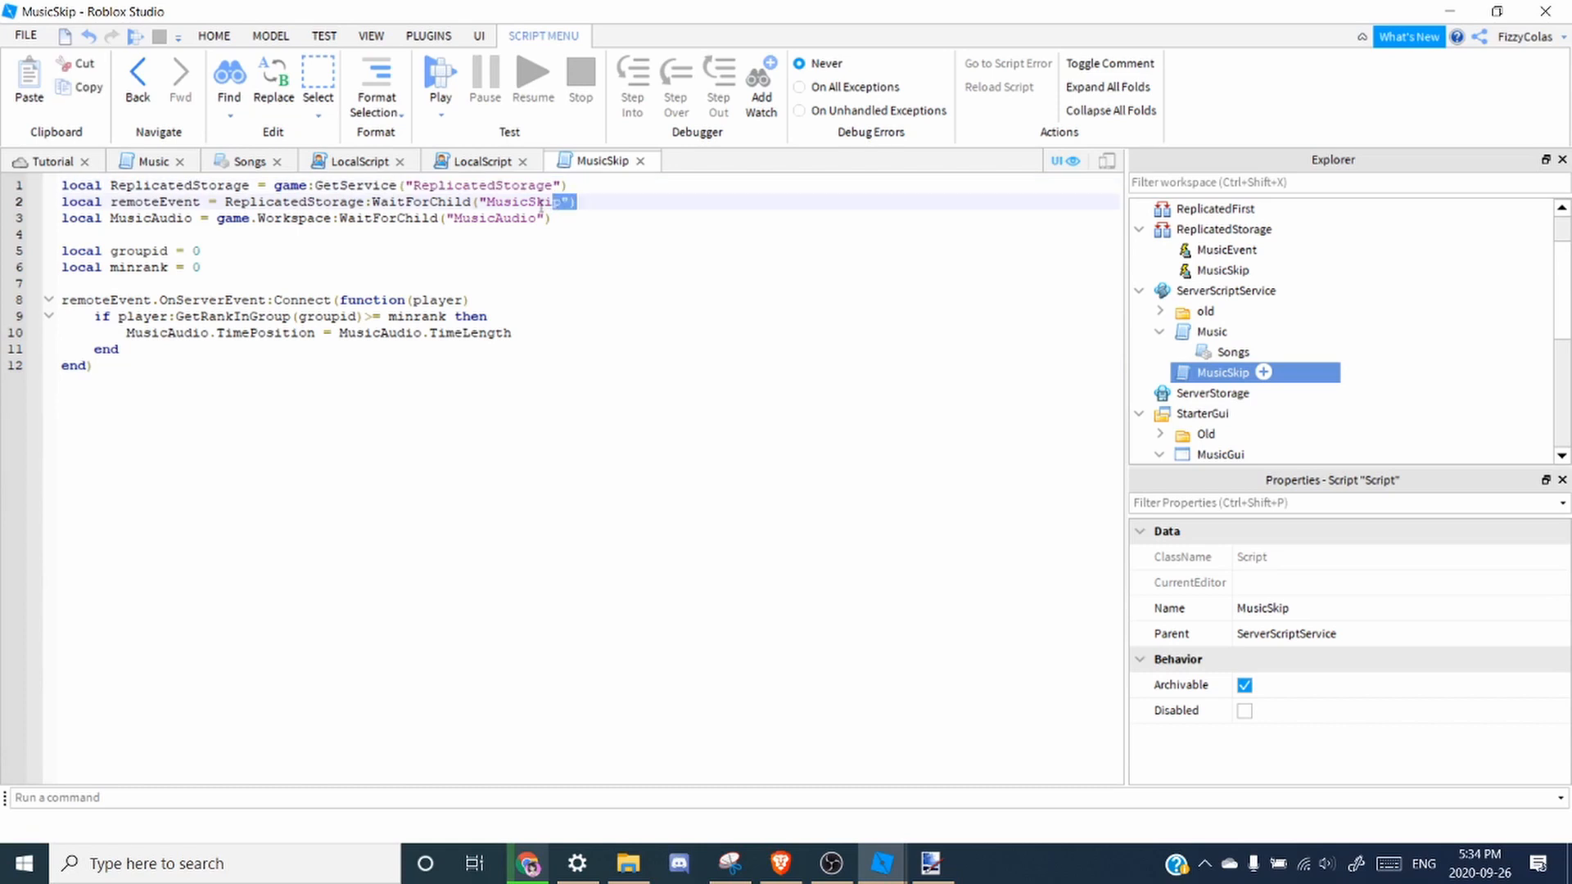
pyautogui.doubleClick(516, 202)
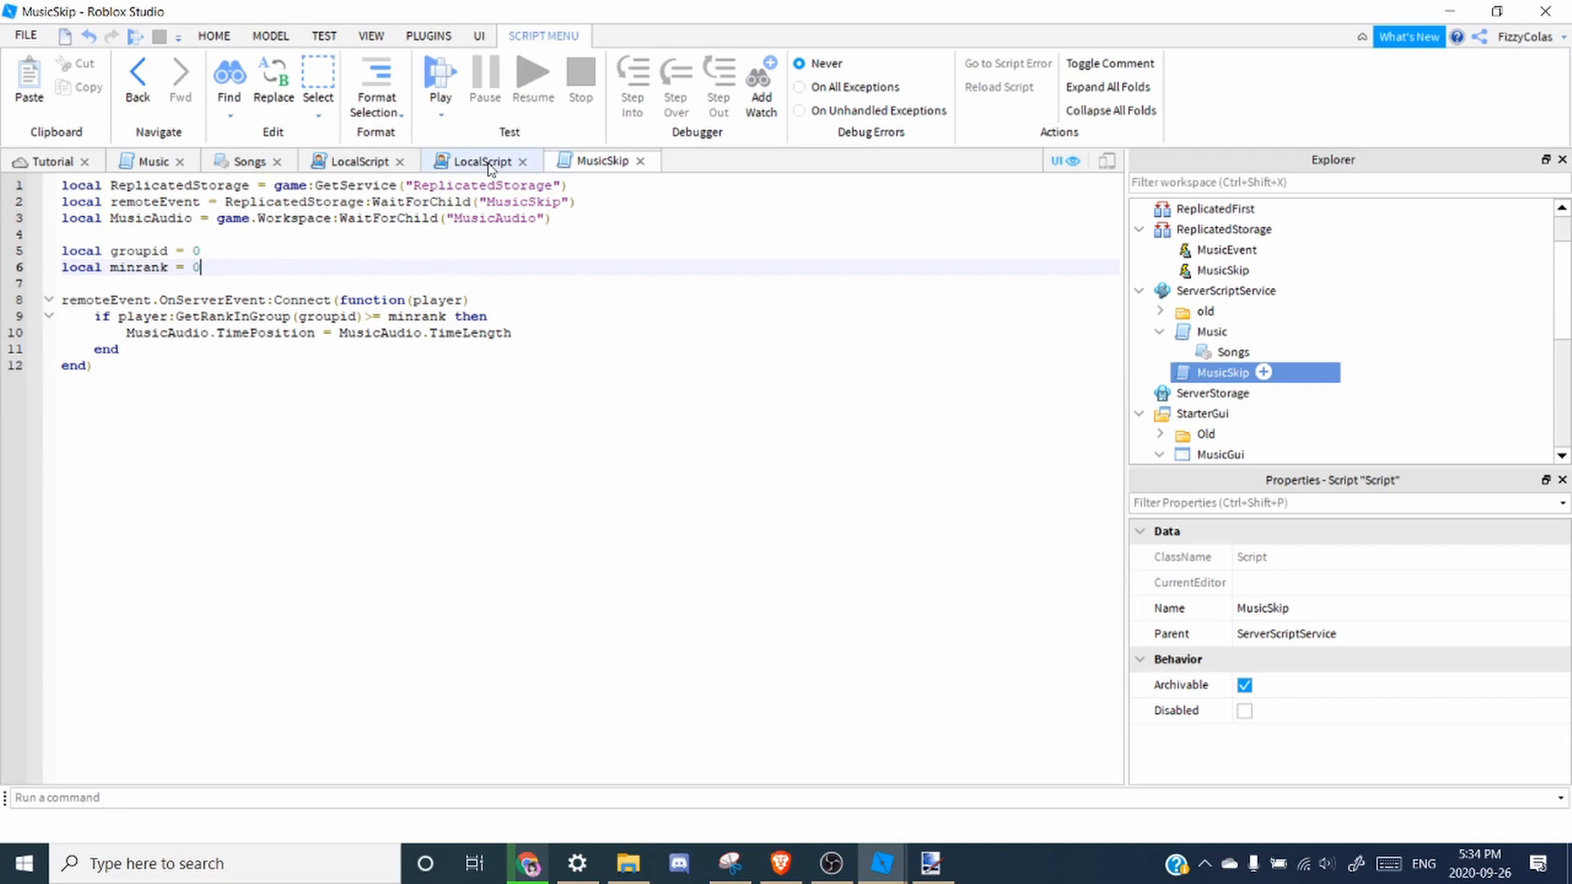
pyautogui.click(482, 160)
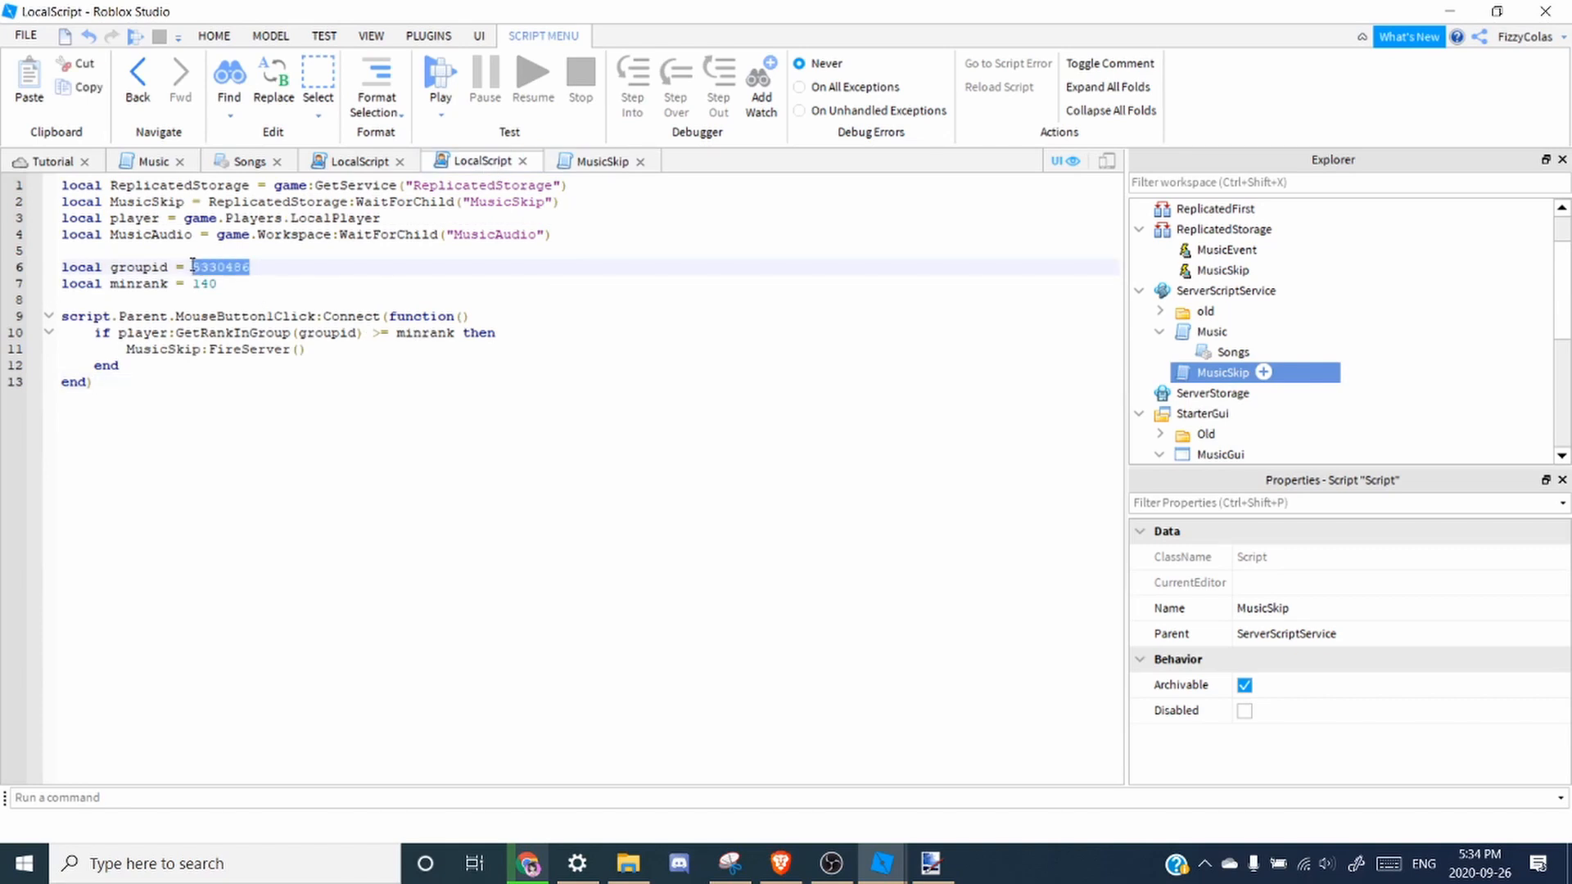
pyautogui.click(601, 160)
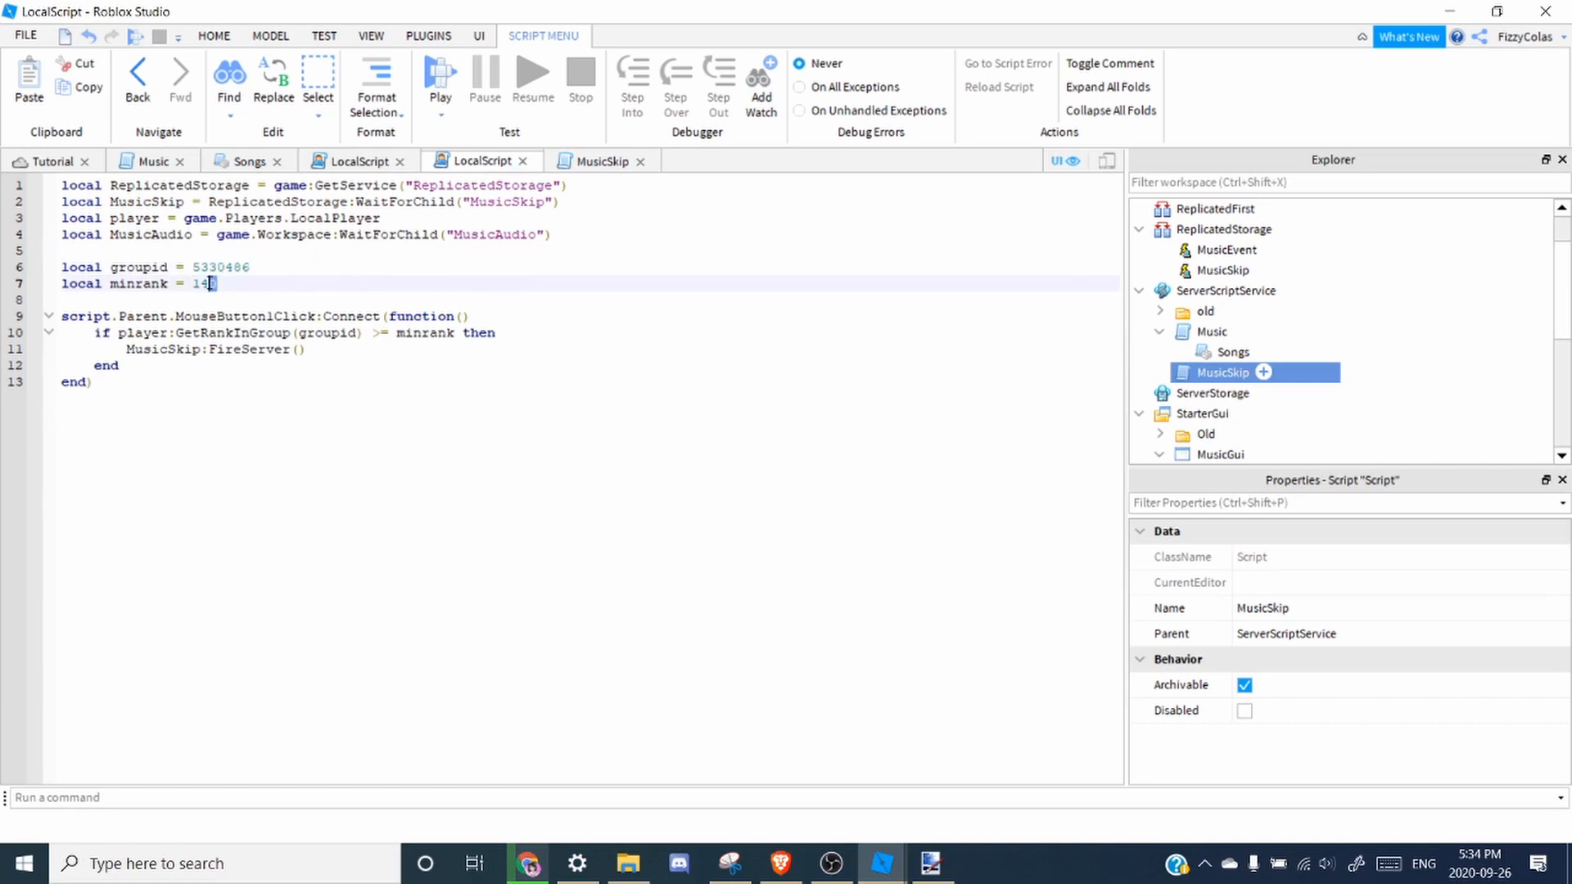
pyautogui.click(601, 160)
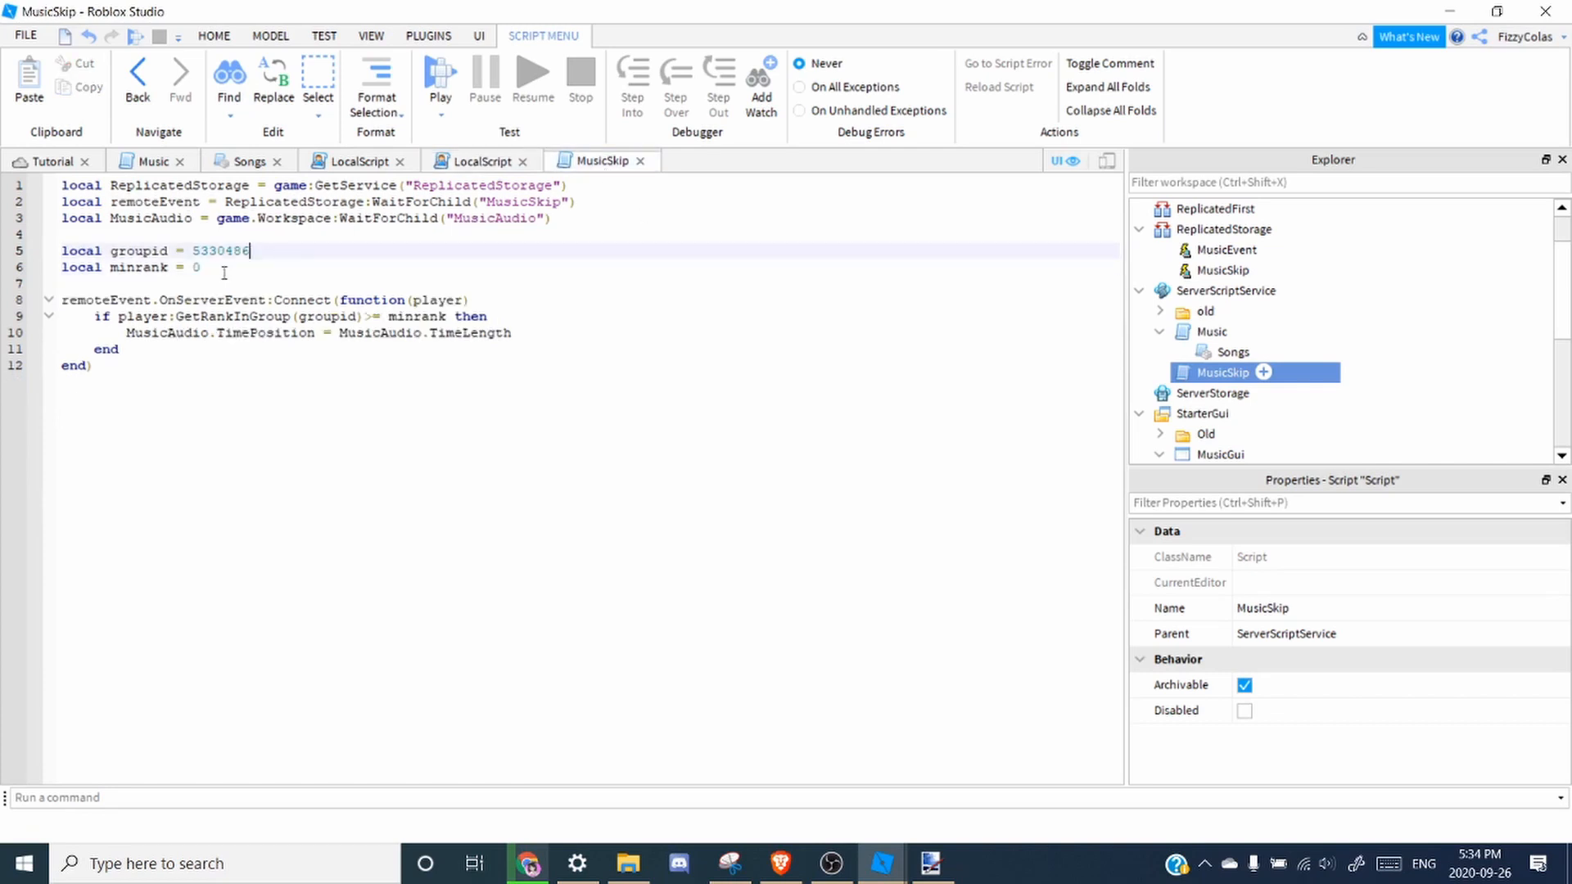
pyautogui.write('140')
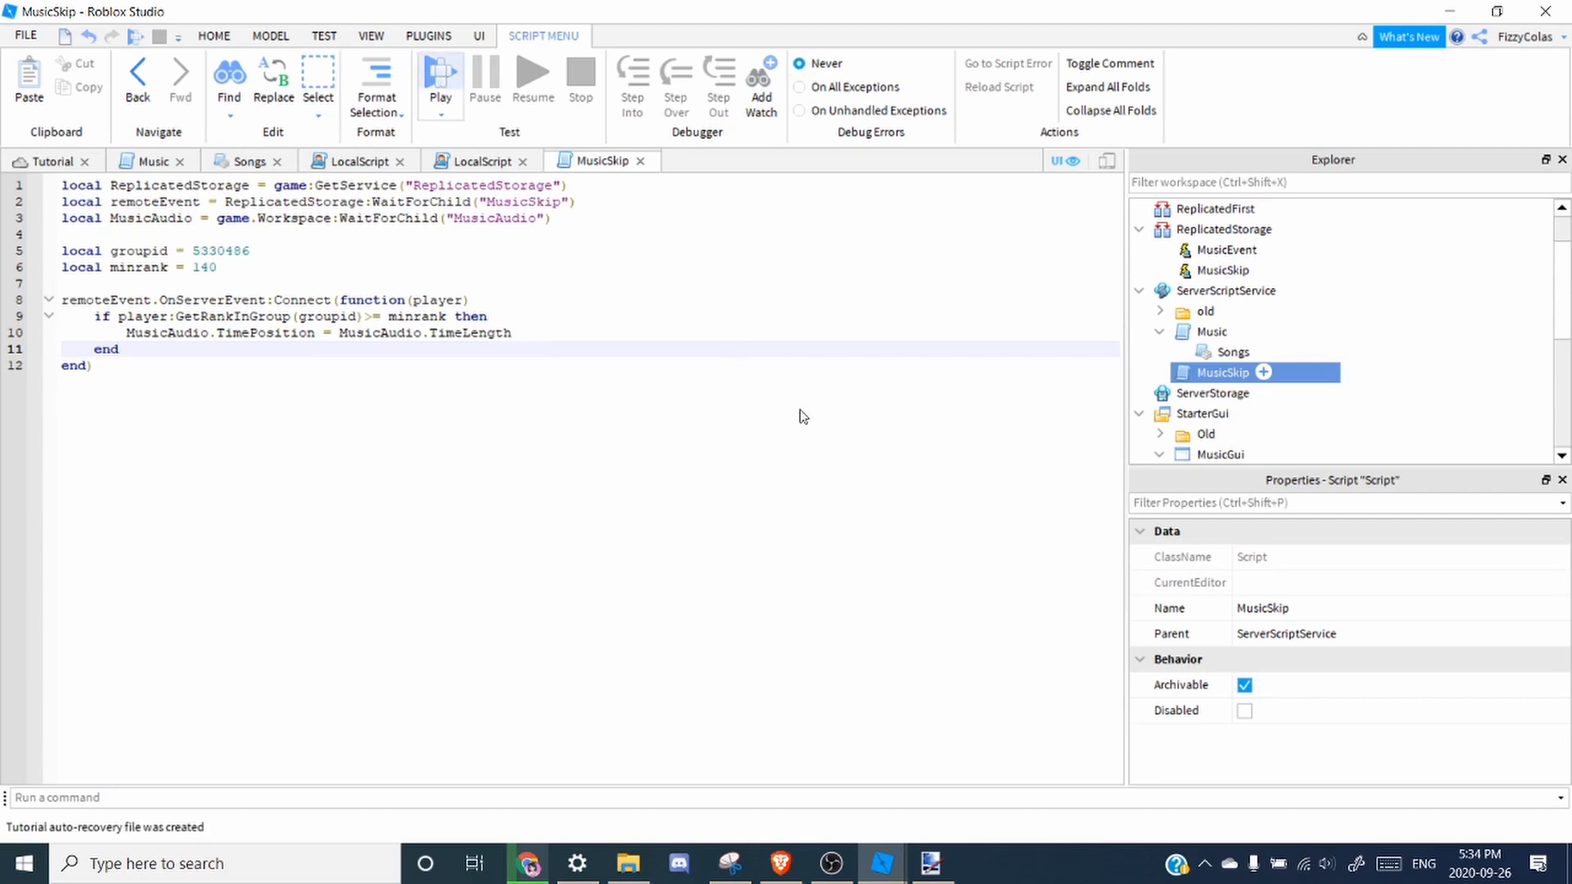
pyautogui.click(439, 81)
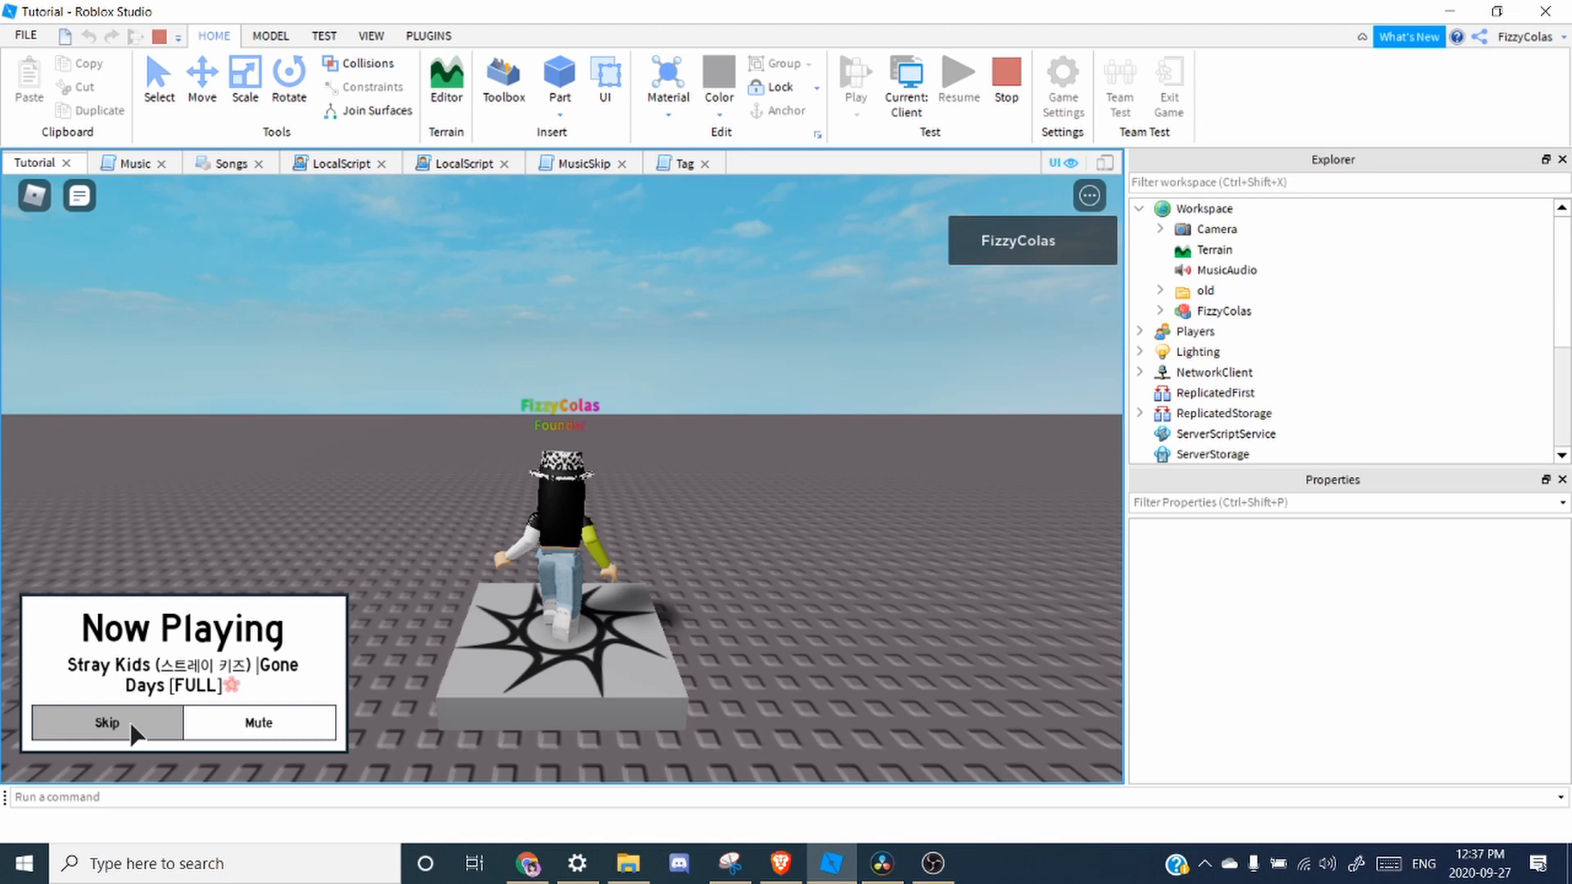
# Skip the currently playing song during the playtest.
pyautogui.click(107, 722)
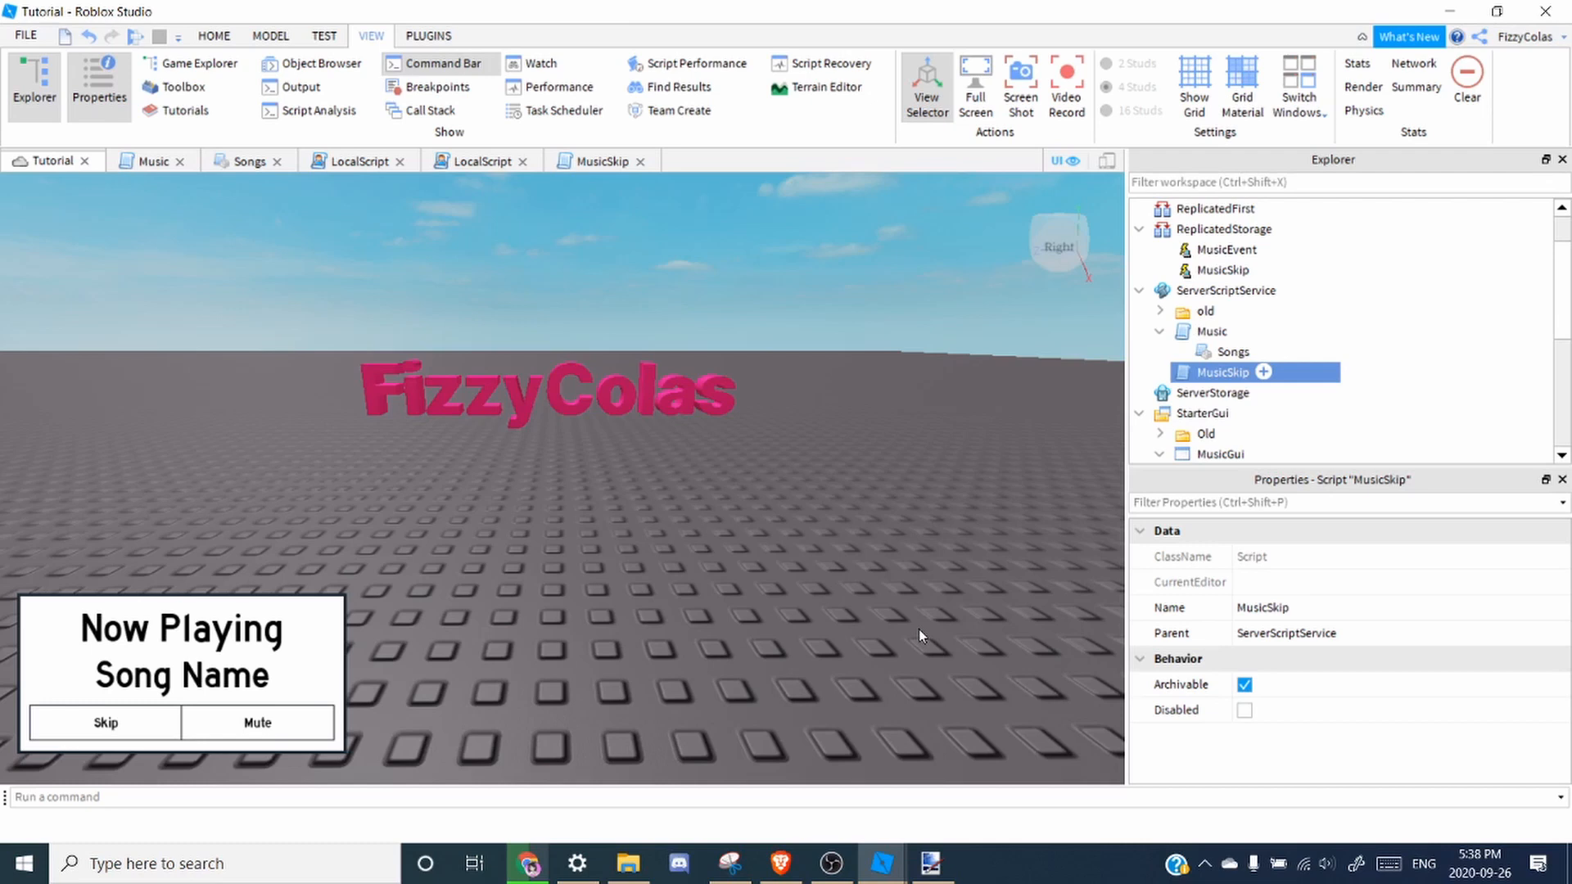
pyautogui.moveTo(912, 541)
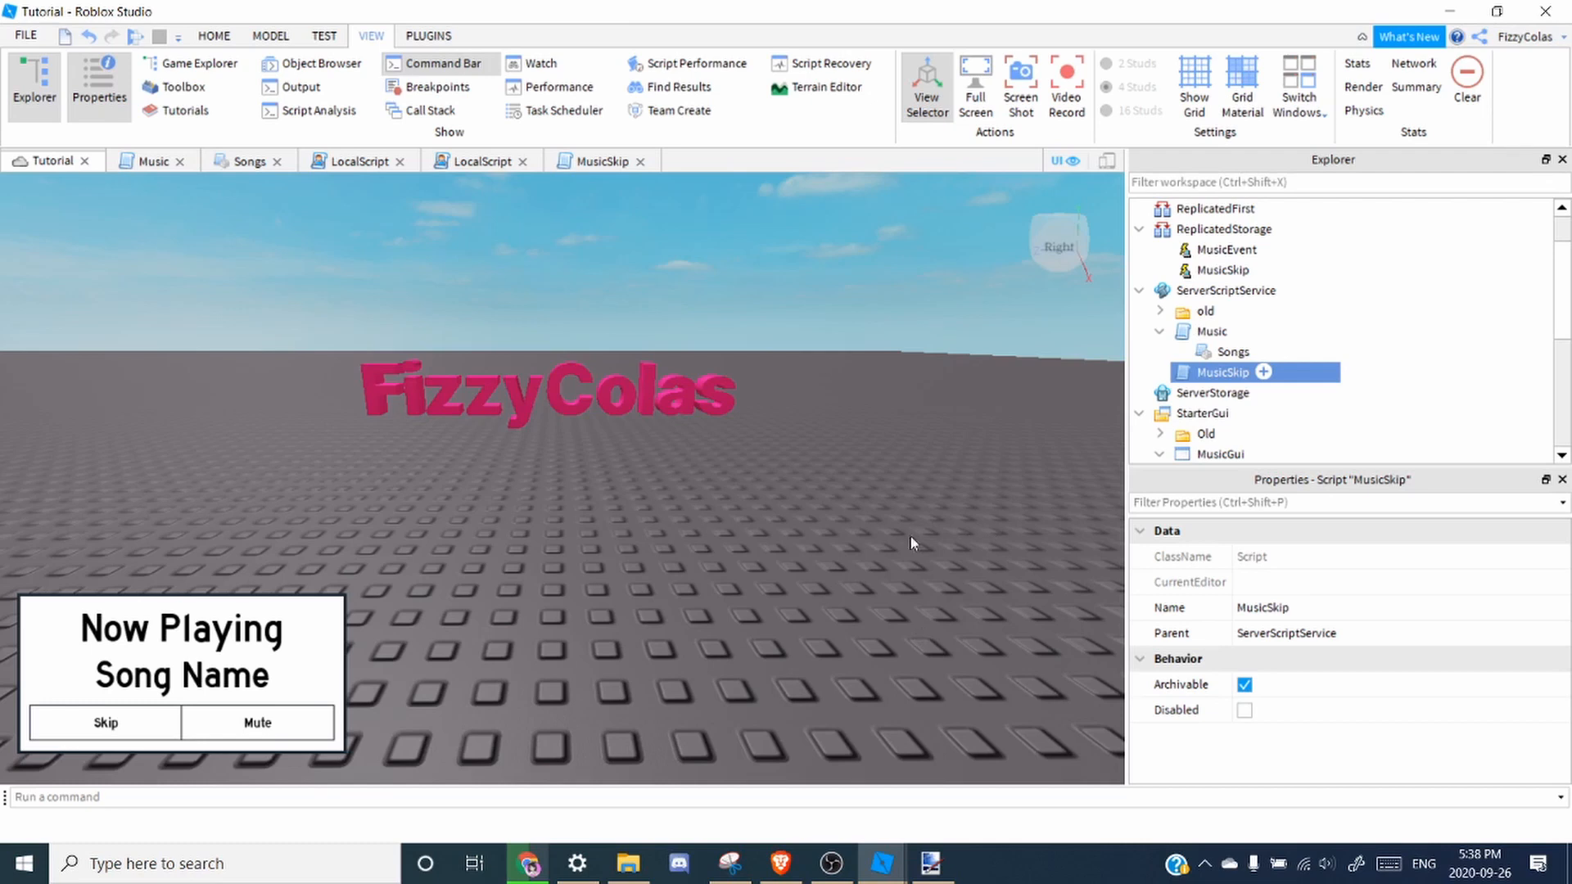